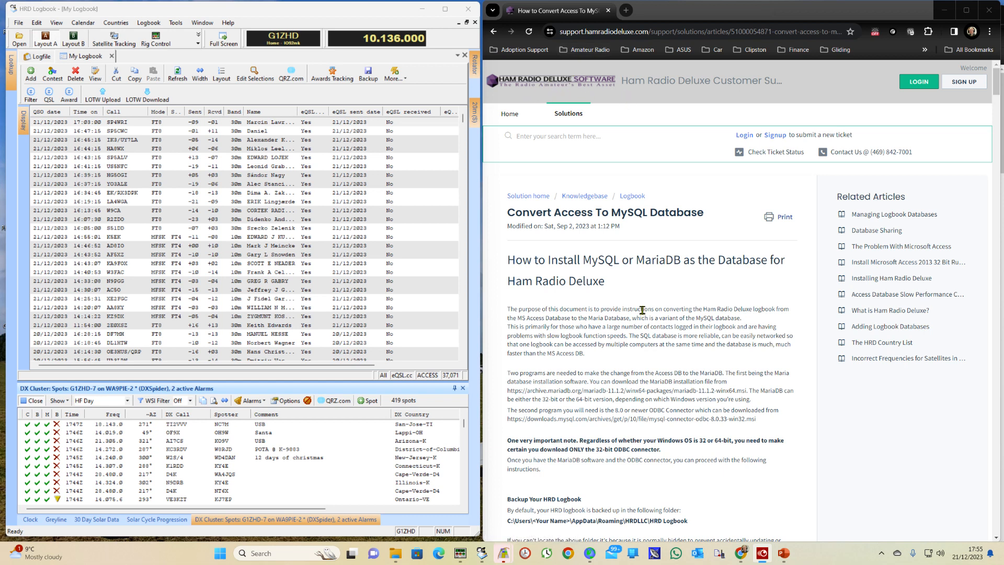
# Run a full backup of My Logbook from the toolbar and let it finish
pyautogui.scroll(-3)
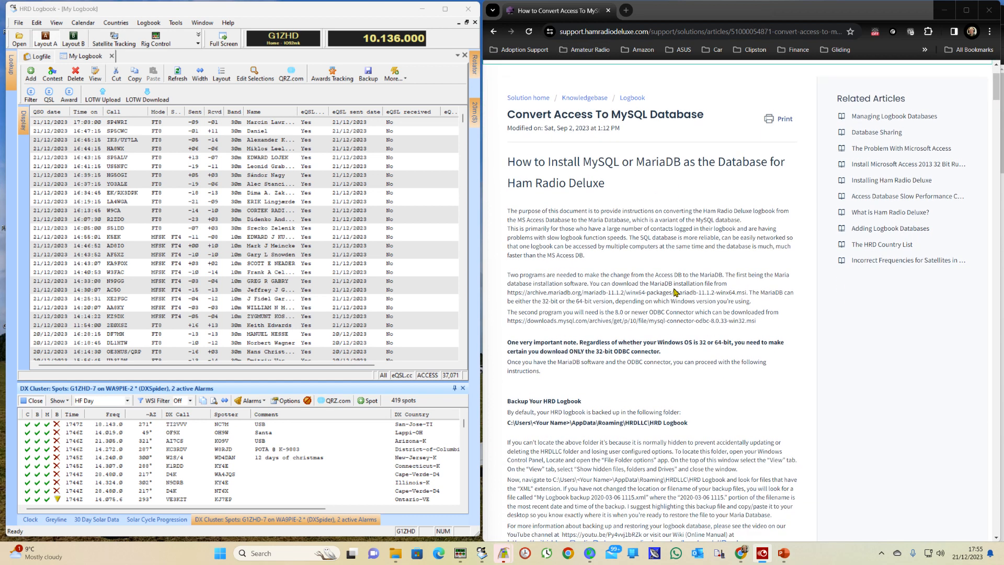
pyautogui.moveTo(672, 114)
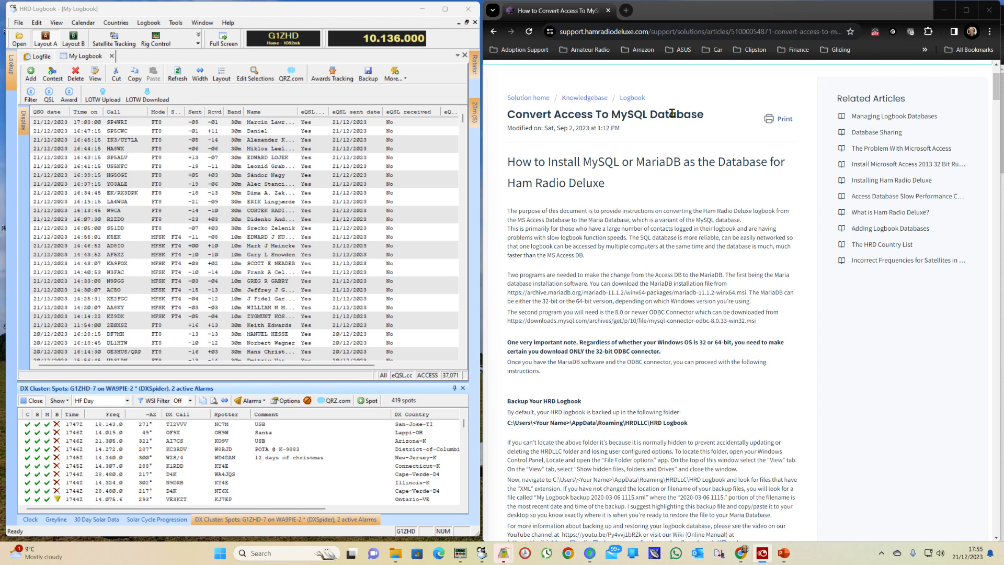
pyautogui.moveTo(620, 195)
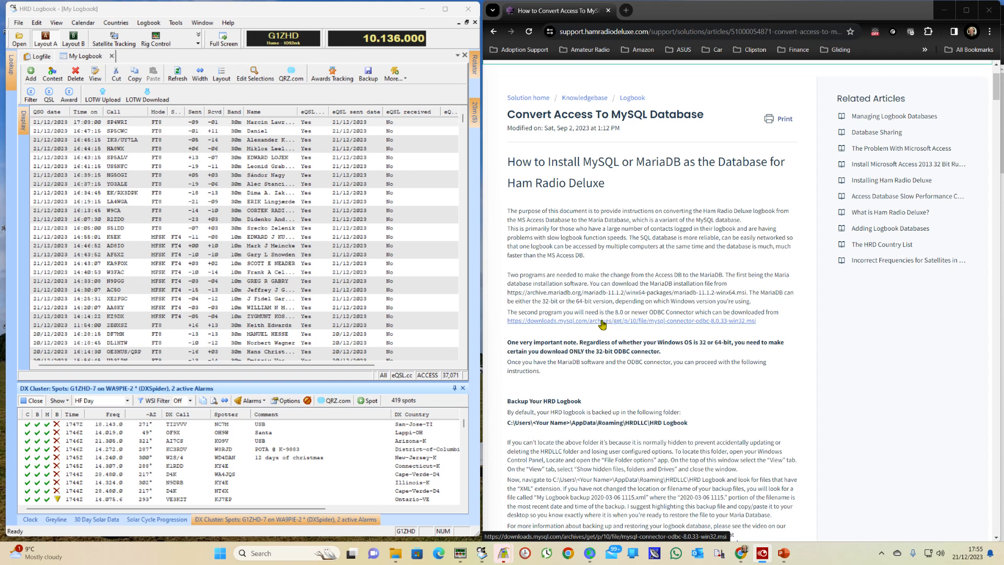
pyautogui.moveTo(599, 324)
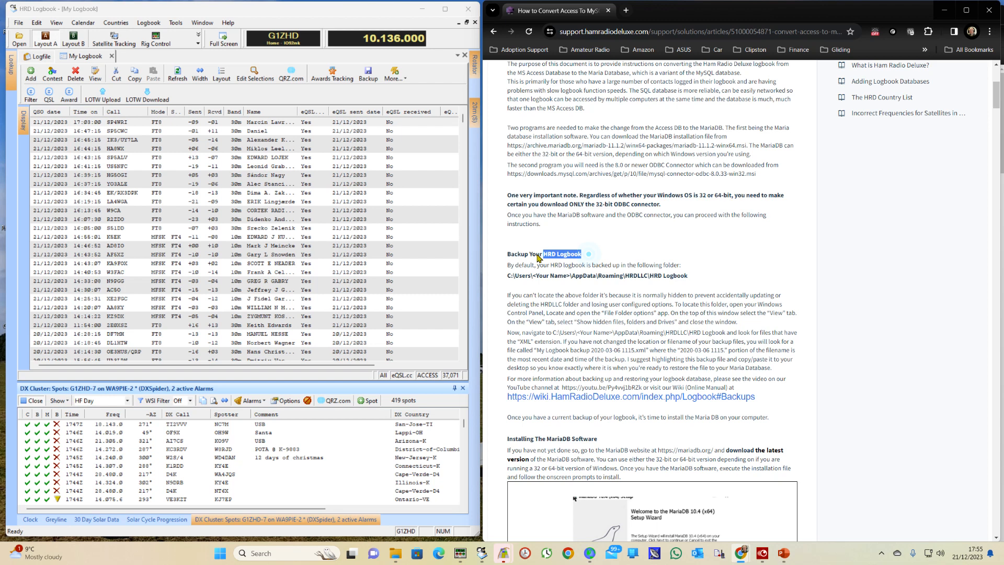
pyautogui.doubleClick(543, 253)
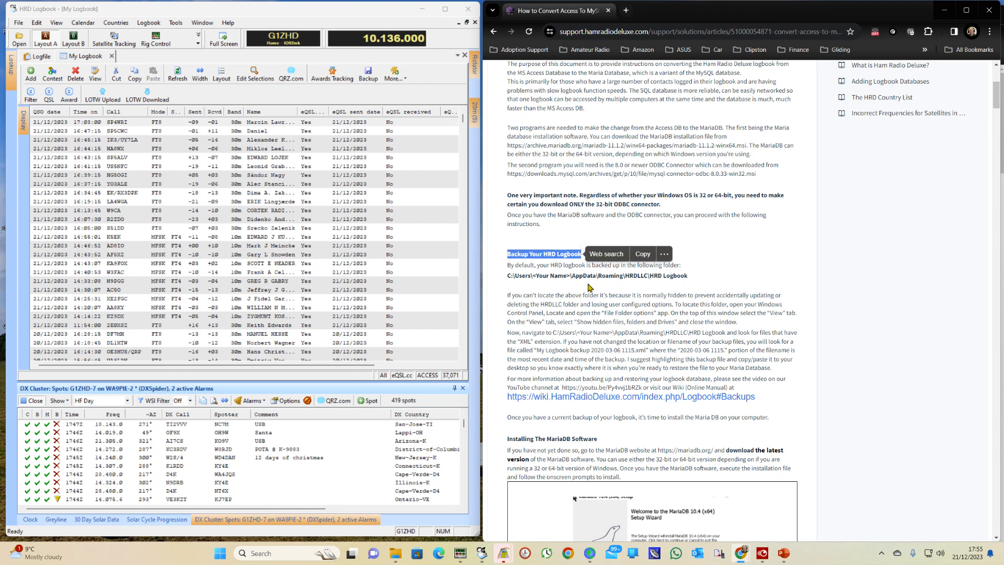
pyautogui.click(148, 22)
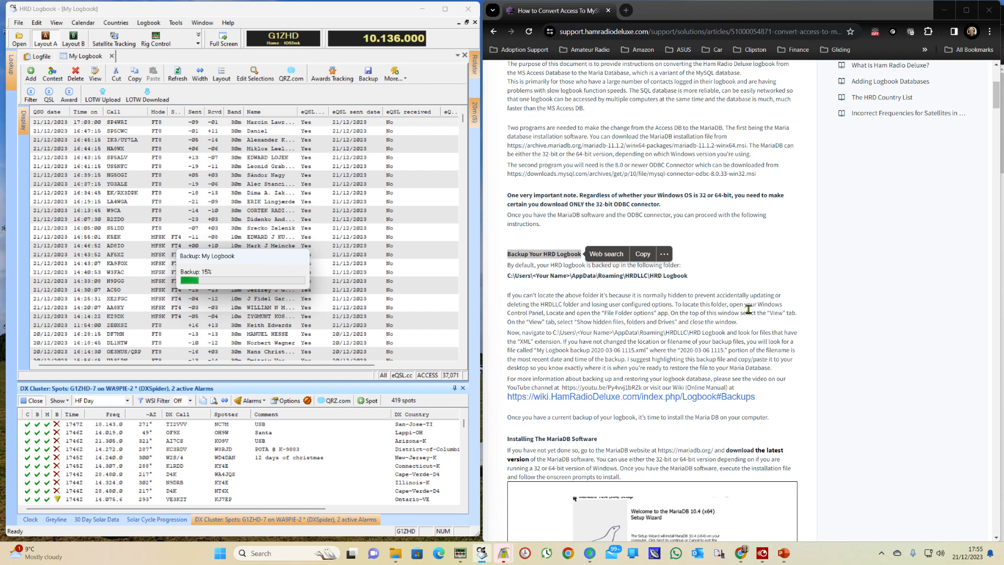
pyautogui.scroll(-3)
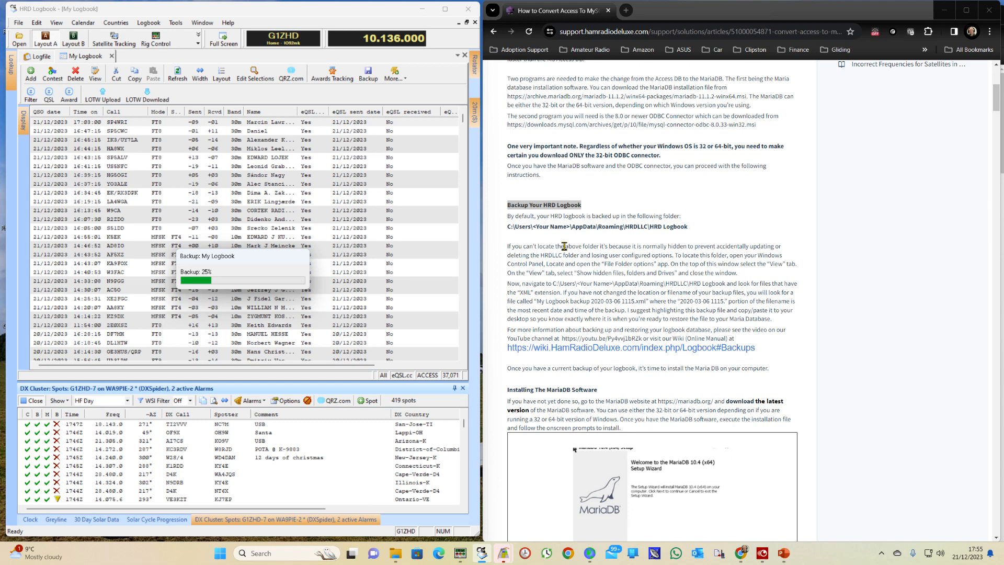
pyautogui.scroll(-3)
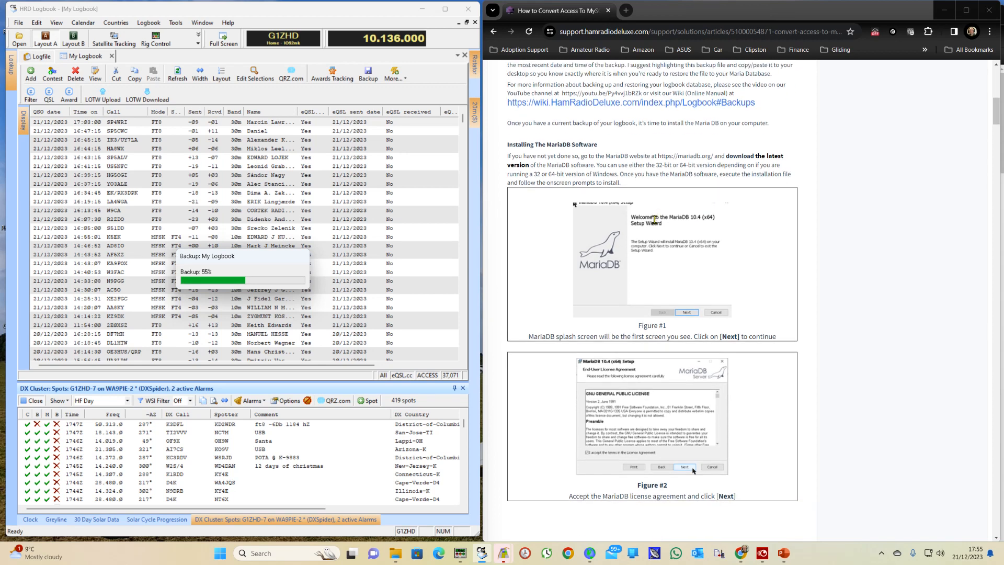
pyautogui.scroll(-3)
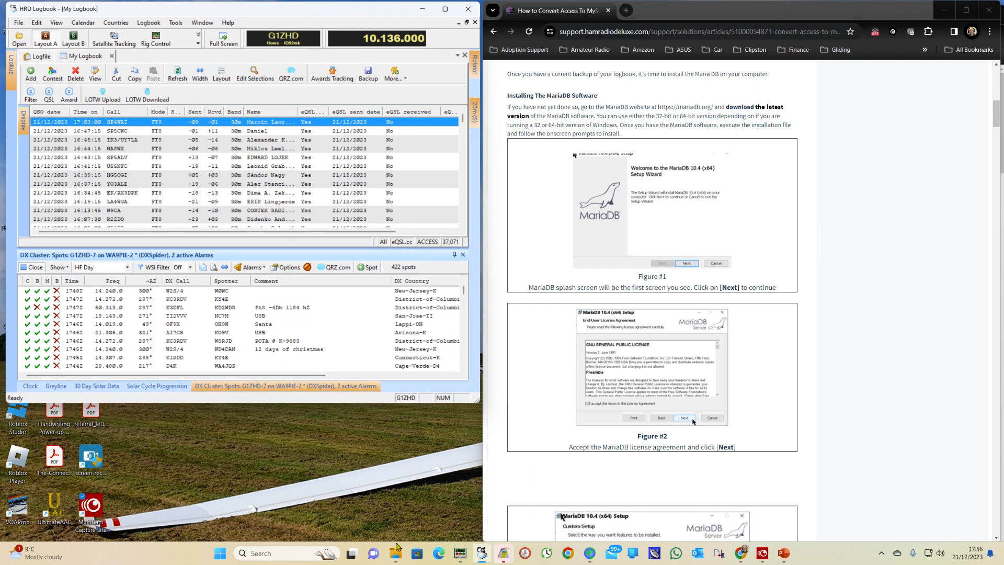
# Launch mariadb-11.1.2-winx64.msi from the Downloads folder
pyautogui.click(395, 551)
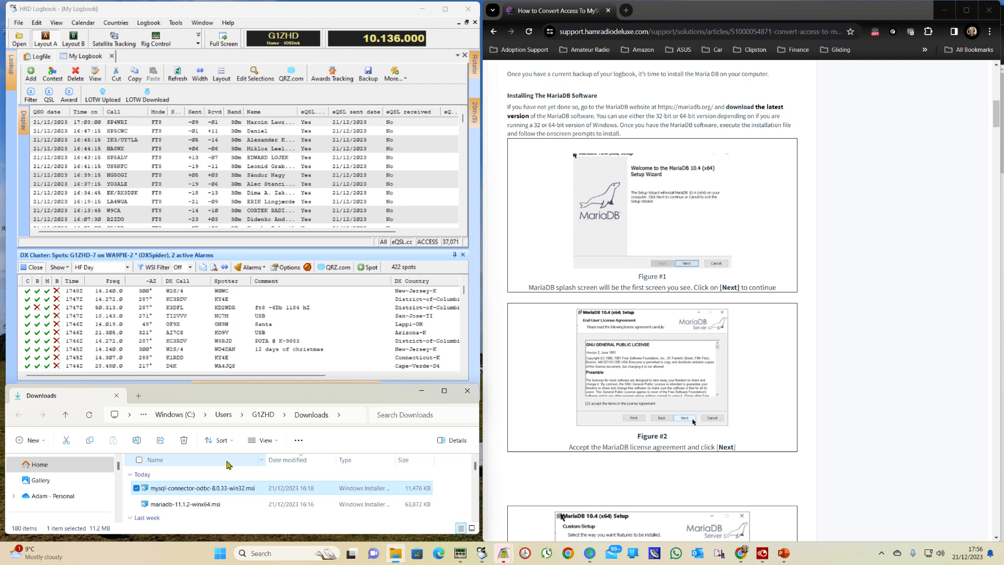
pyautogui.moveTo(321, 420)
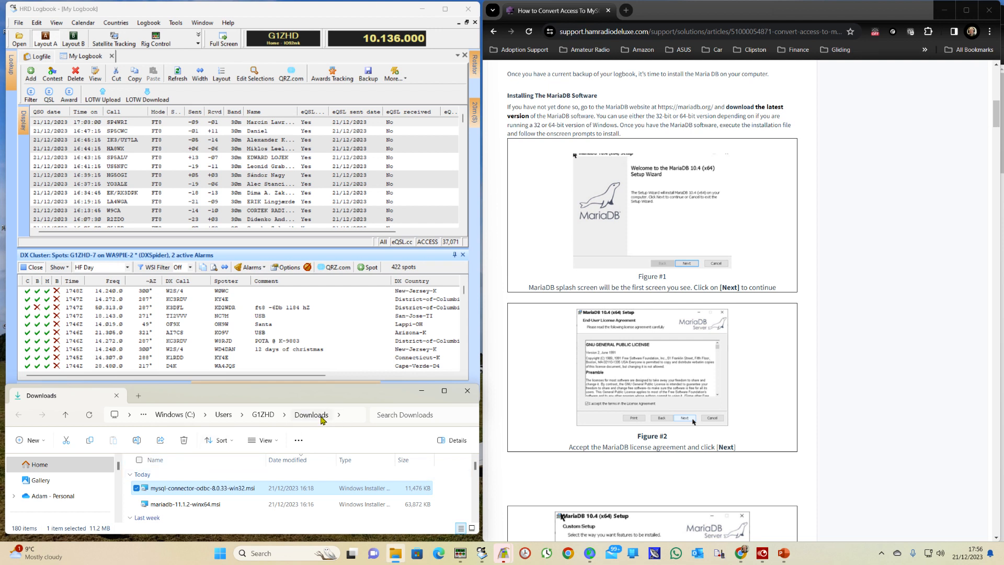
pyautogui.click(186, 504)
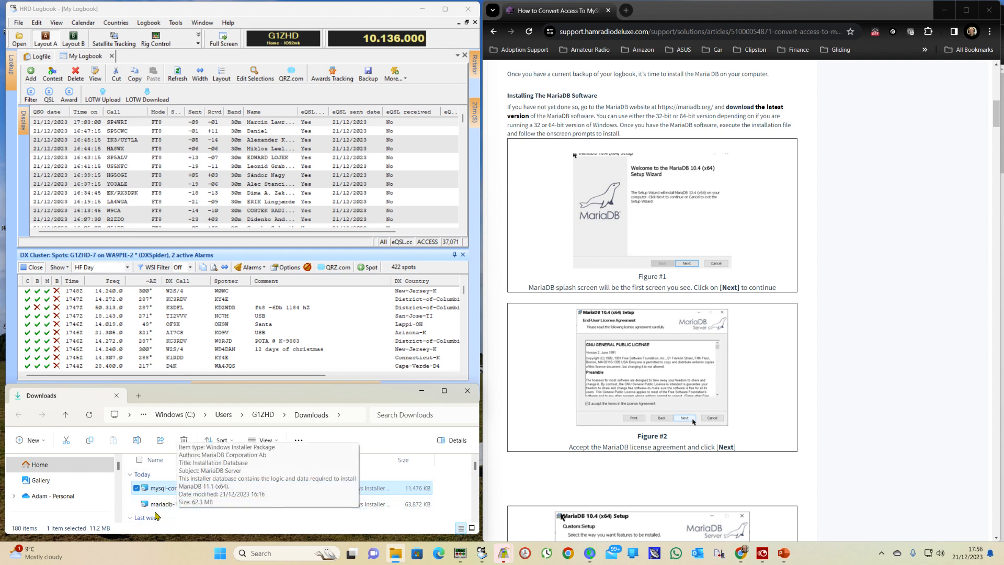
pyautogui.doubleClick(185, 504)
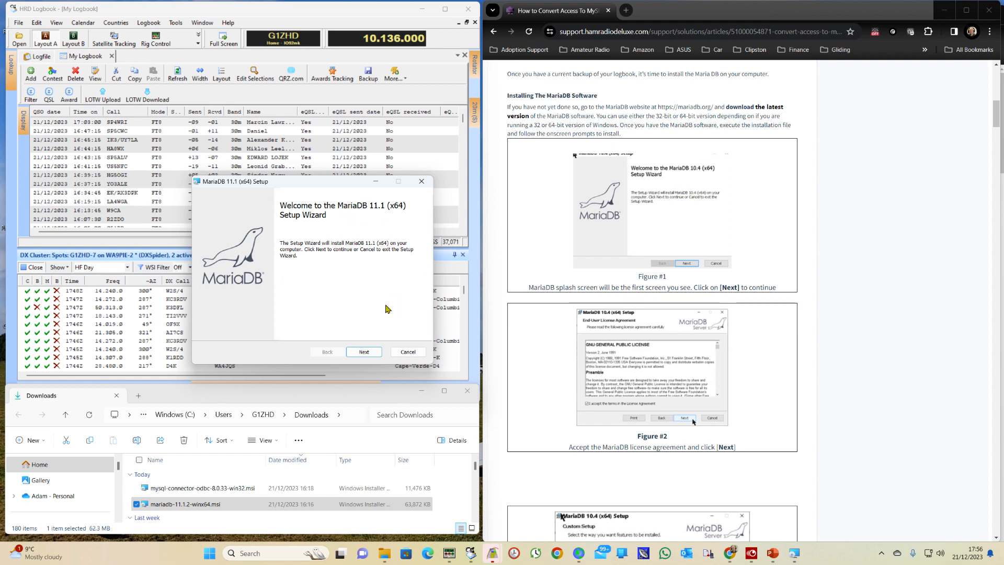
# Accept the MariaDB licence terms and continue to the Custom Setup feature page
pyautogui.click(364, 351)
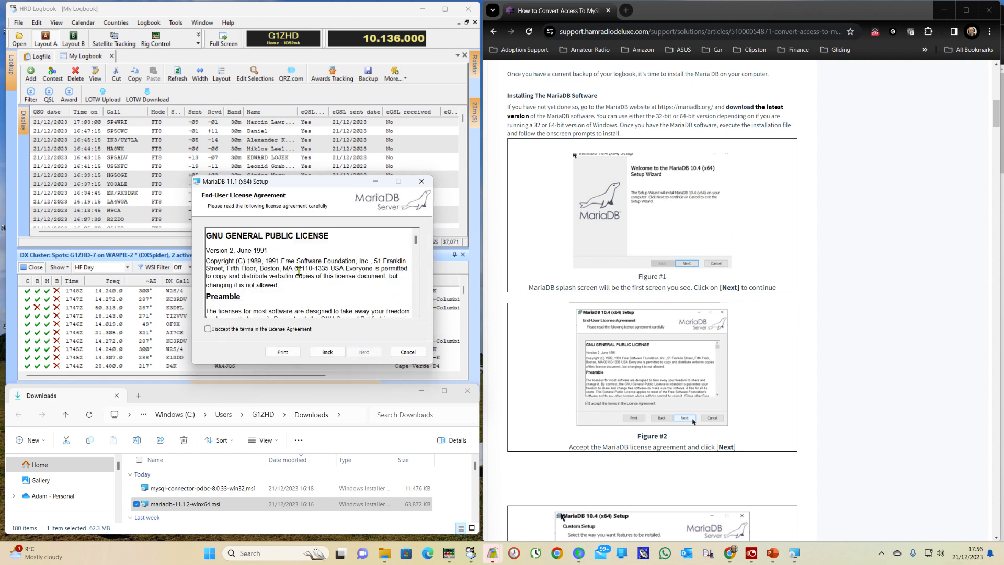
pyautogui.scroll(-3)
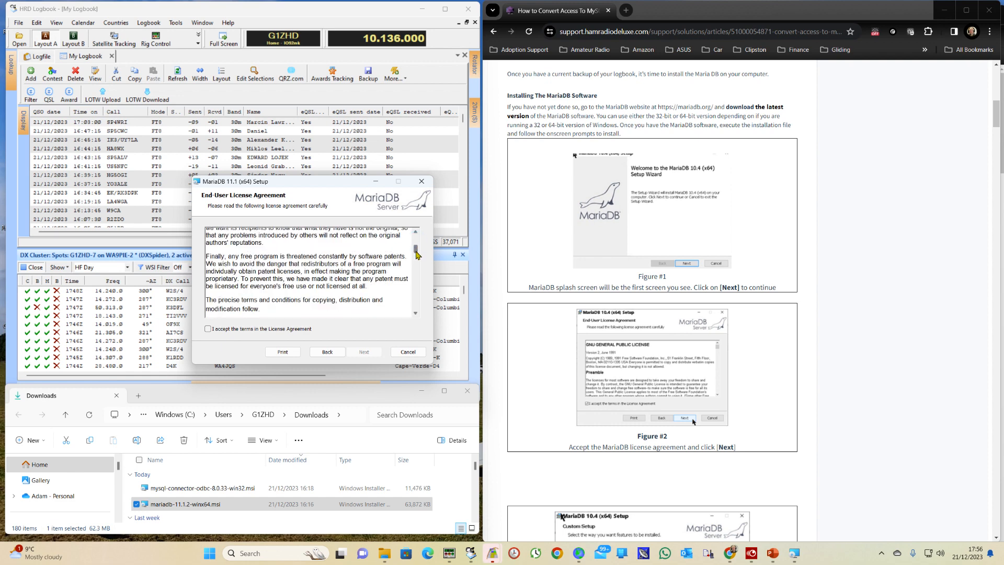
pyautogui.scroll(-3)
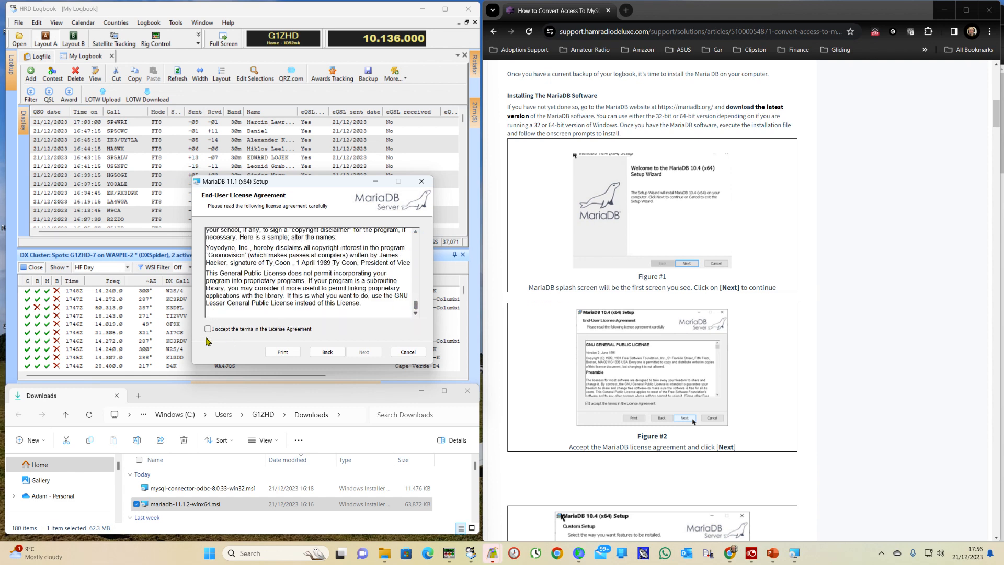
pyautogui.click(207, 328)
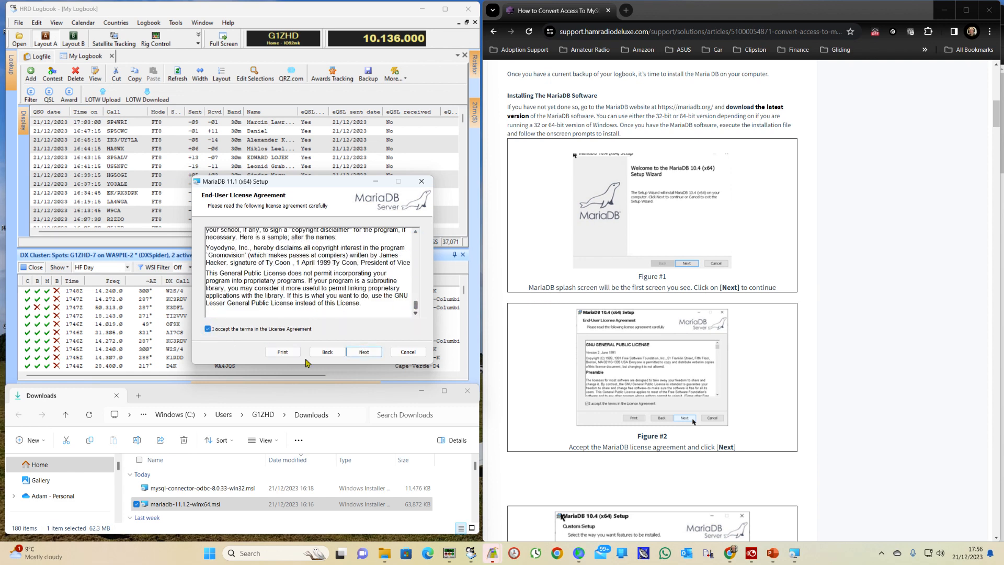
pyautogui.click(363, 352)
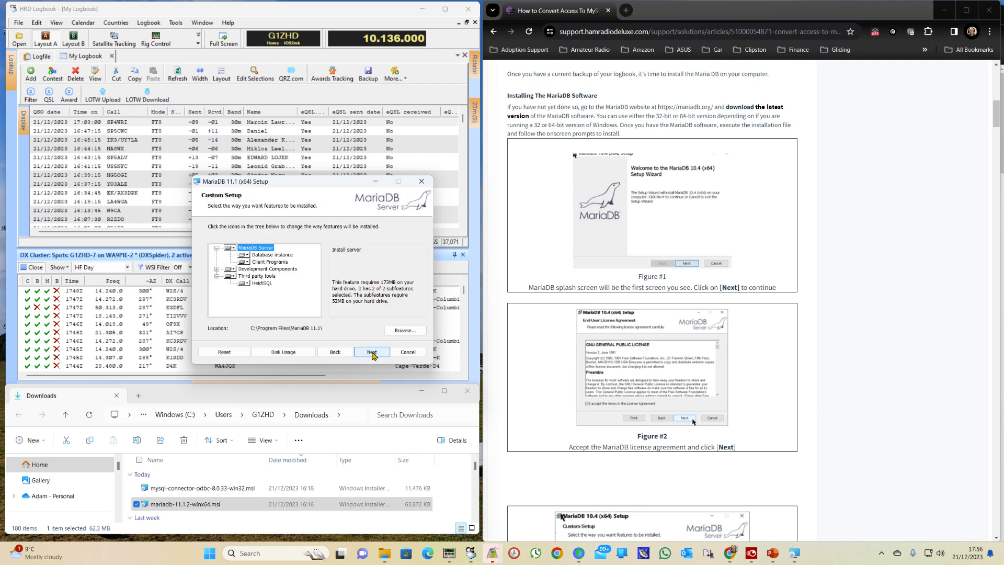
pyautogui.scroll(-3)
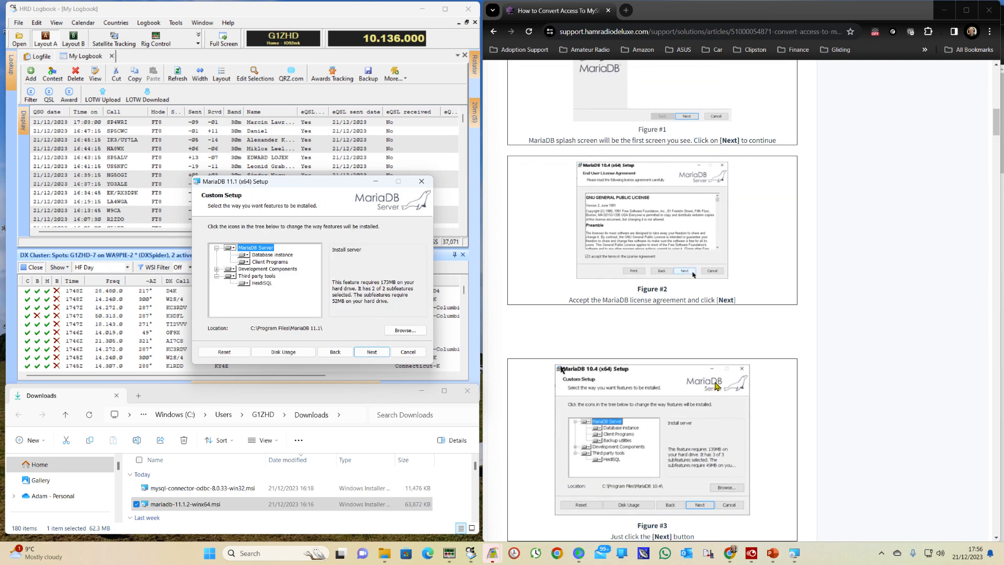
pyautogui.scroll(-3)
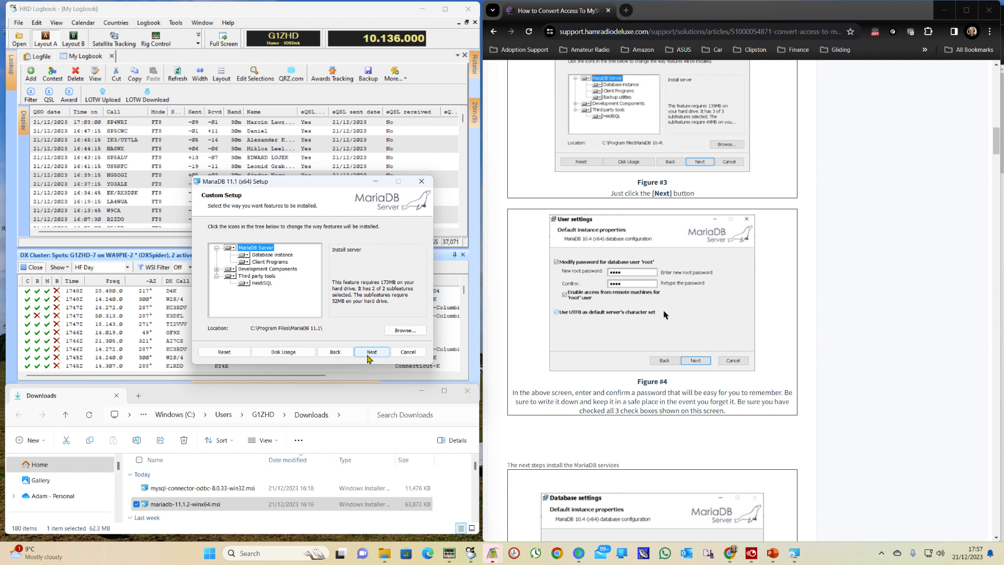
# Keep default features, enter the root password, enable remote root access and UTF8 default
pyautogui.click(371, 351)
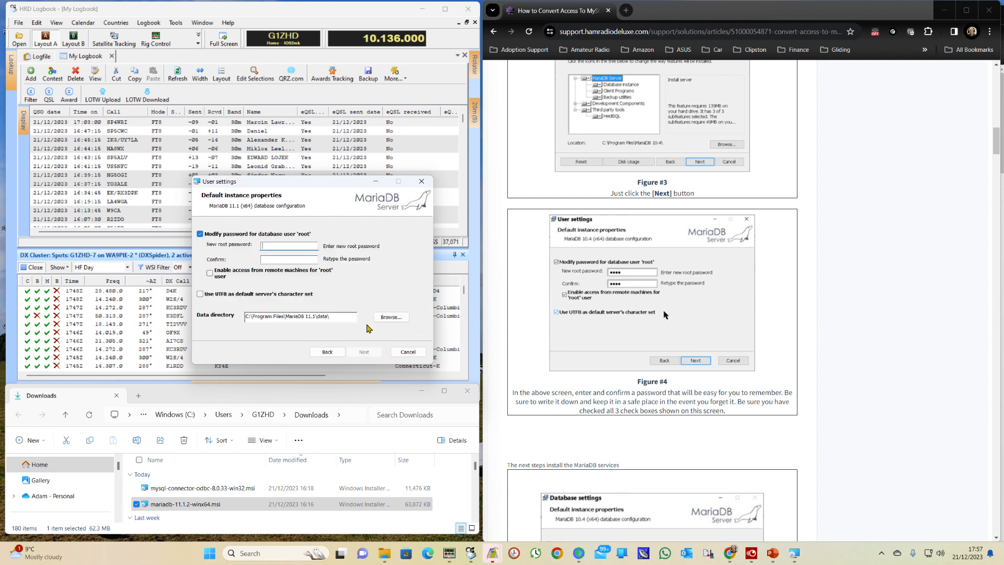
pyautogui.click(288, 245)
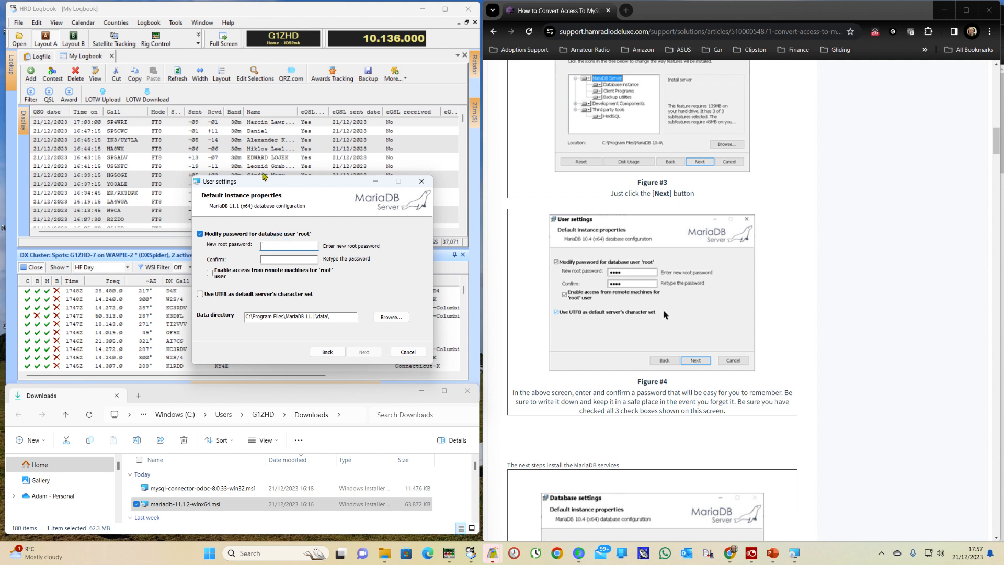
pyautogui.write('•')
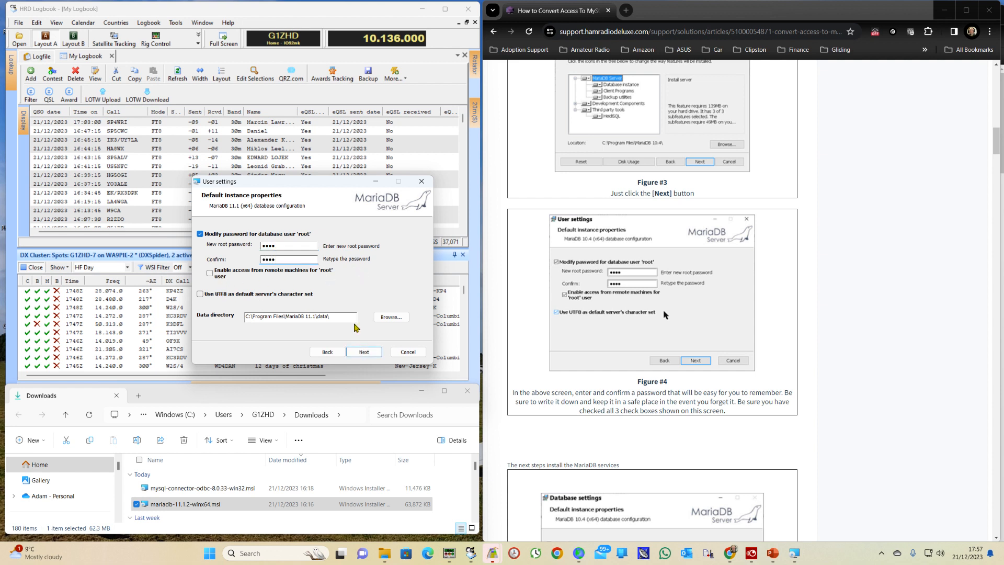
pyautogui.click(209, 273)
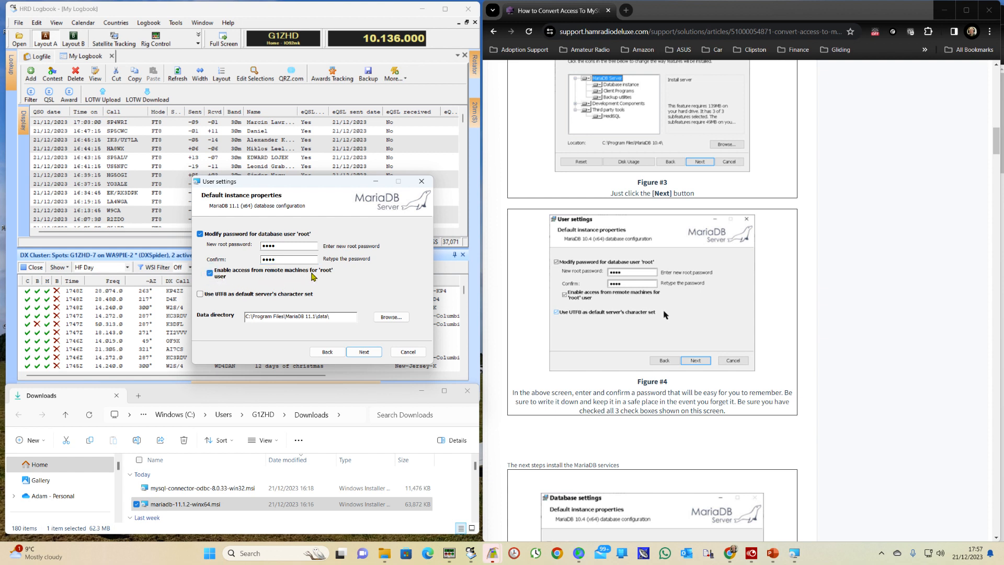
pyautogui.moveTo(312, 280)
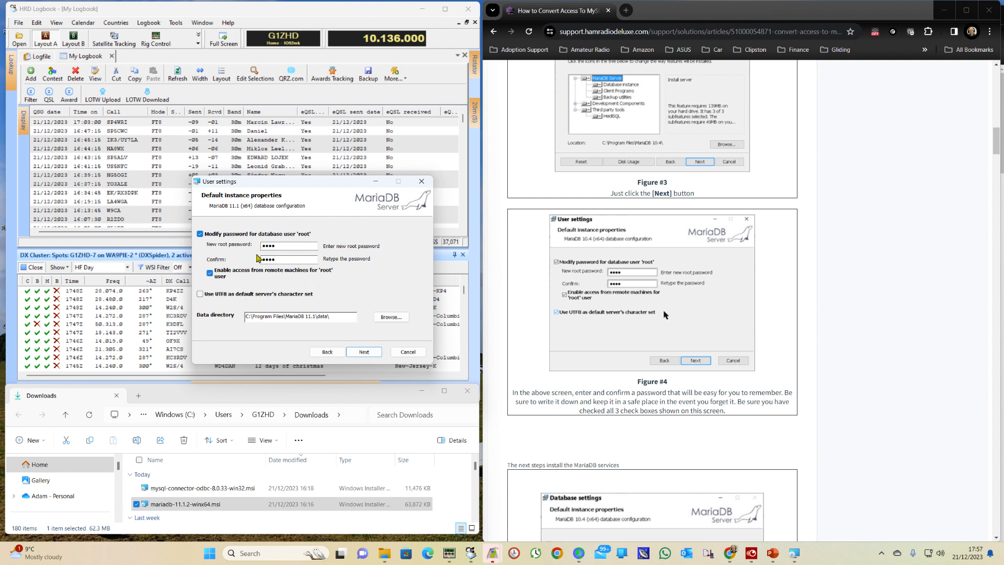
pyautogui.moveTo(220, 313)
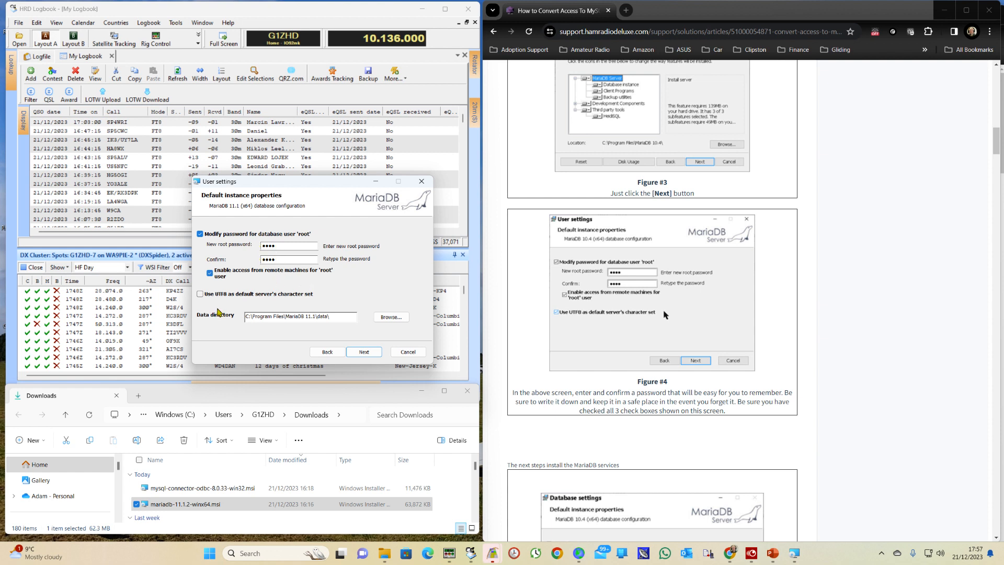
pyautogui.click(200, 294)
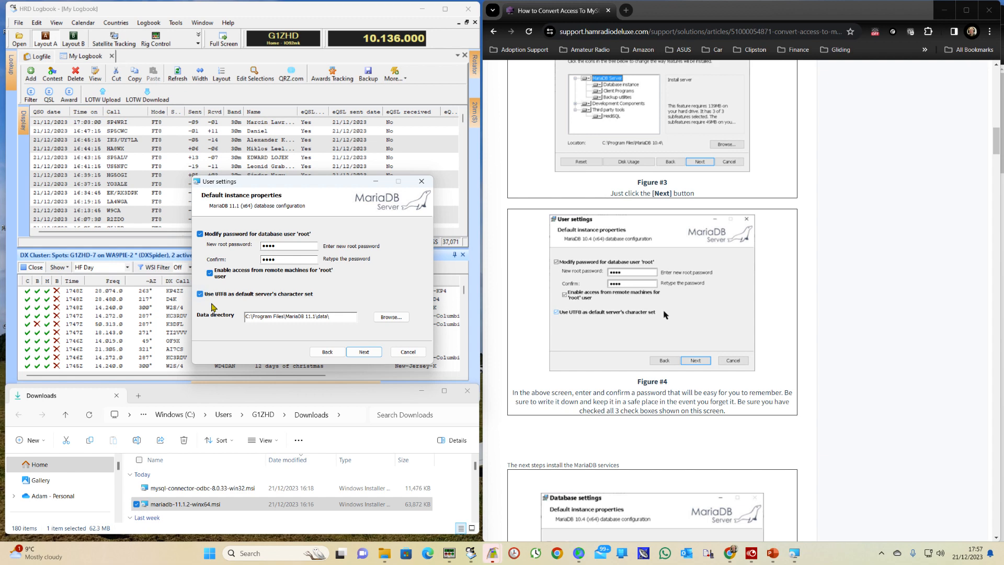
pyautogui.moveTo(262, 303)
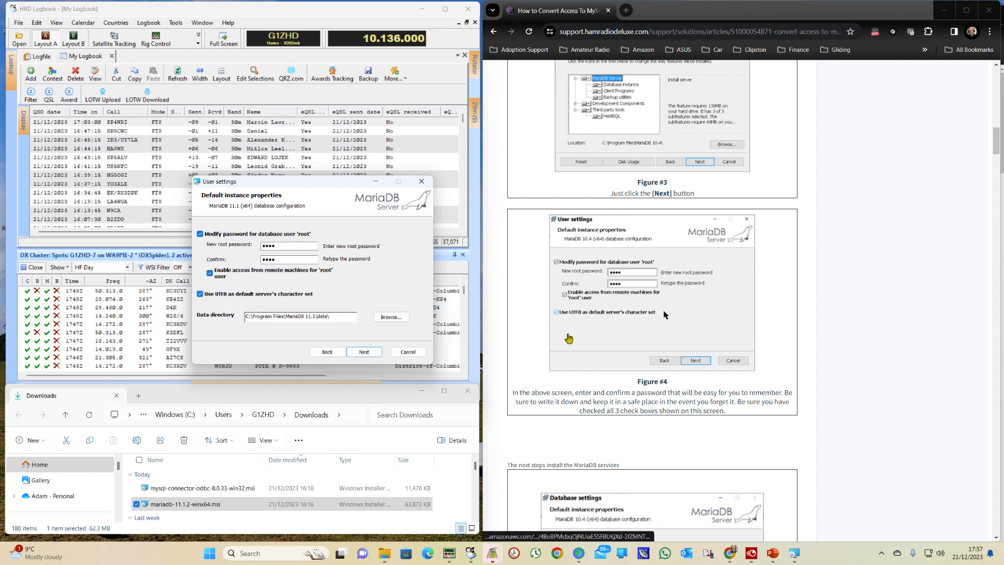
pyautogui.scroll(-3)
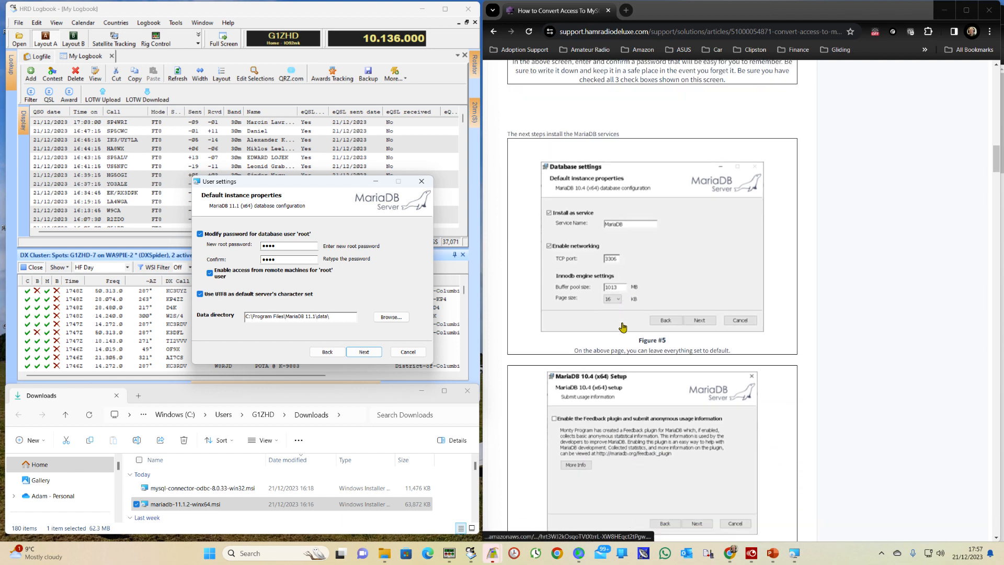
# Keep the default service settings on port 3306 and reach the ready-to-install page
pyautogui.click(363, 351)
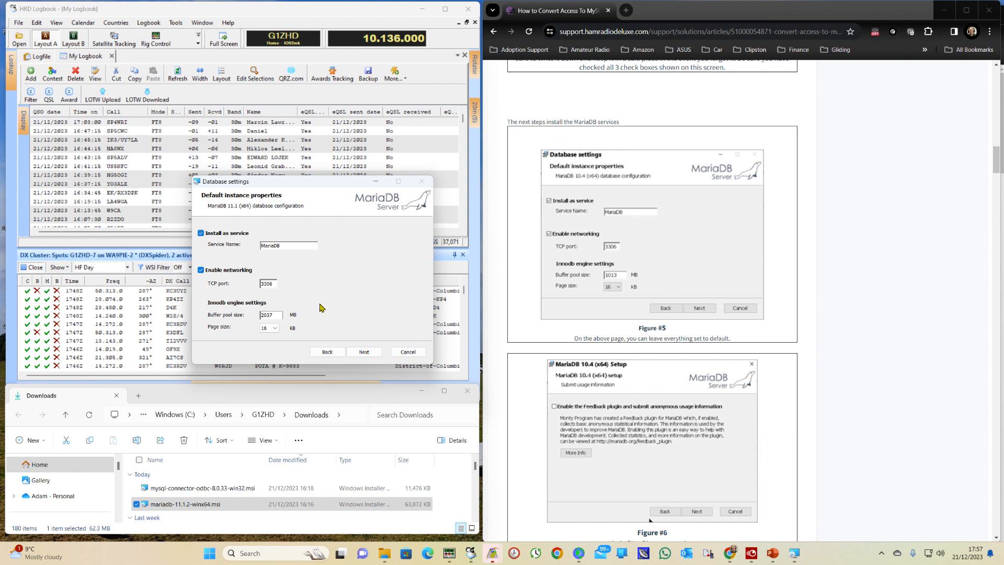
pyautogui.moveTo(223, 326)
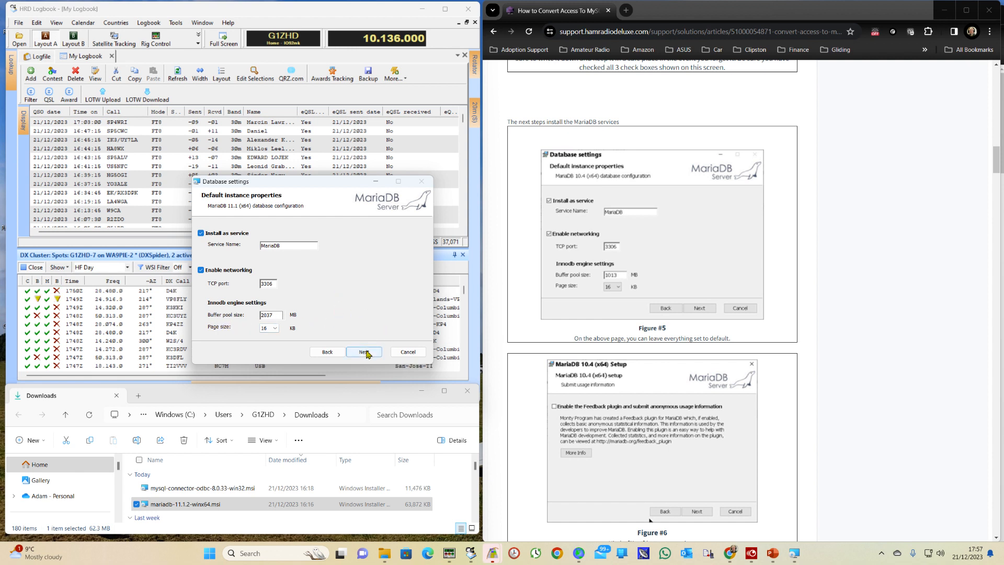
pyautogui.click(364, 352)
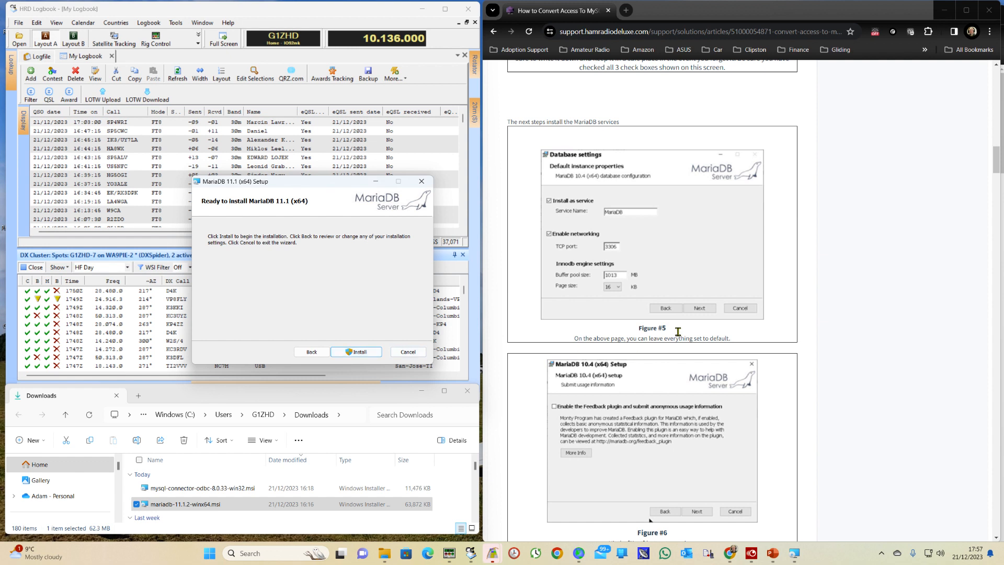
# Approve the UAC prompt so MariaDB 11.1 installs, then let the wizard complete
pyautogui.scroll(-3)
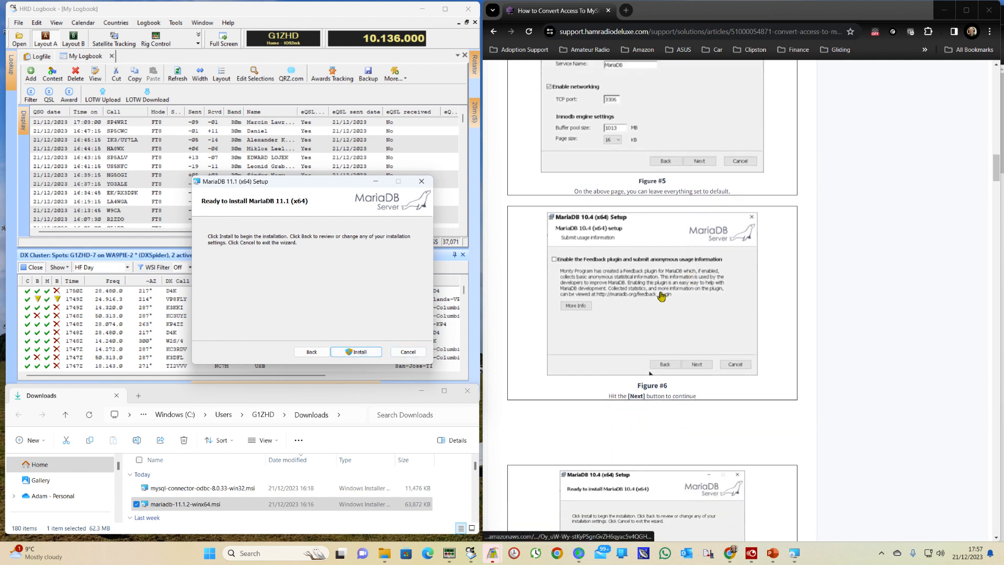
pyautogui.scroll(-3)
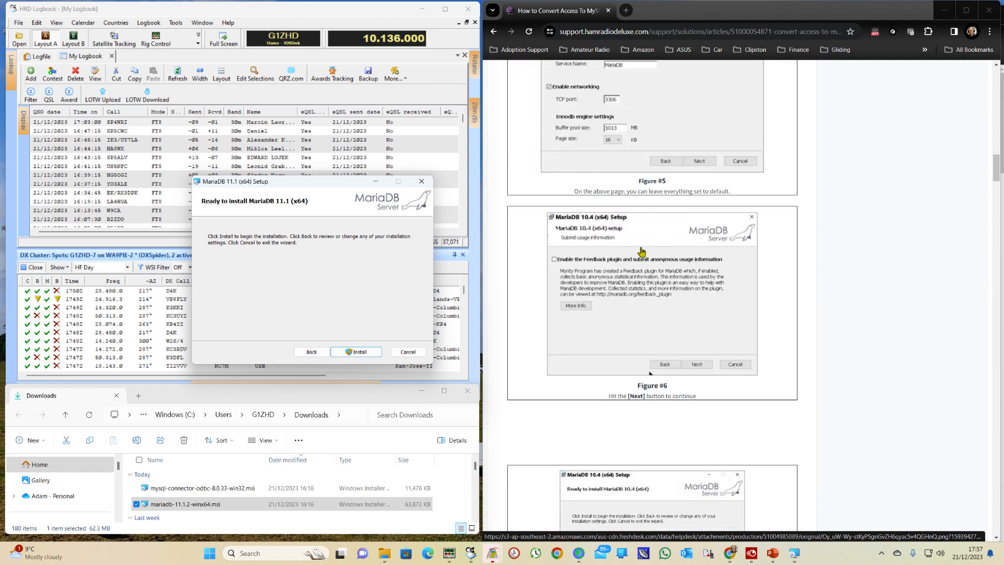
pyautogui.scroll(-3)
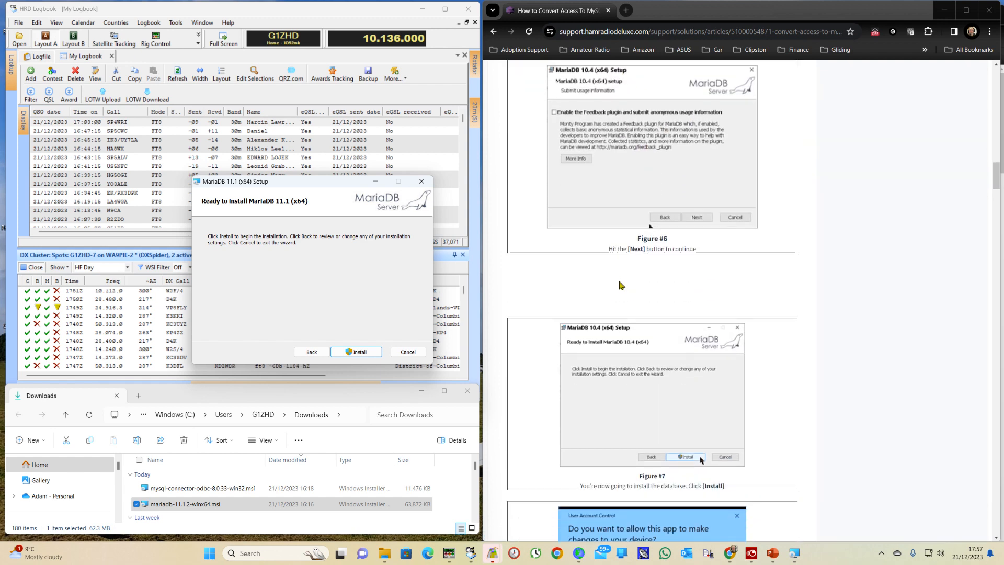
pyautogui.scroll(-3)
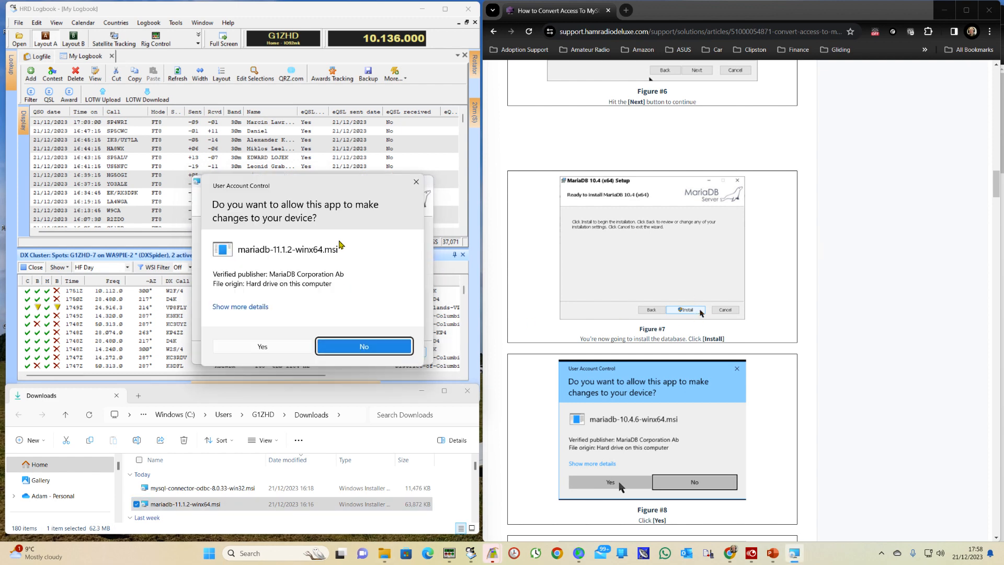
pyautogui.scroll(-3)
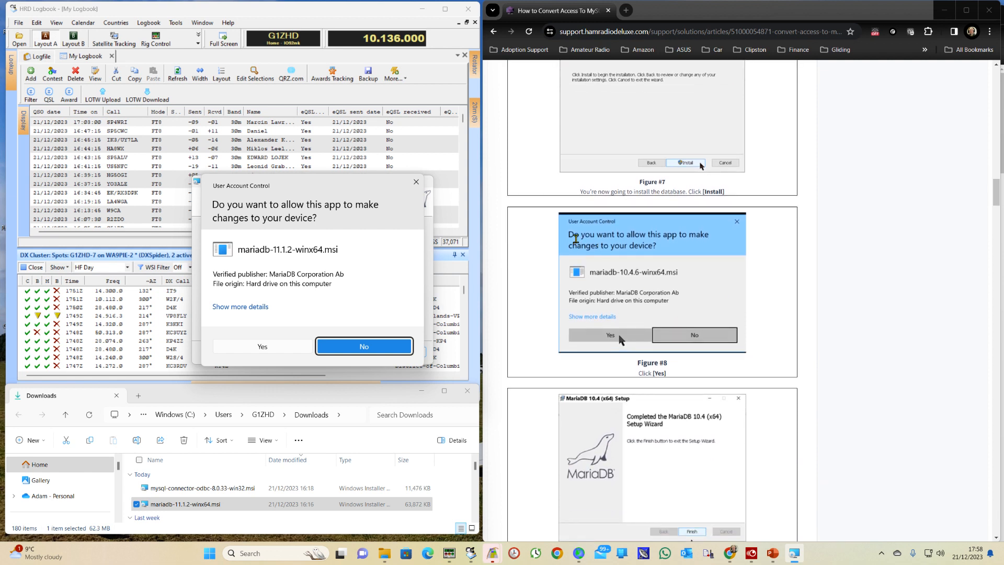
pyautogui.moveTo(272, 350)
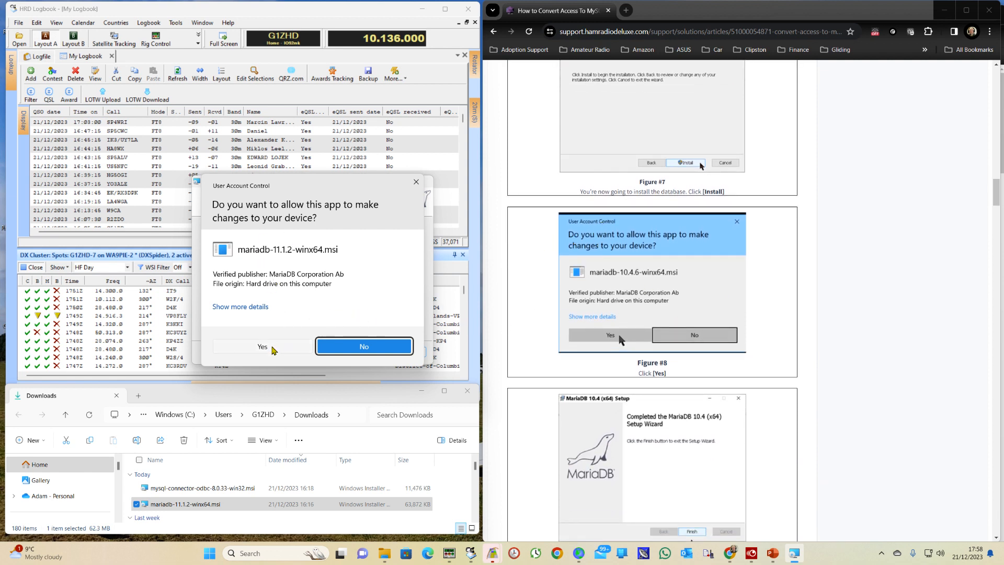
pyautogui.click(261, 346)
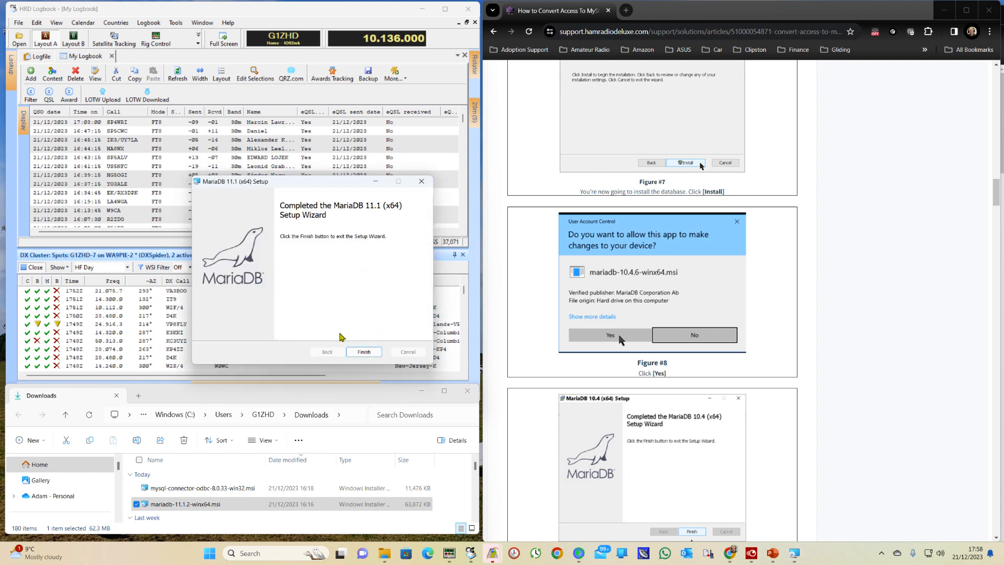
pyautogui.scroll(-3)
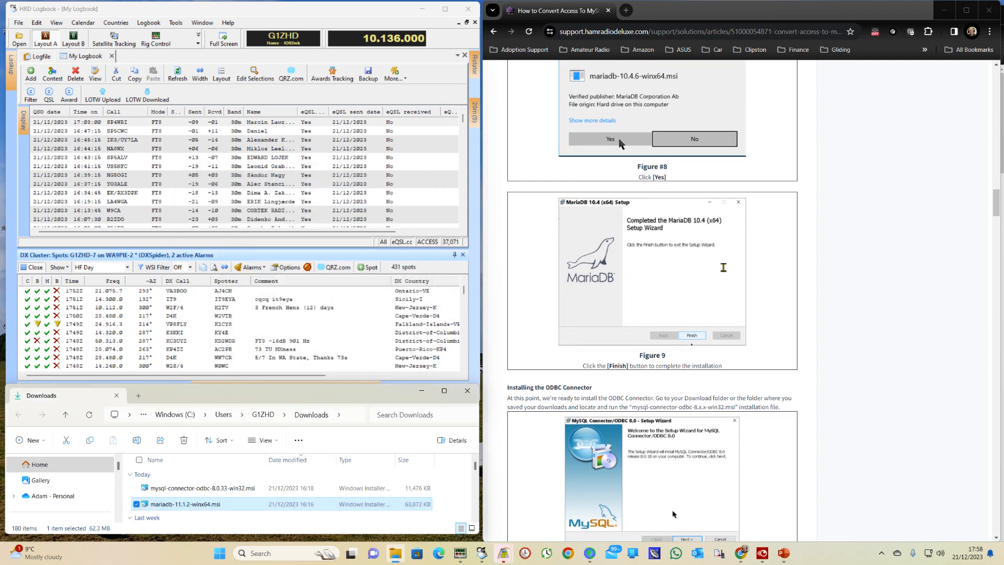
pyautogui.scroll(-3)
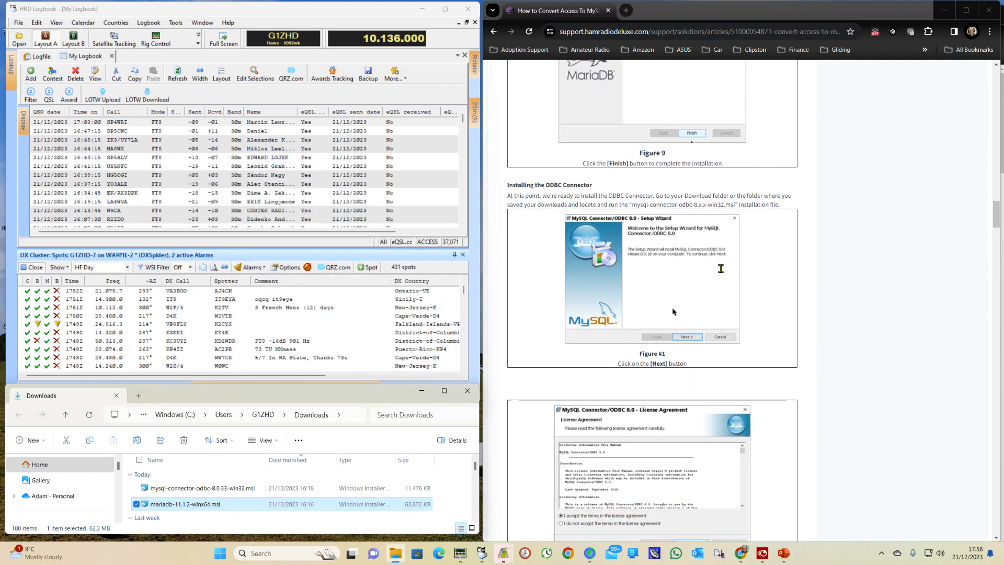
pyautogui.scroll(-3)
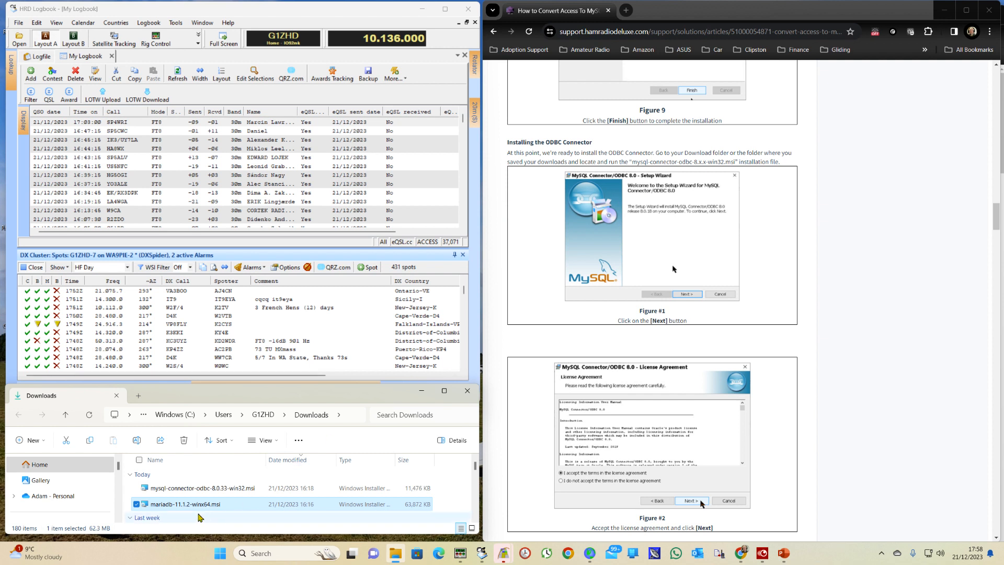
# Launch mysql-connector-odbc-8.0.33-win32.msi and accept its licence agreement
pyautogui.click(202, 488)
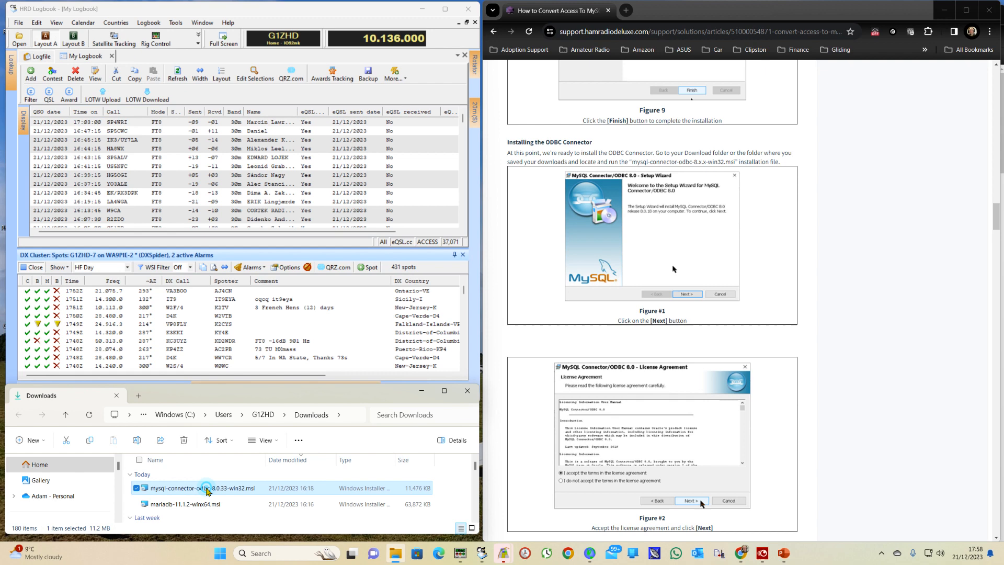
pyautogui.doubleClick(201, 488)
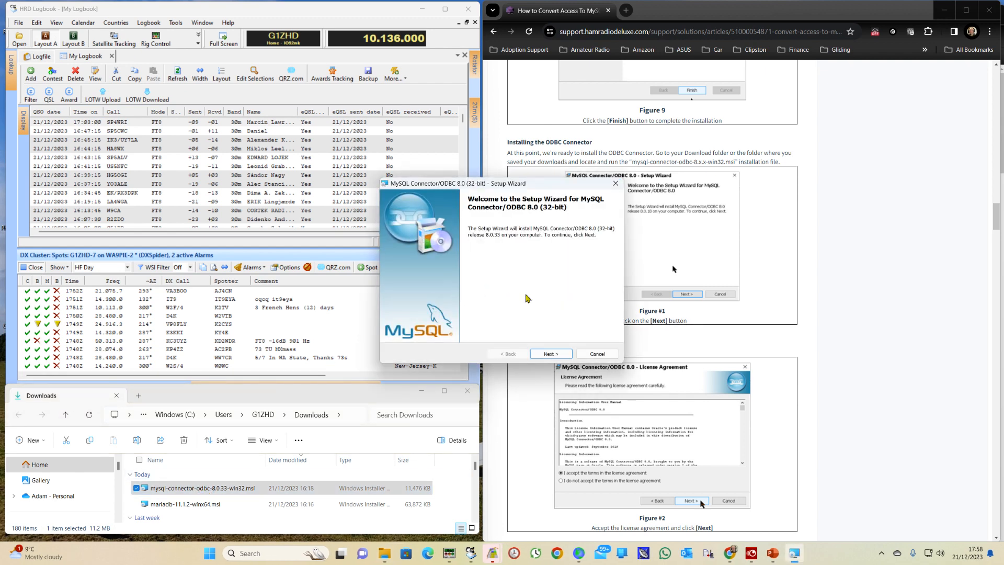
pyautogui.moveTo(497, 182); pyautogui.dragTo(353, 185)
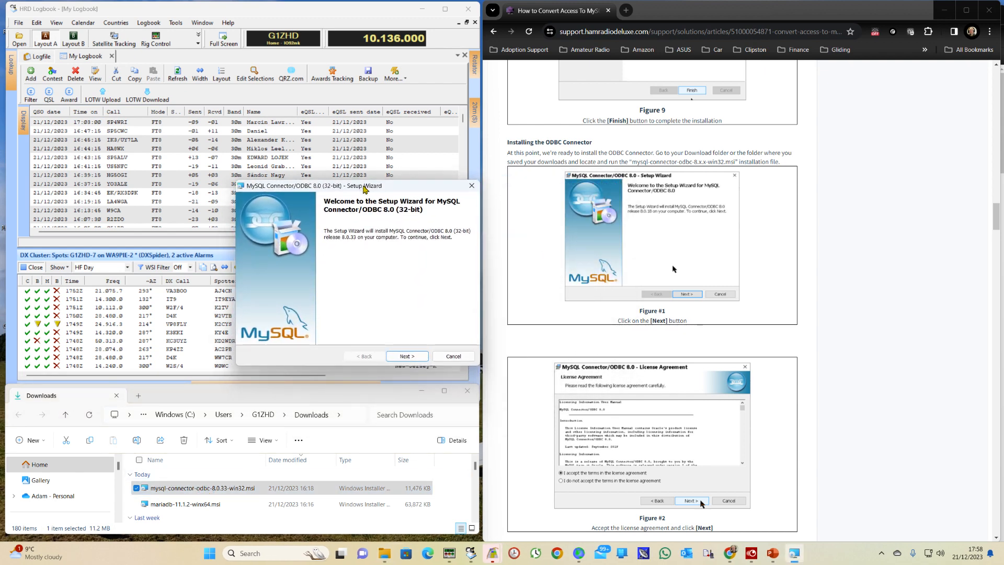
pyautogui.click(407, 356)
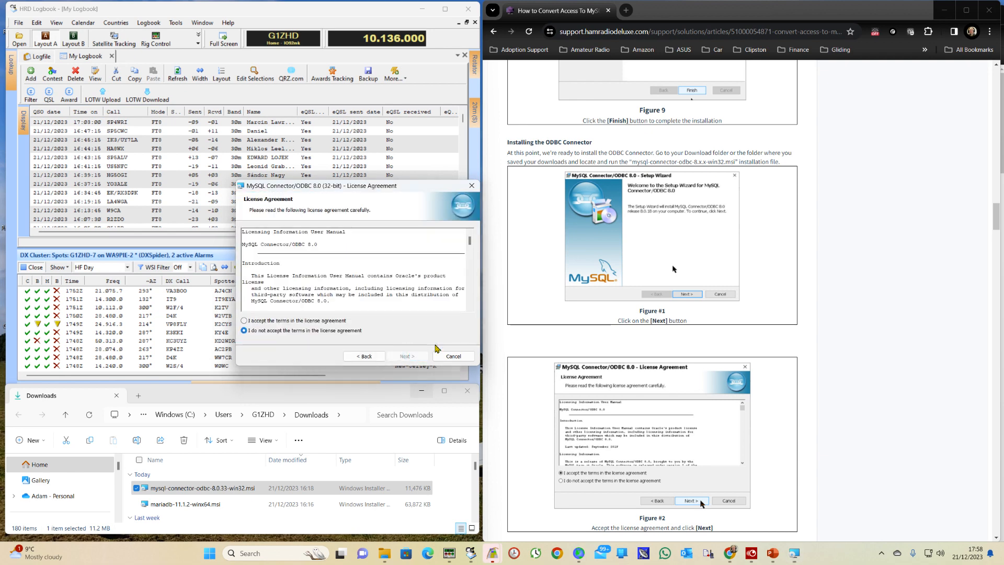
pyautogui.scroll(-3)
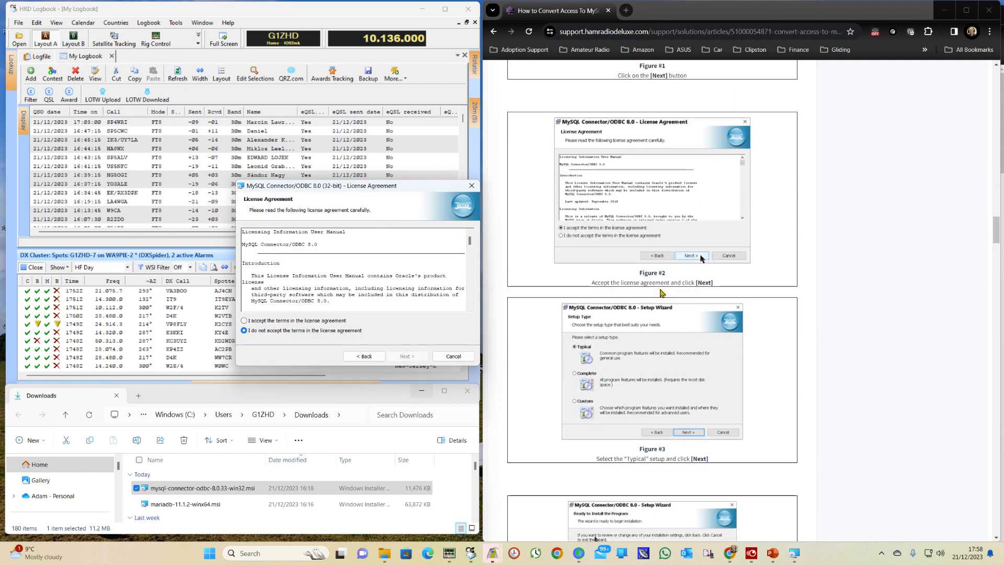
pyautogui.click(243, 320)
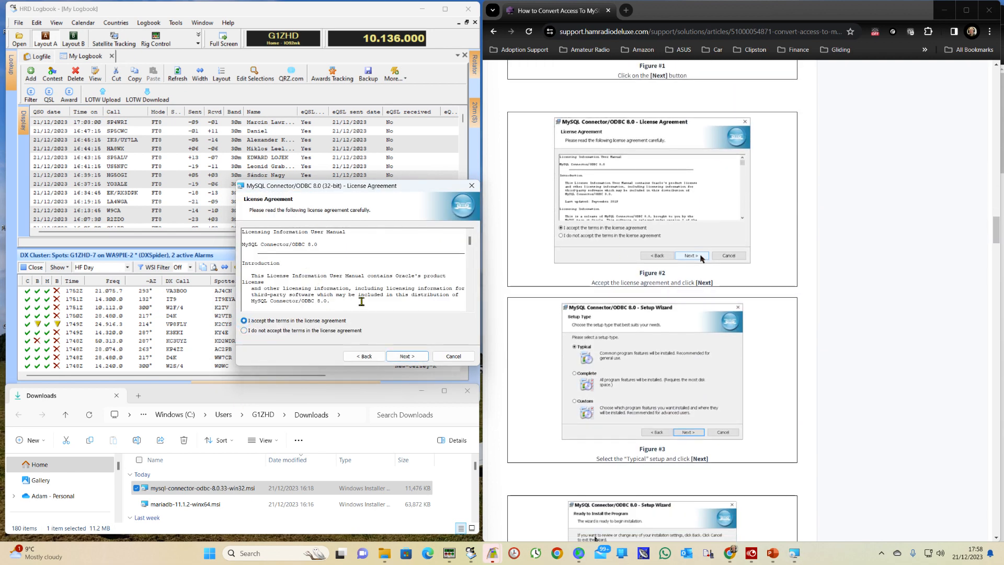
pyautogui.click(405, 356)
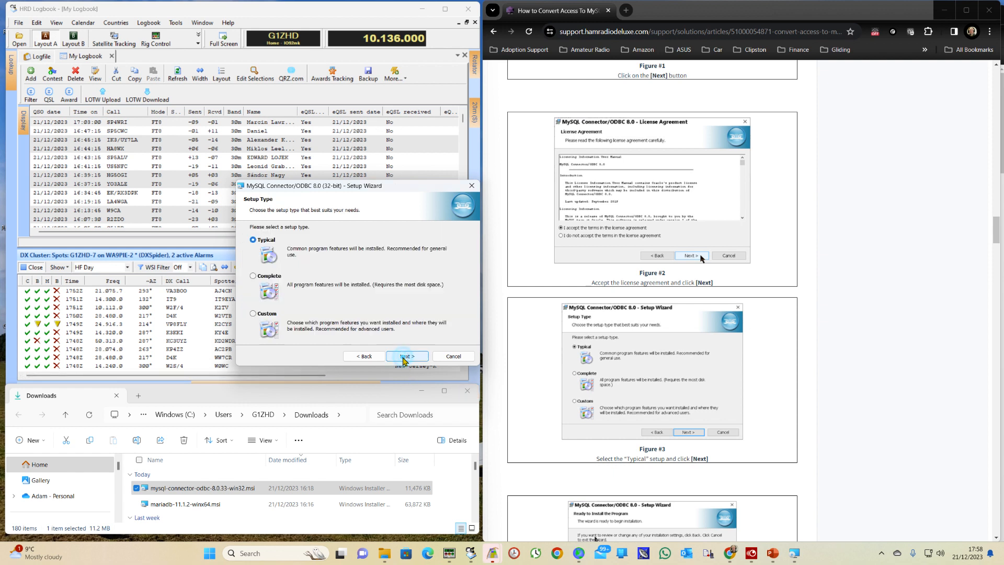
# Keep the Typical setup type and start the connector installation
pyautogui.scroll(-3)
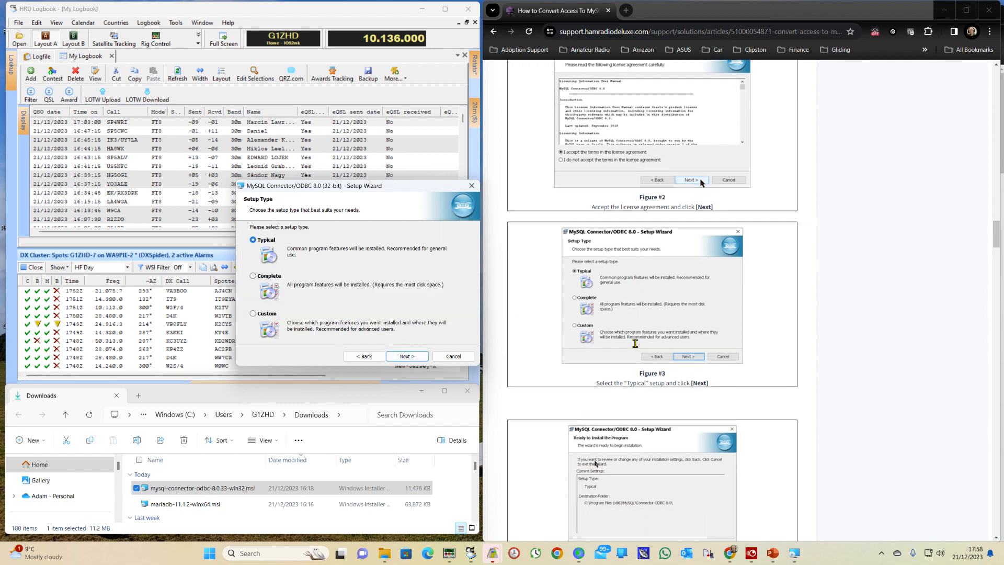
pyautogui.scroll(-3)
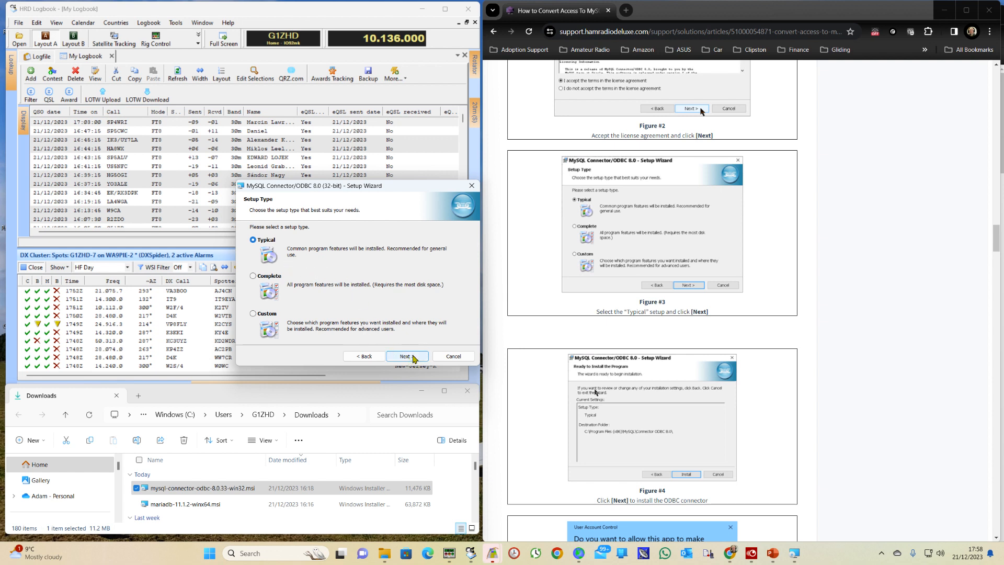
pyautogui.click(407, 356)
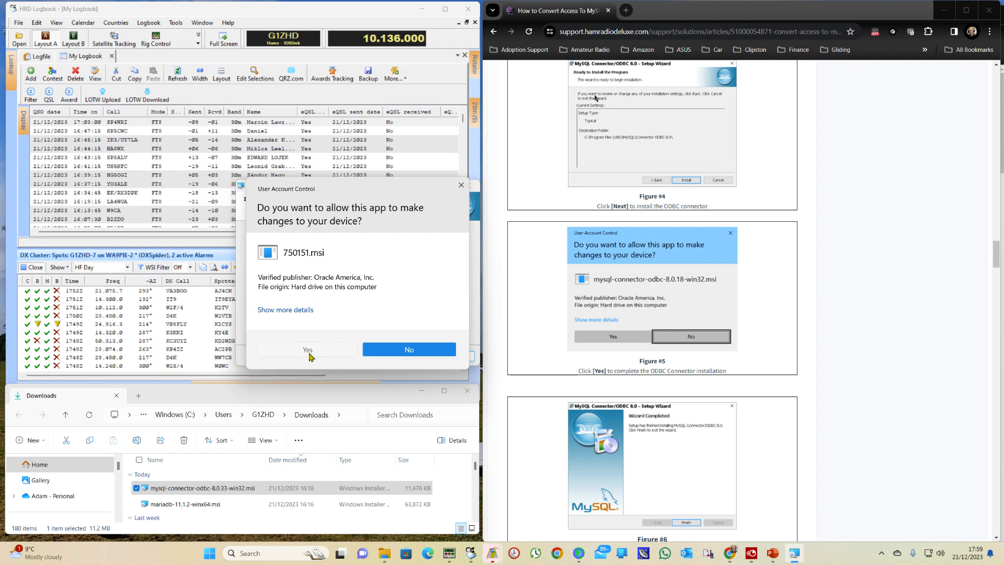
# Approve the UAC prompt so Connector/ODBC 8.0 installs and the wizard finishes
pyautogui.click(307, 349)
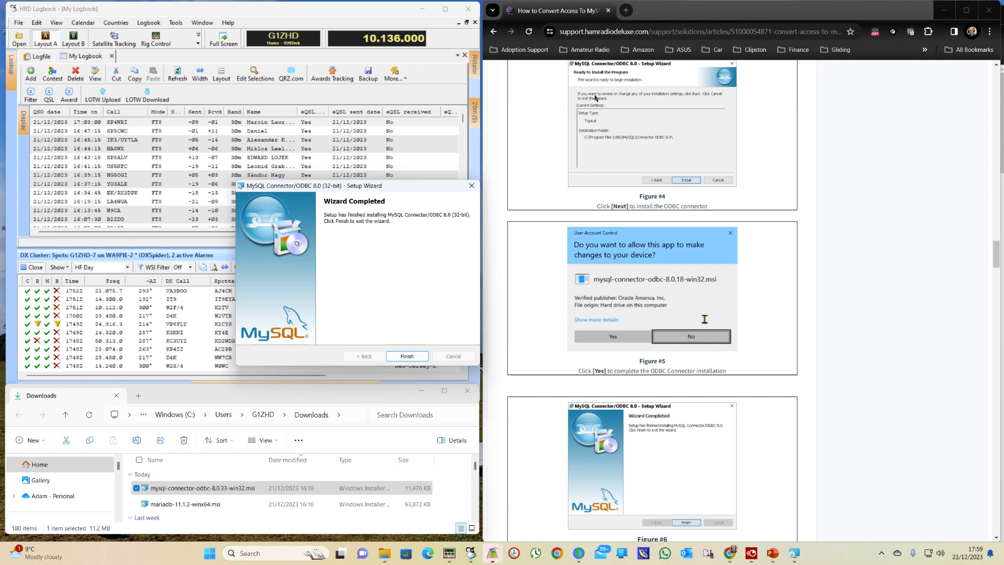
pyautogui.scroll(-3)
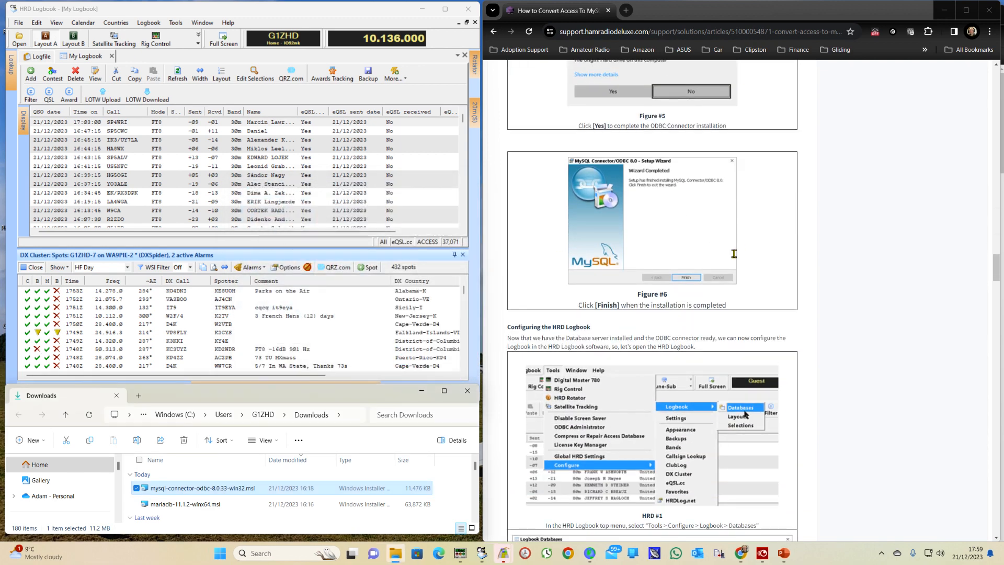
pyautogui.scroll(-3)
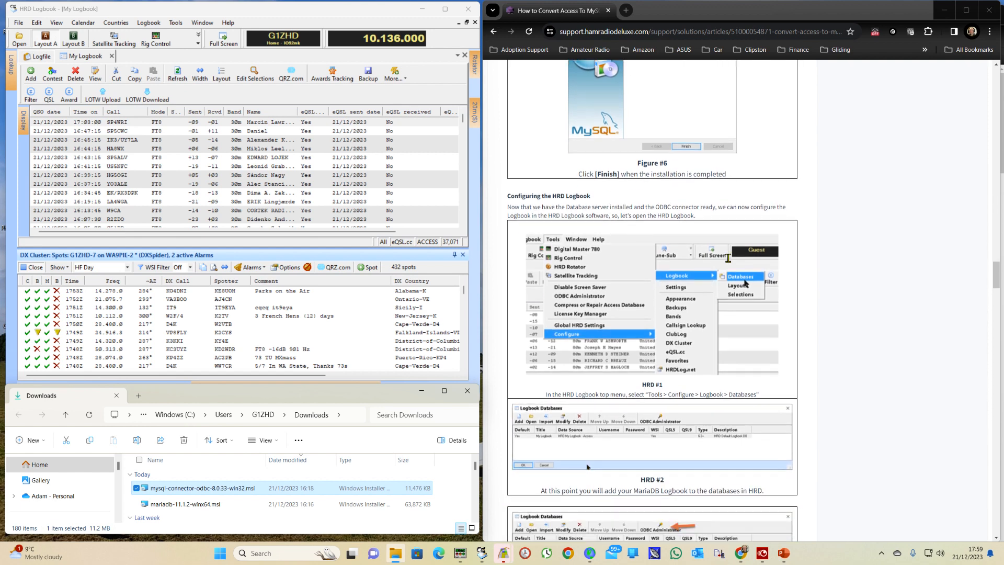
pyautogui.scroll(-3)
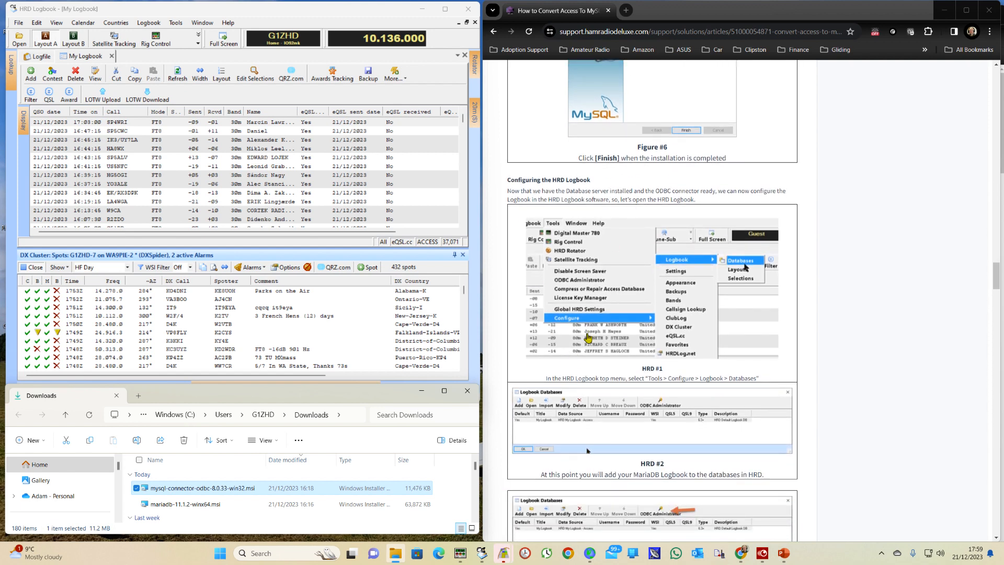
pyautogui.scroll(-3)
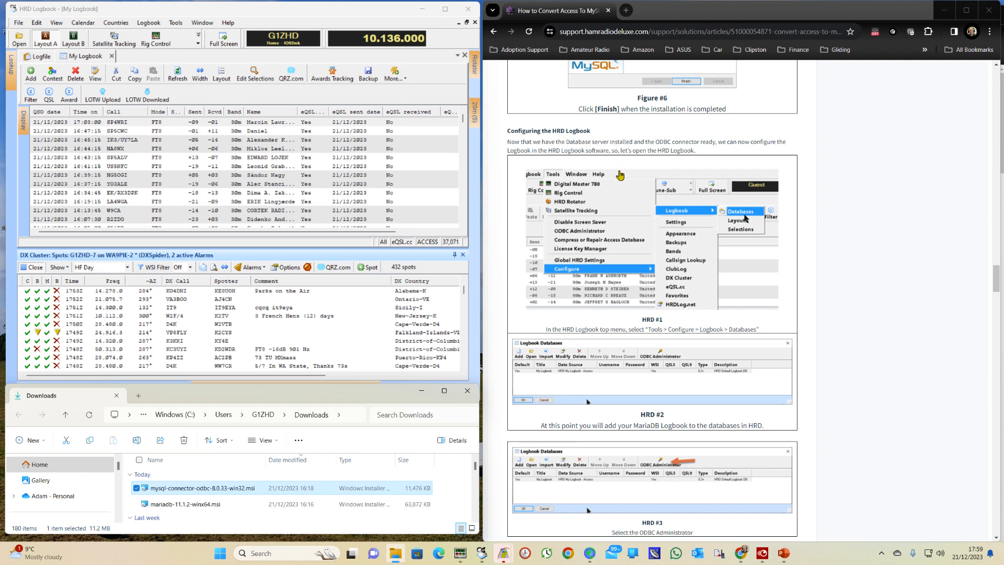
pyautogui.moveTo(642, 272)
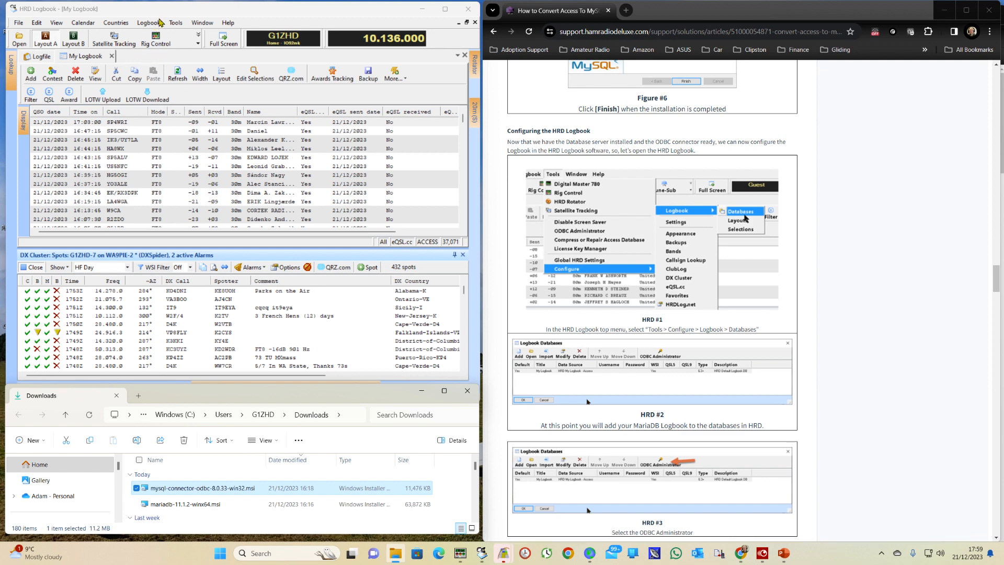
# Show the Logbook Databases list via Tools > Configure > Logbook > Databases
pyautogui.click(175, 22)
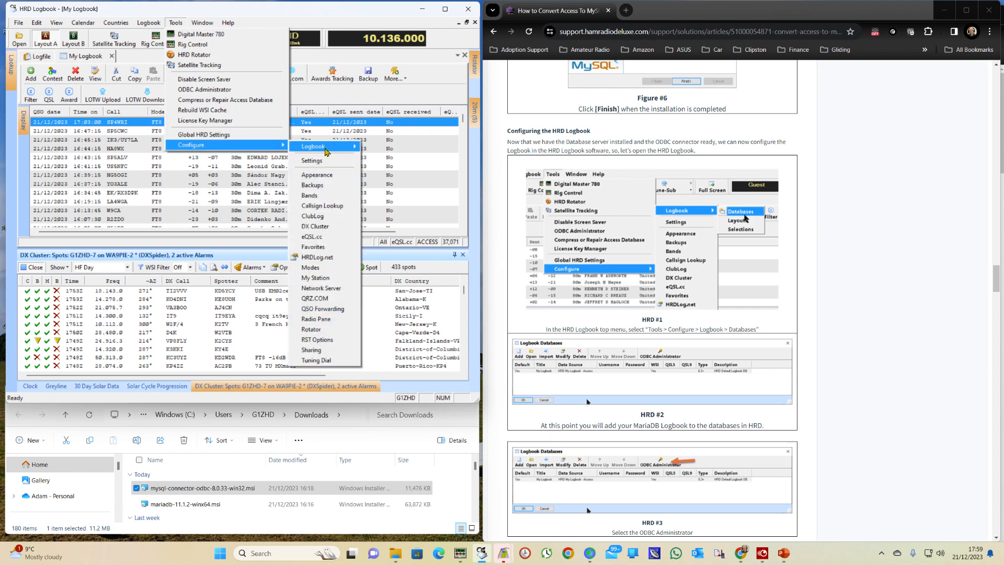
pyautogui.moveTo(314, 145)
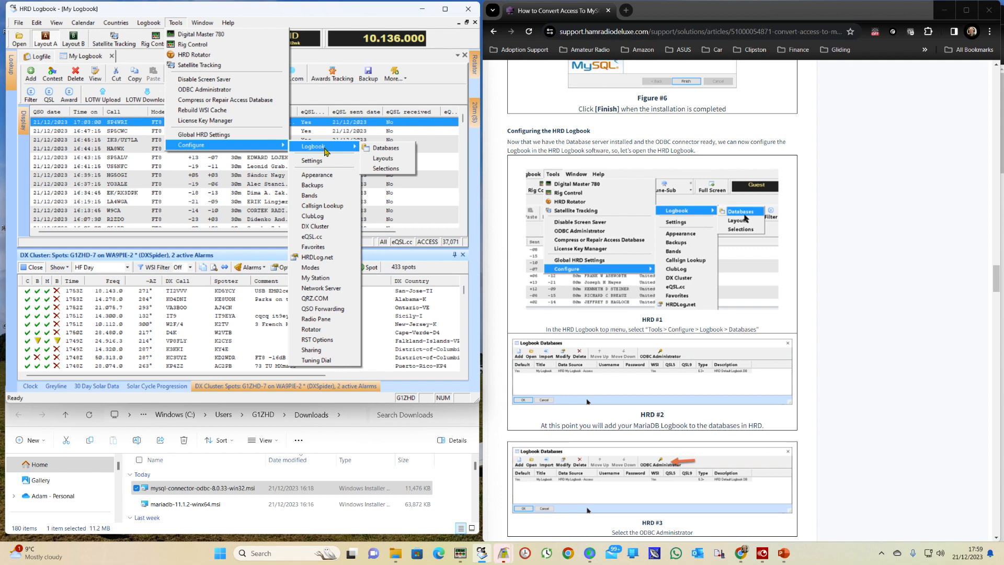
pyautogui.click(384, 148)
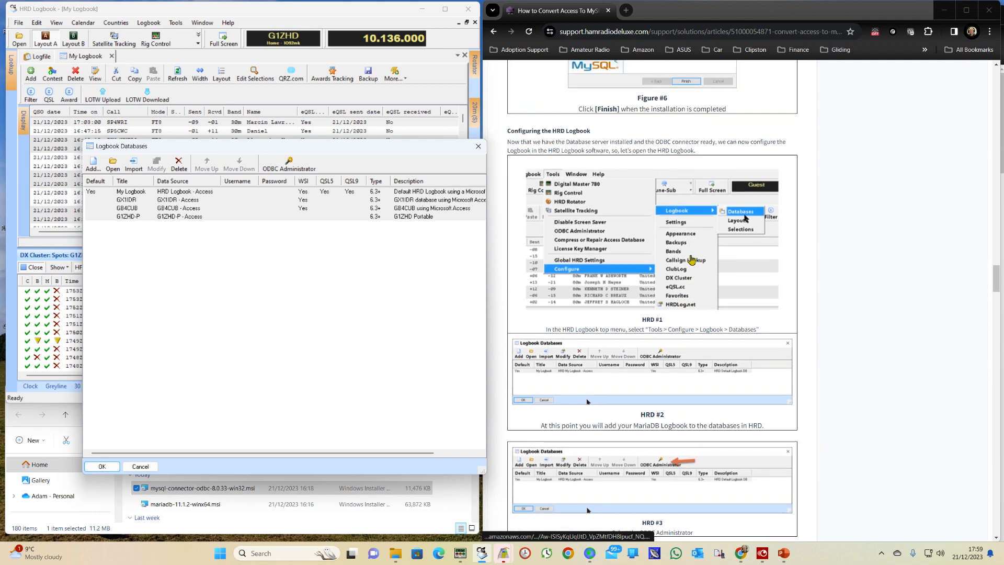
# Launch the 32-bit ODBC Data Source Administrator from the Logbook Databases window
pyautogui.scroll(-3)
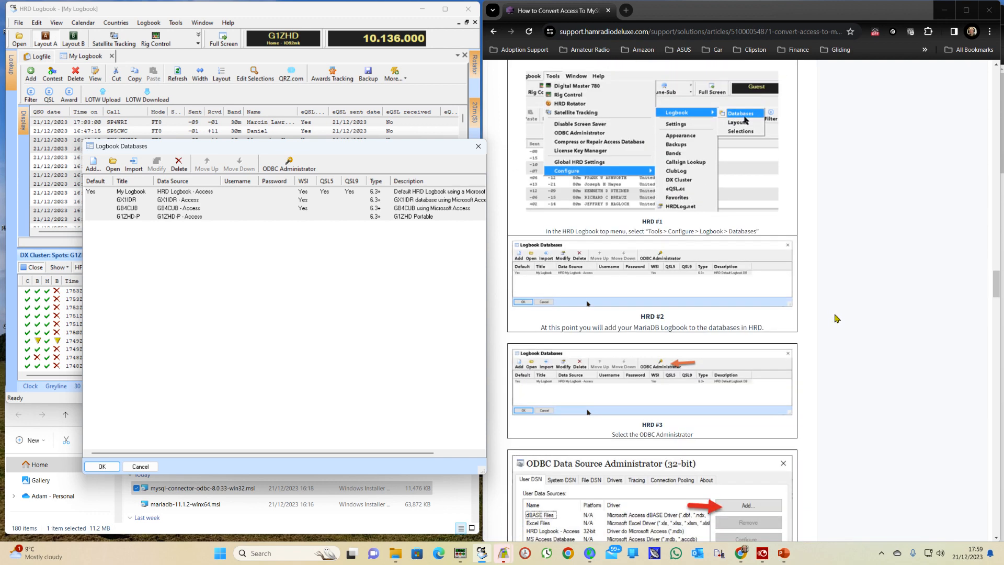
pyautogui.scroll(-3)
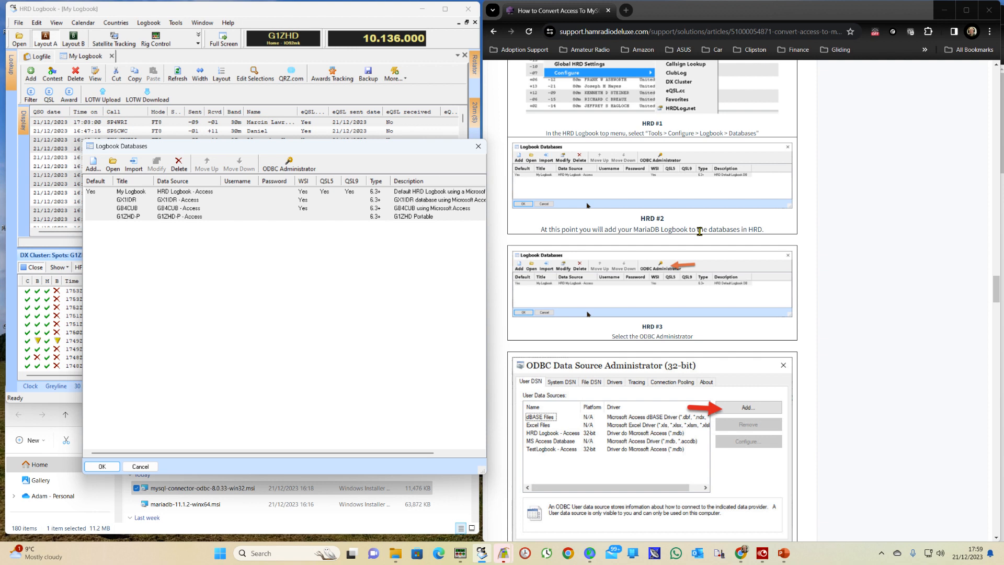
pyautogui.moveTo(771, 229)
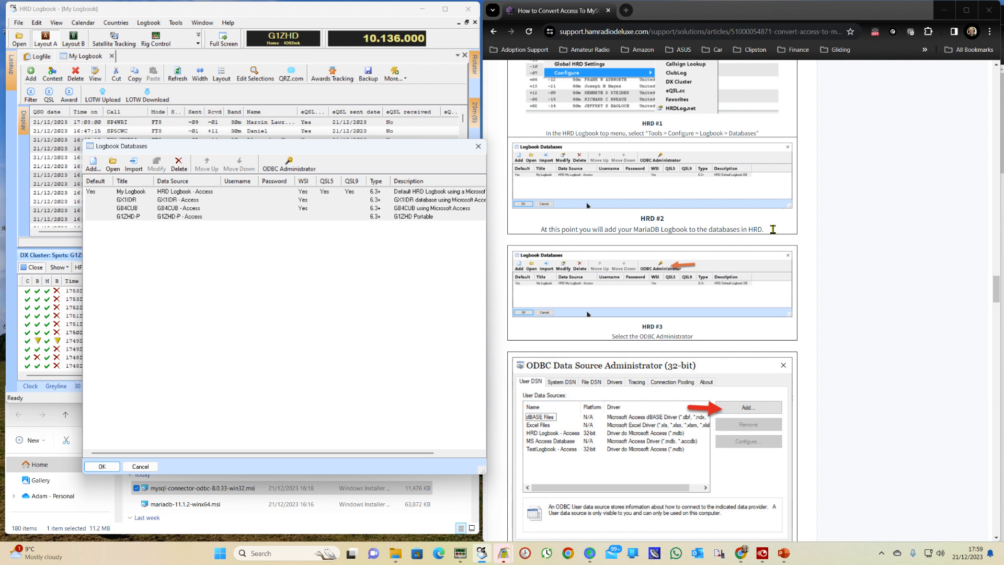
pyautogui.scroll(-3)
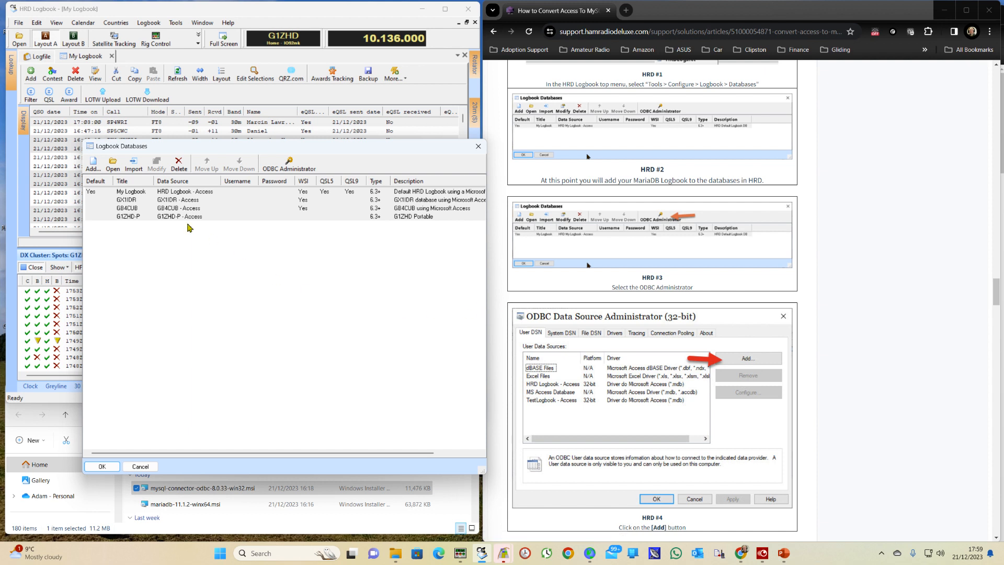
pyautogui.moveTo(657, 225)
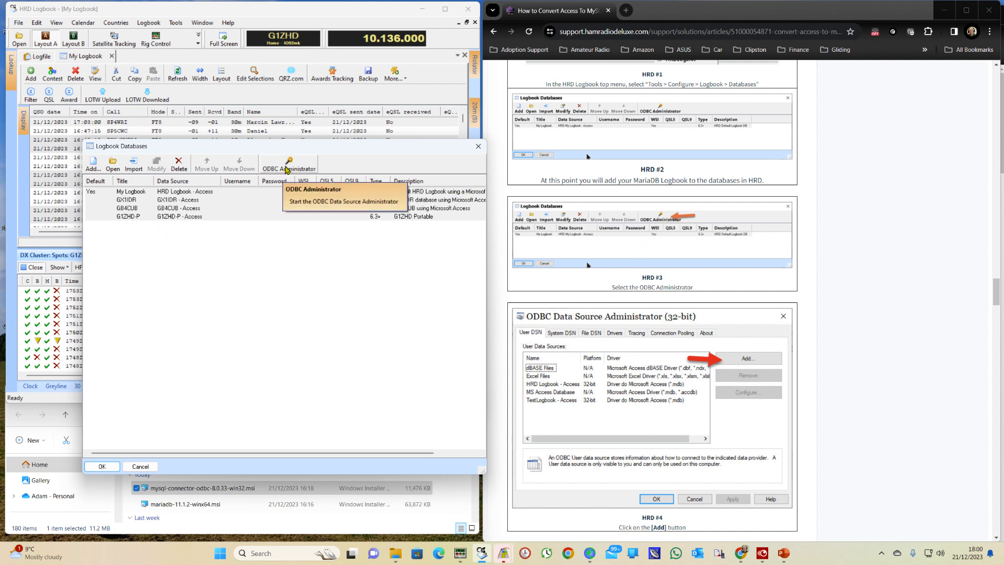
pyautogui.click(287, 166)
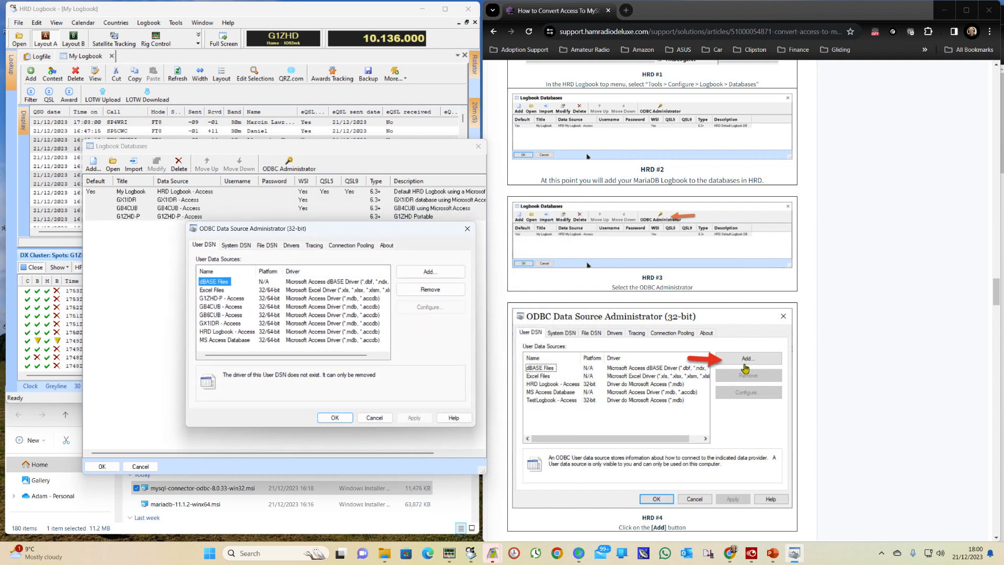
# Add a new user data source using the MySQL ODBC 8.0 Unicode Driver
pyautogui.click(428, 272)
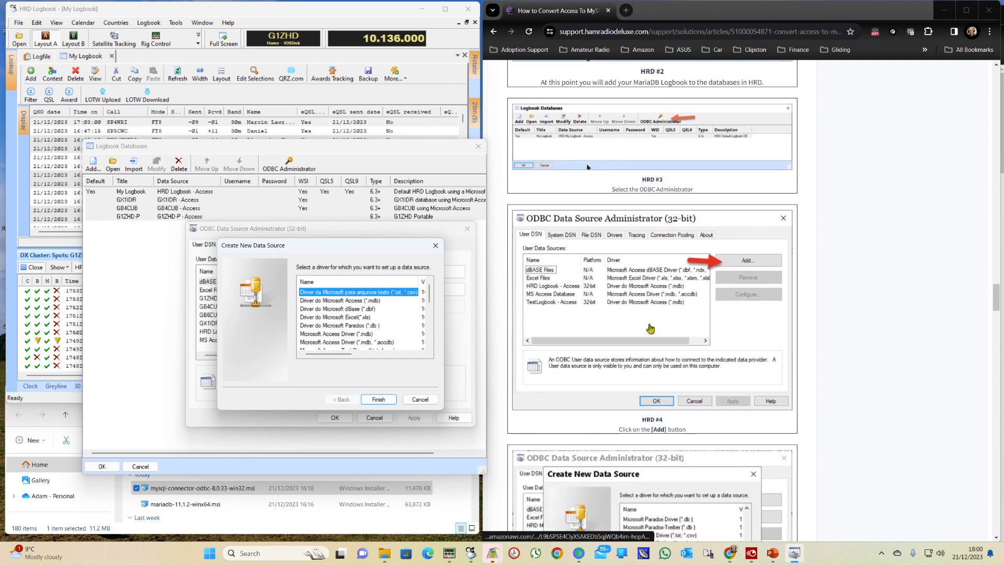
pyautogui.scroll(-3)
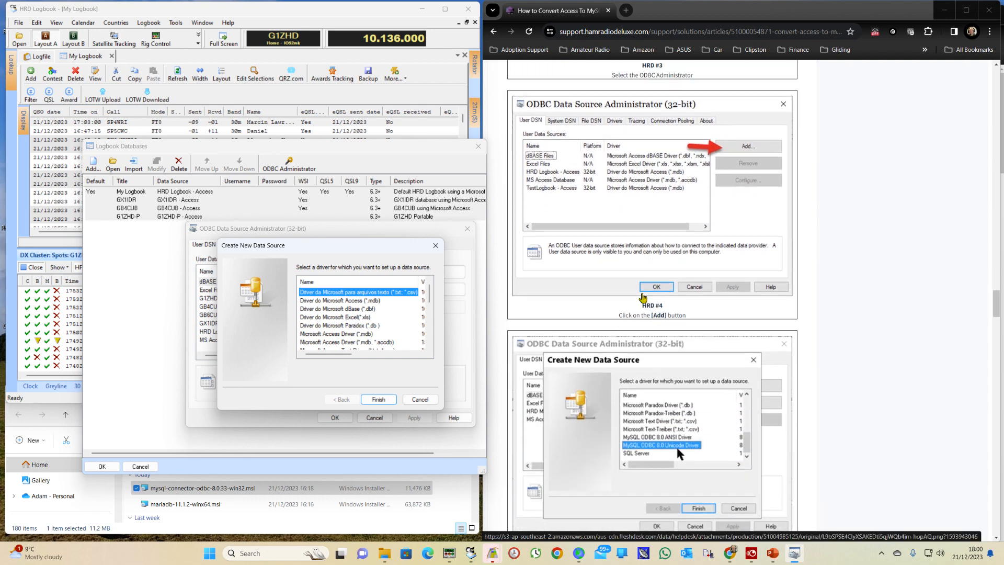
pyautogui.scroll(-3)
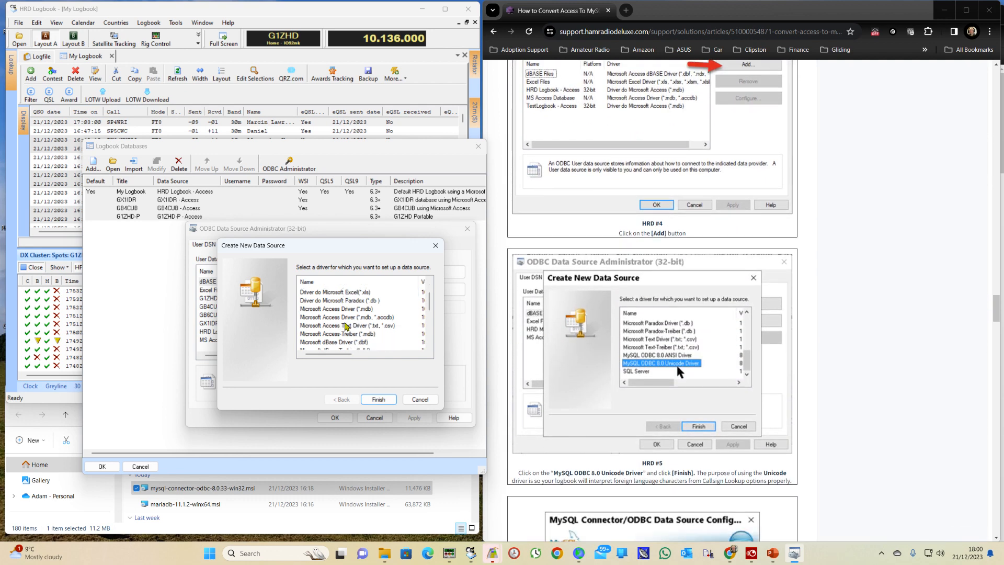
pyautogui.scroll(-3)
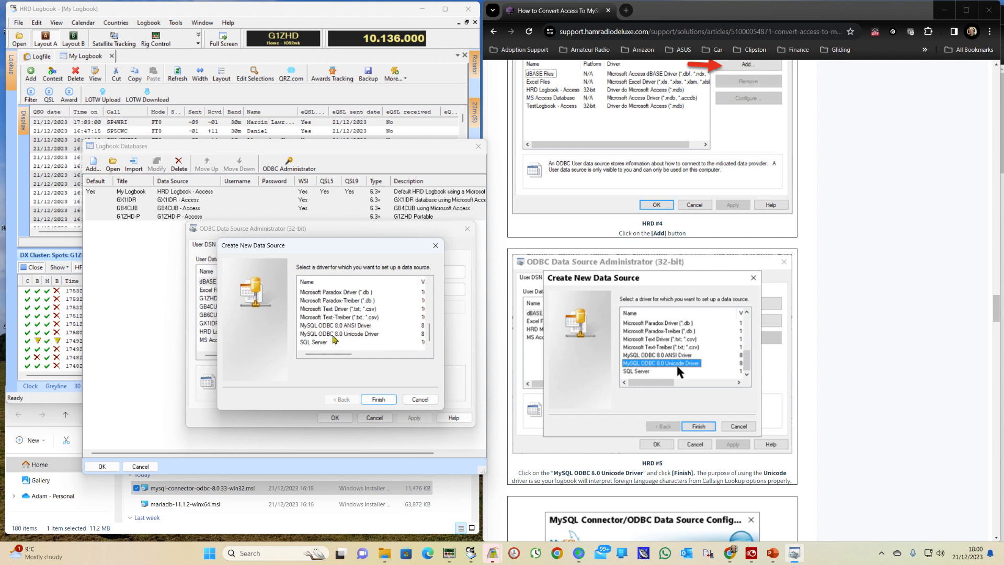
pyautogui.moveTo(365, 334)
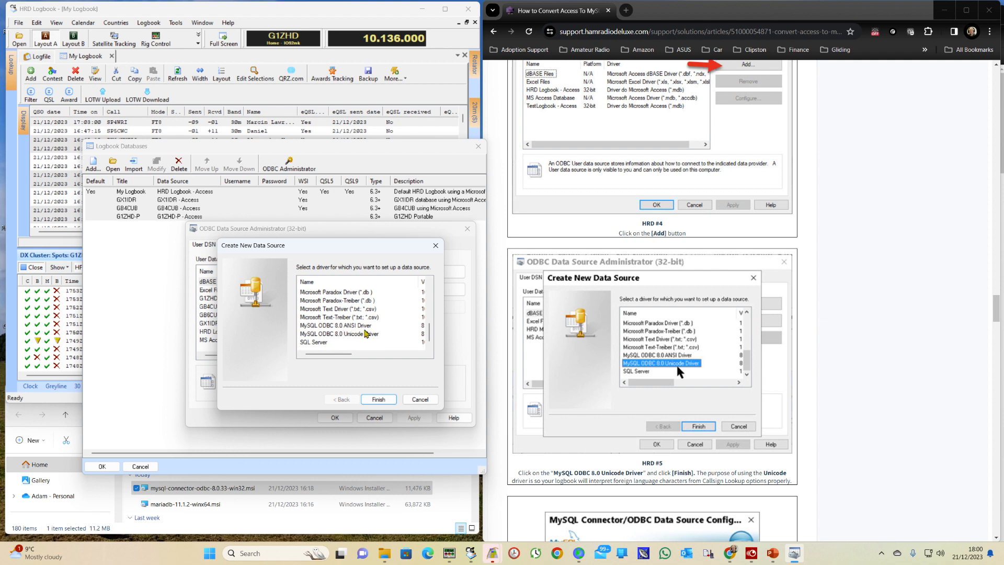
pyautogui.click(340, 334)
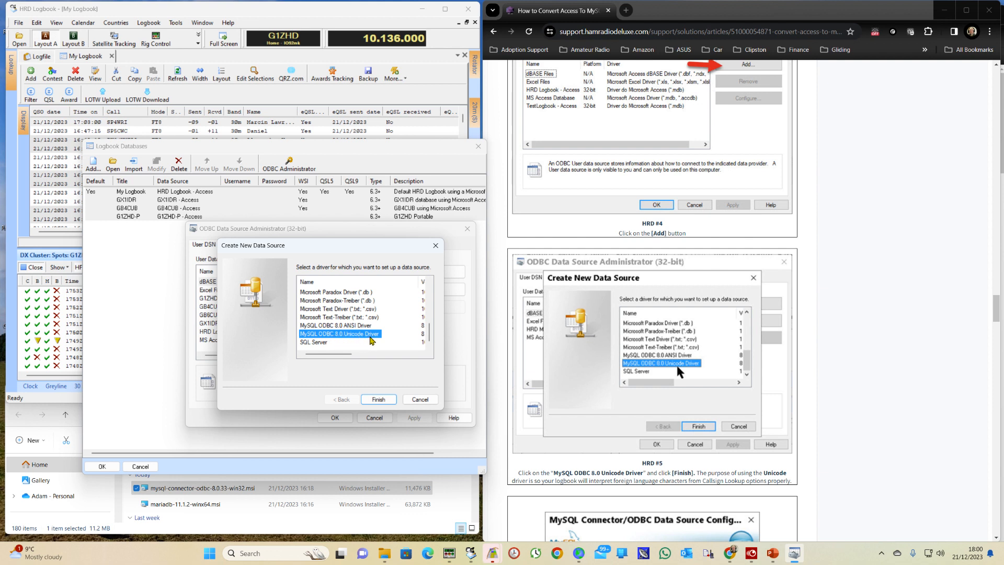
pyautogui.moveTo(728, 455)
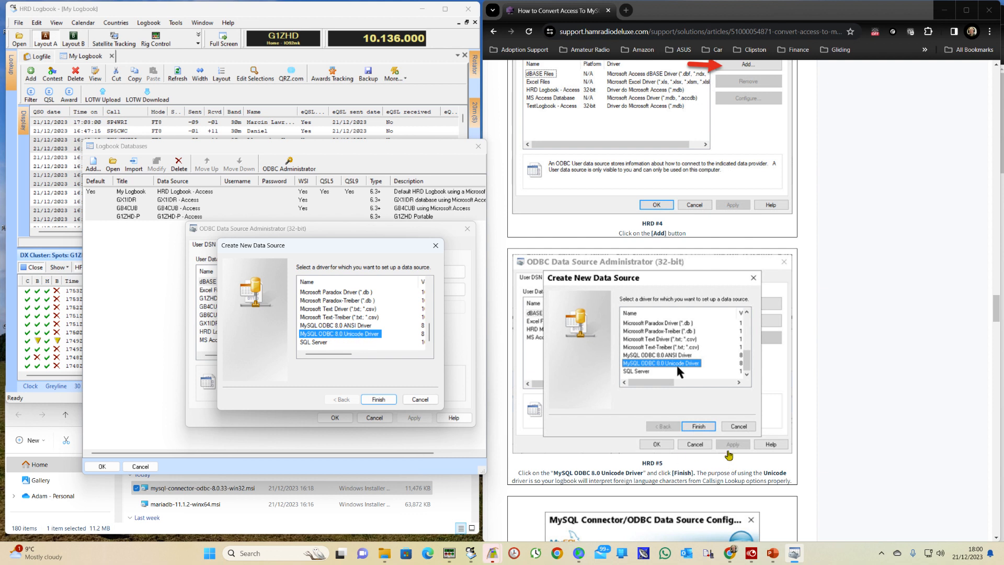
pyautogui.click(377, 399)
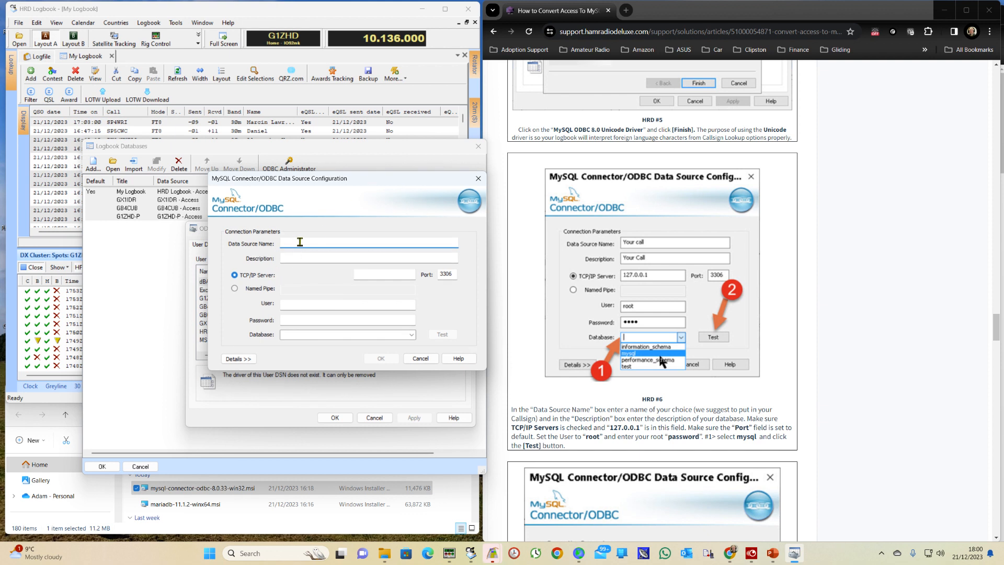
# Name the data source G1ZHD with server 127.0.0.1, user root and its password
pyautogui.write('G')
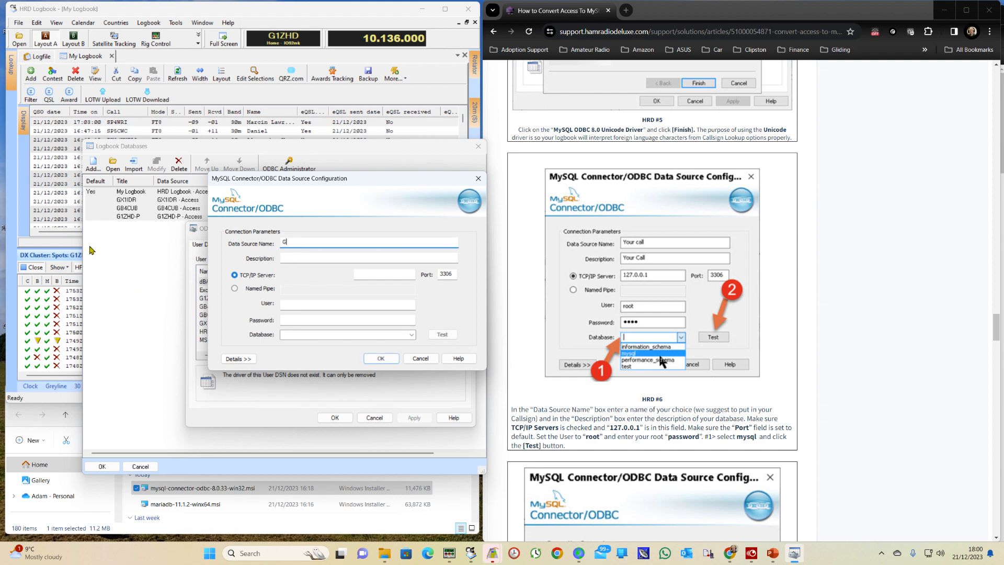
pyautogui.write('1ZHD')
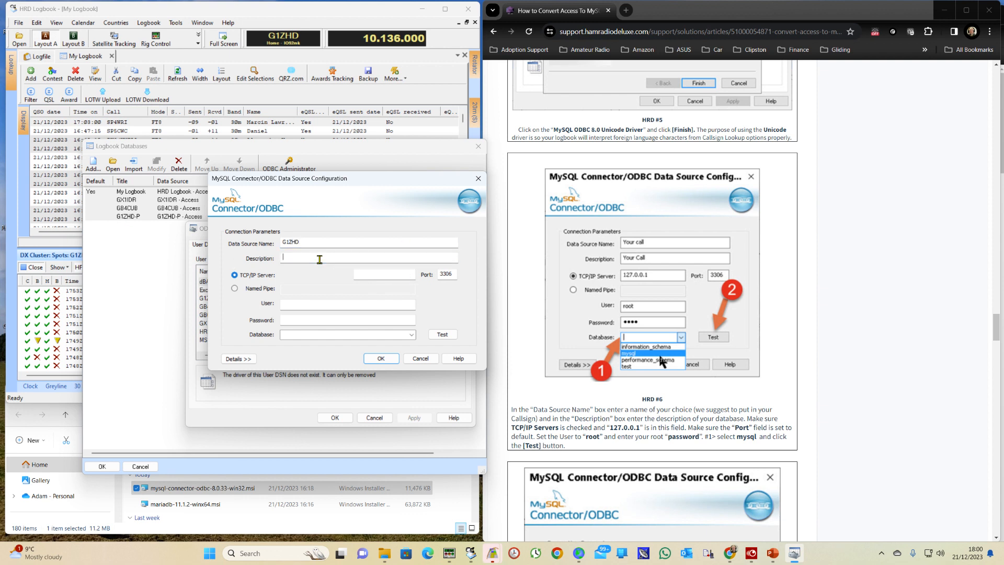
pyautogui.write('G1ZHD')
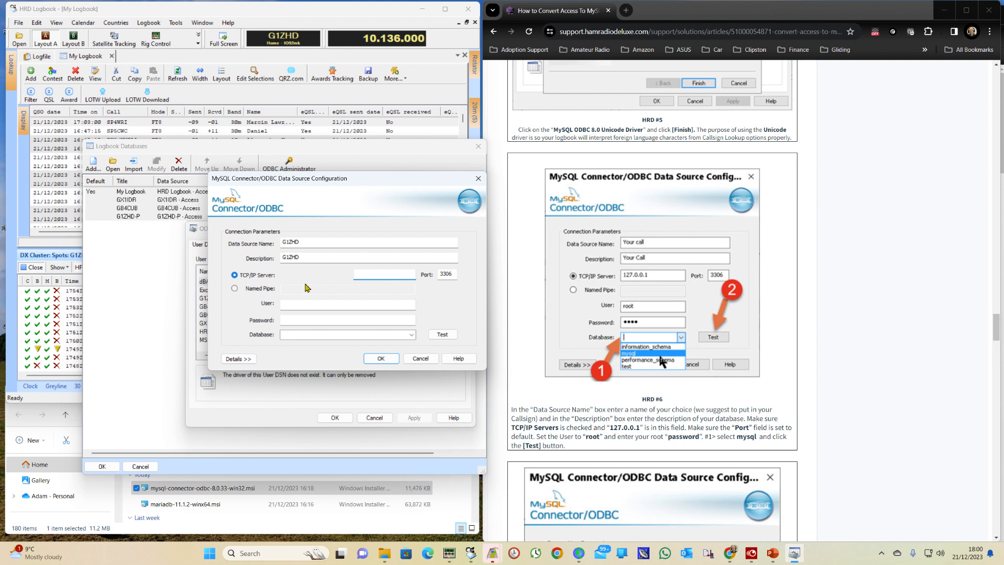
pyautogui.write('127.0.0.1')
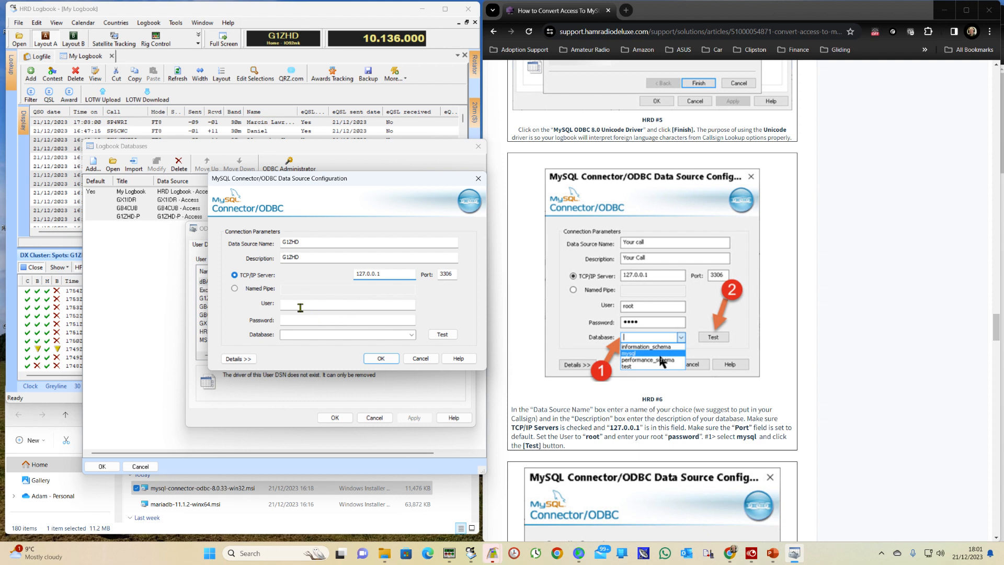
pyautogui.write('r')
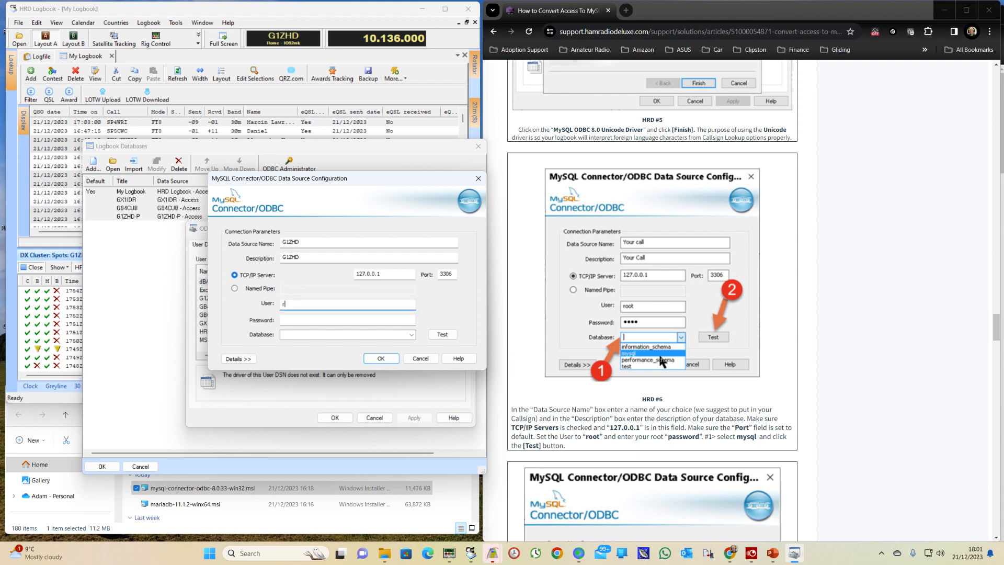
pyautogui.write('oot')
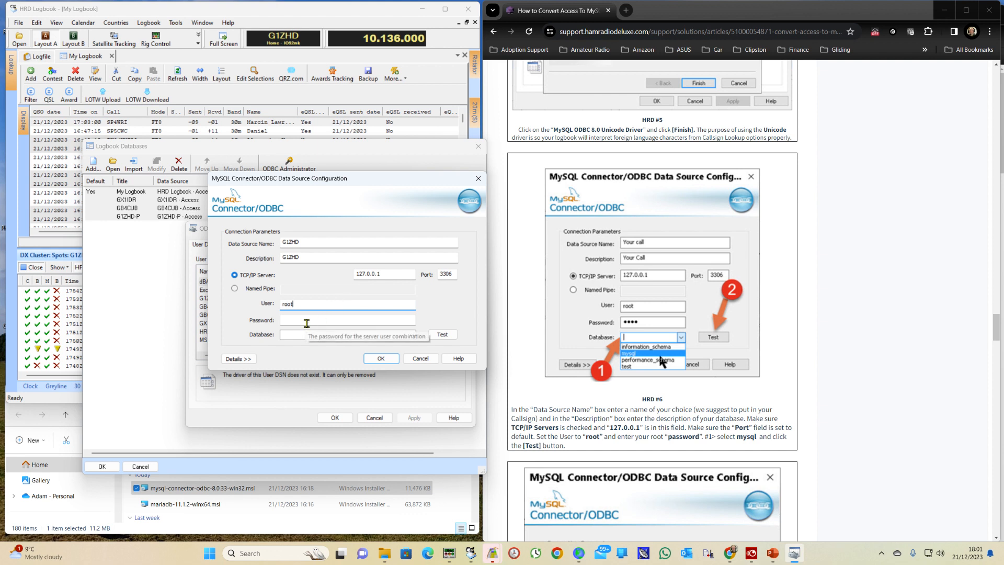
pyautogui.write('••')
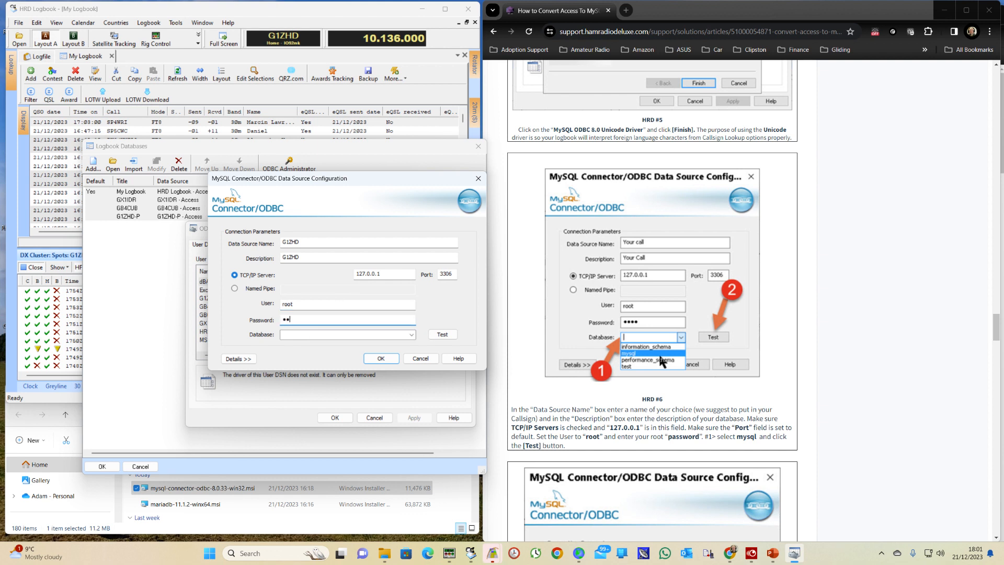
pyautogui.write('••')
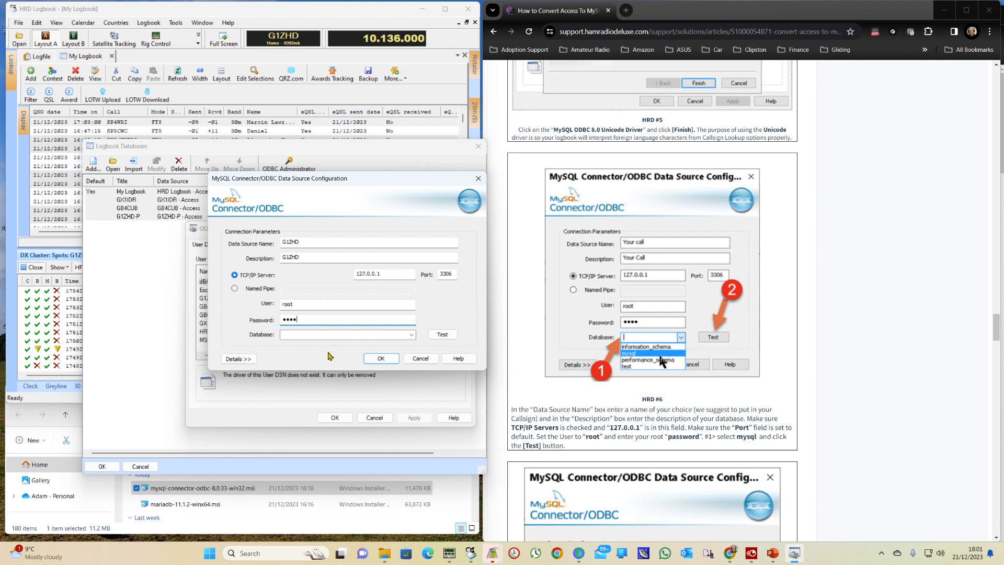
# Set the database to mysql, pass the connection test and save the G1ZHD DSN
pyautogui.click(410, 334)
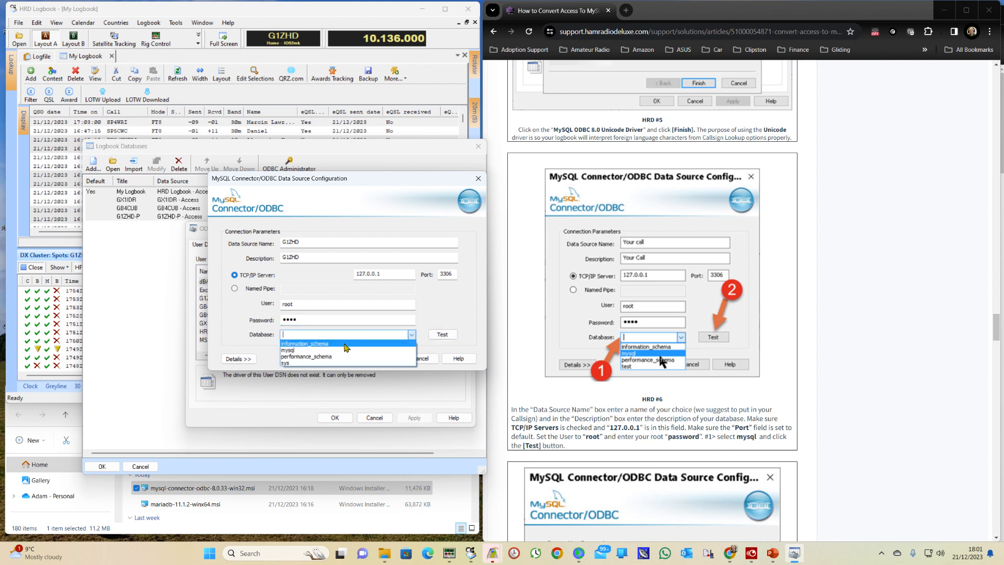
pyautogui.click(289, 350)
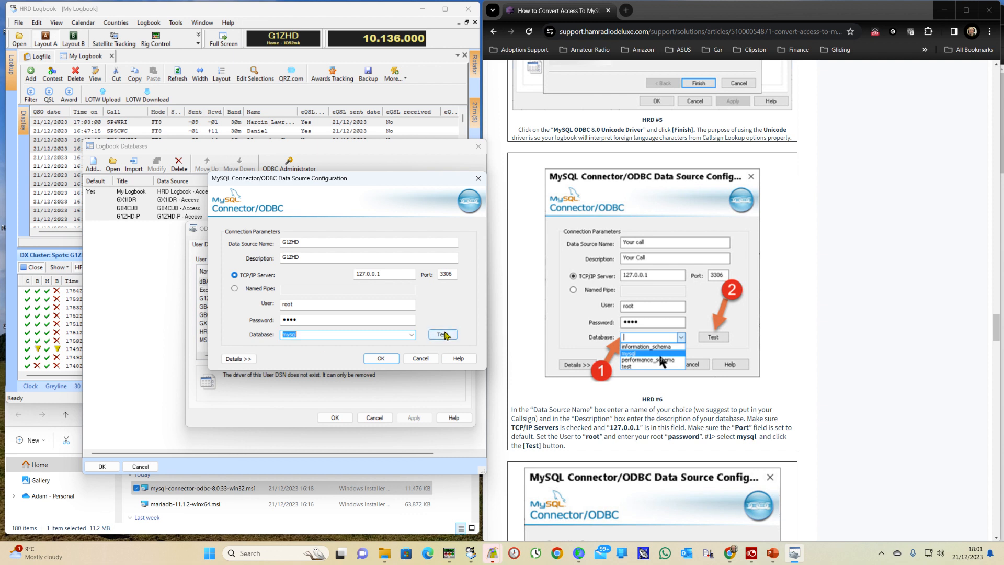
pyautogui.click(442, 334)
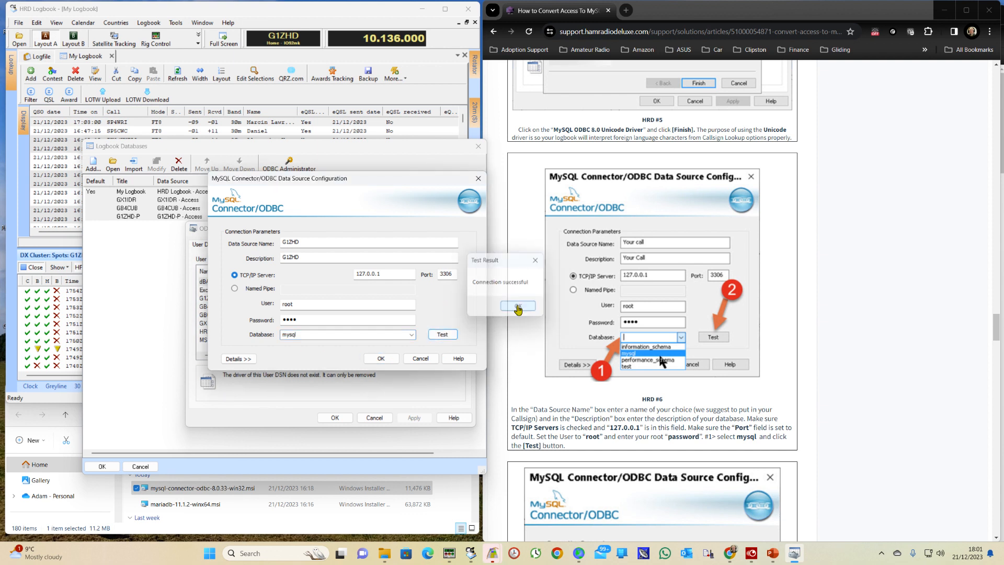
pyautogui.click(516, 306)
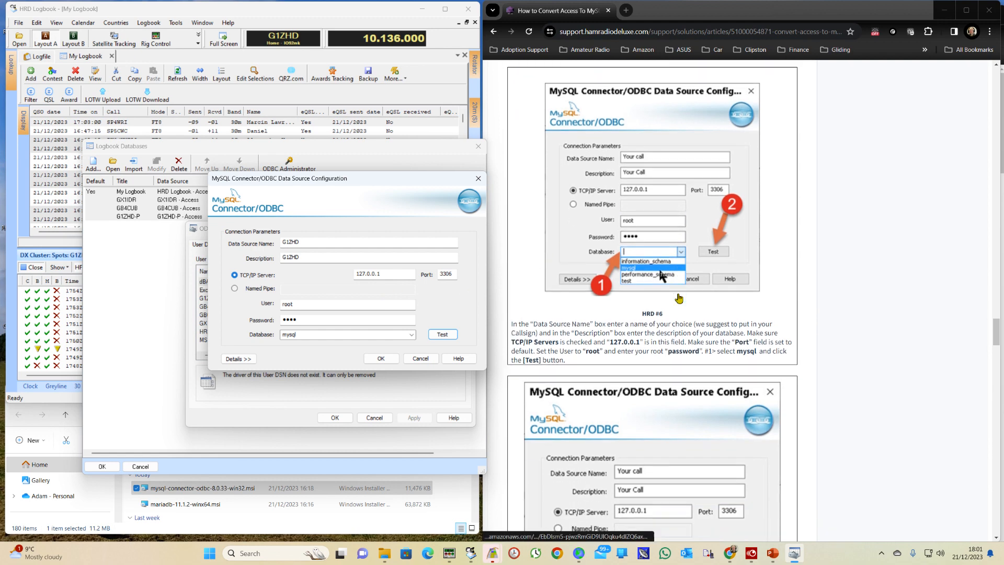
pyautogui.scroll(-3)
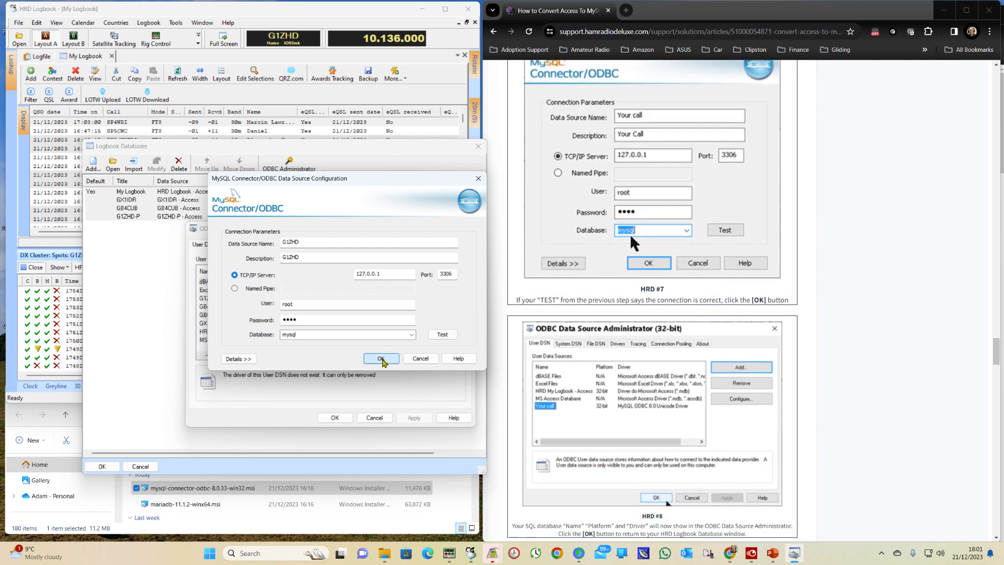
pyautogui.click(381, 357)
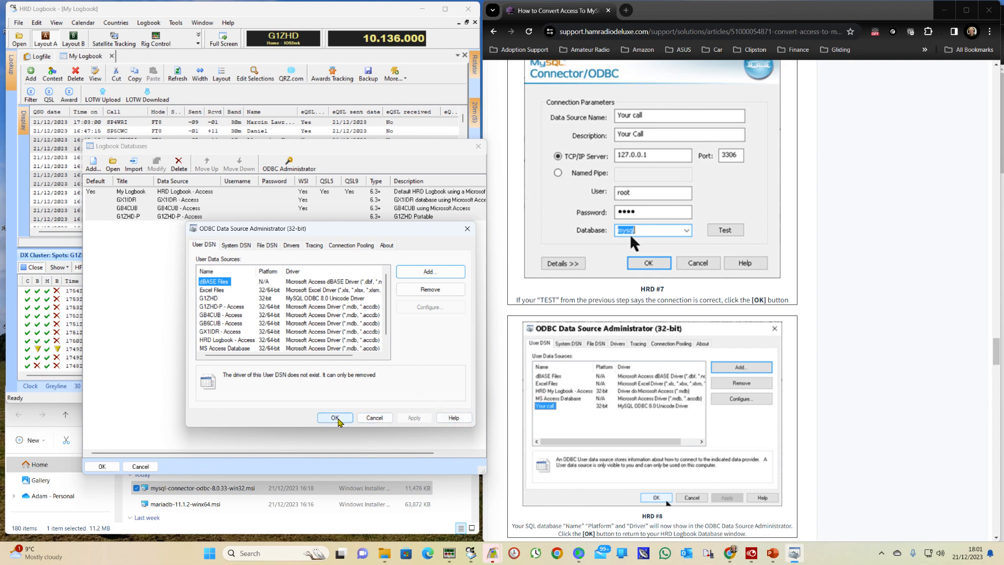
# Accept the ODBC data sources and return to the Logbook Databases list
pyautogui.click(335, 418)
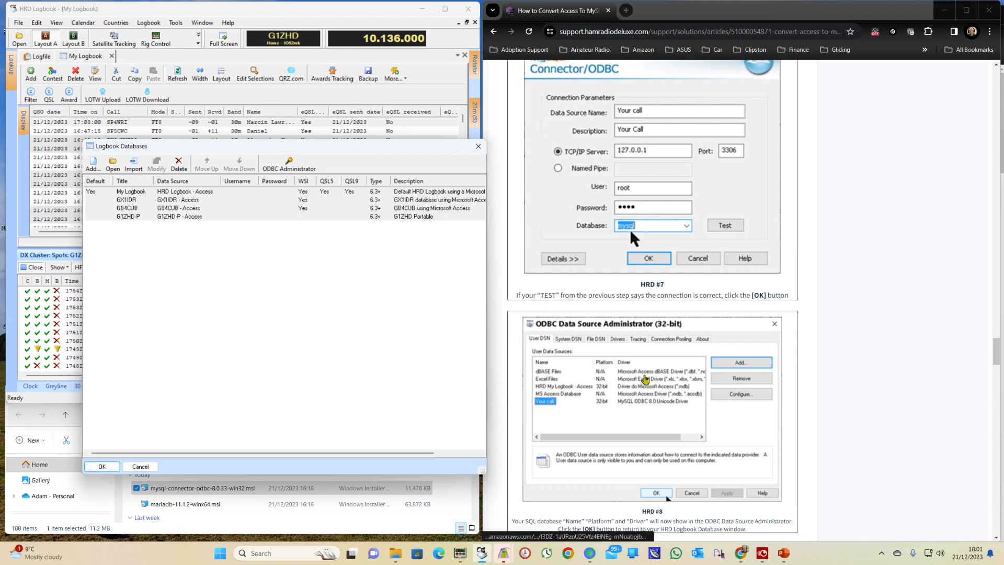
pyautogui.scroll(-3)
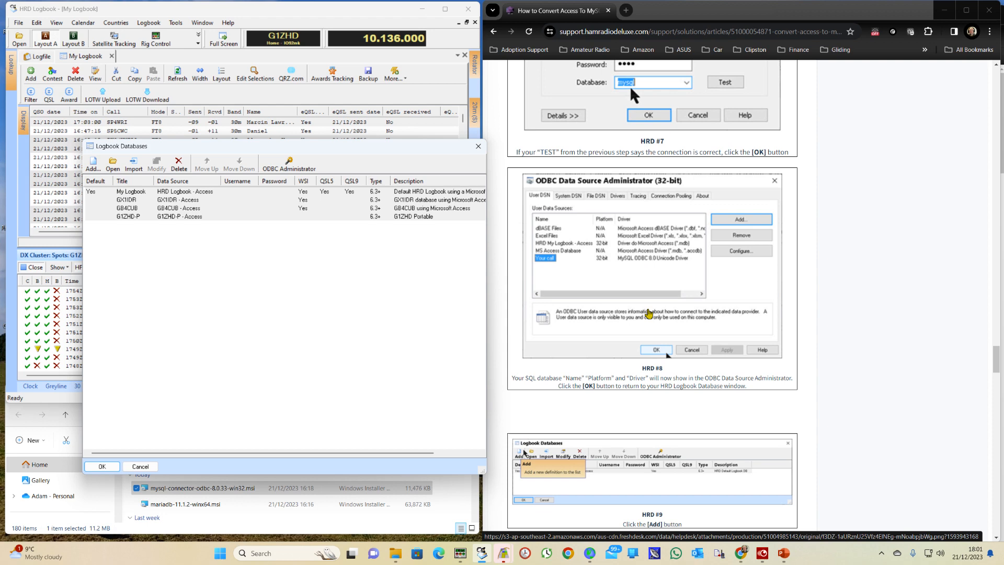
pyautogui.scroll(-3)
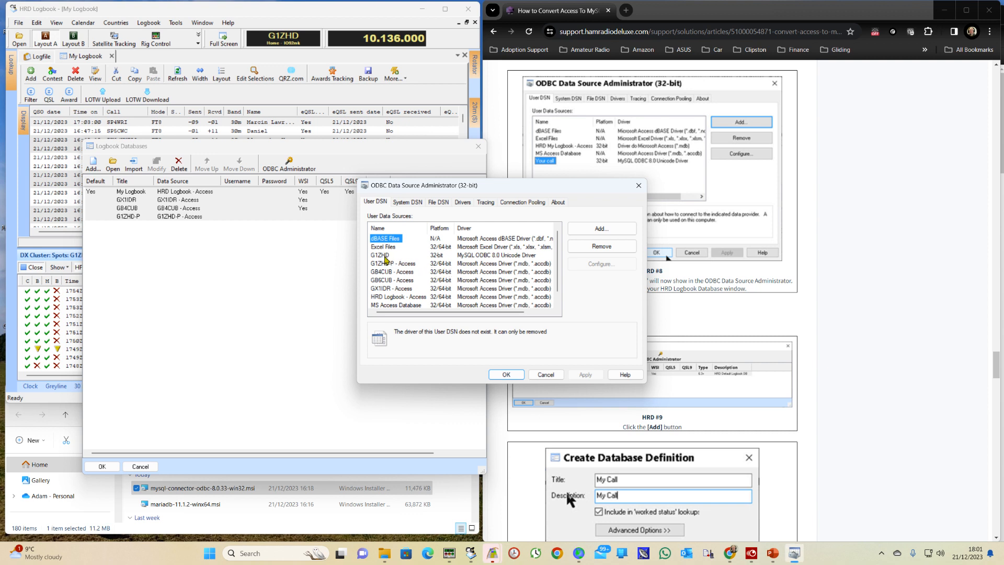
pyautogui.click(380, 255)
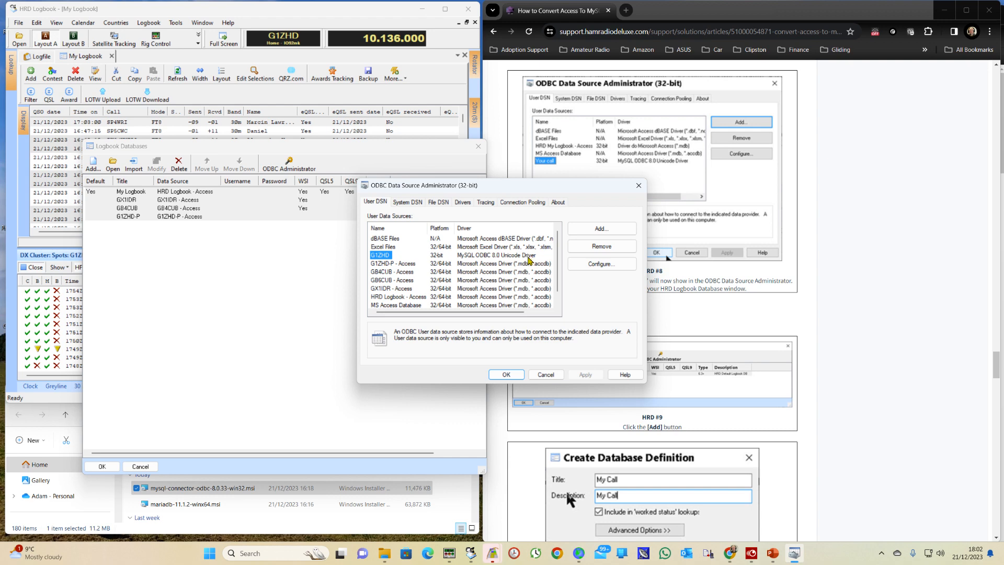
pyautogui.moveTo(543, 194)
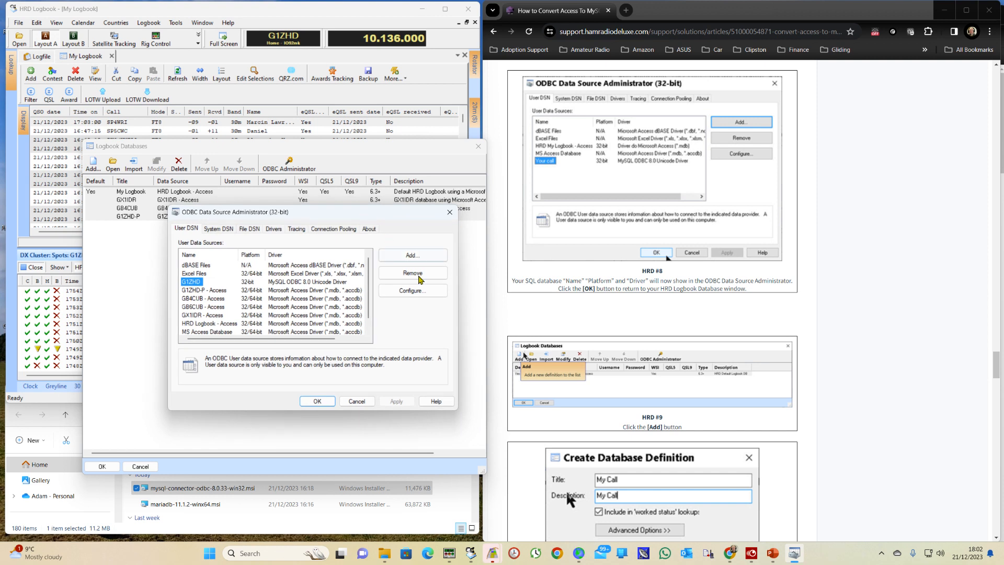
pyautogui.moveTo(441, 392)
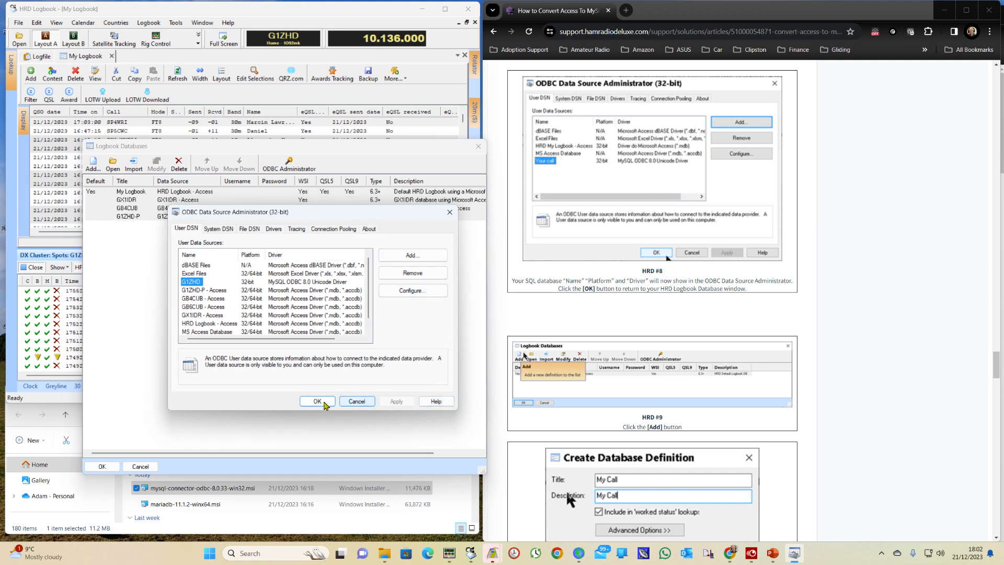
pyautogui.click(316, 400)
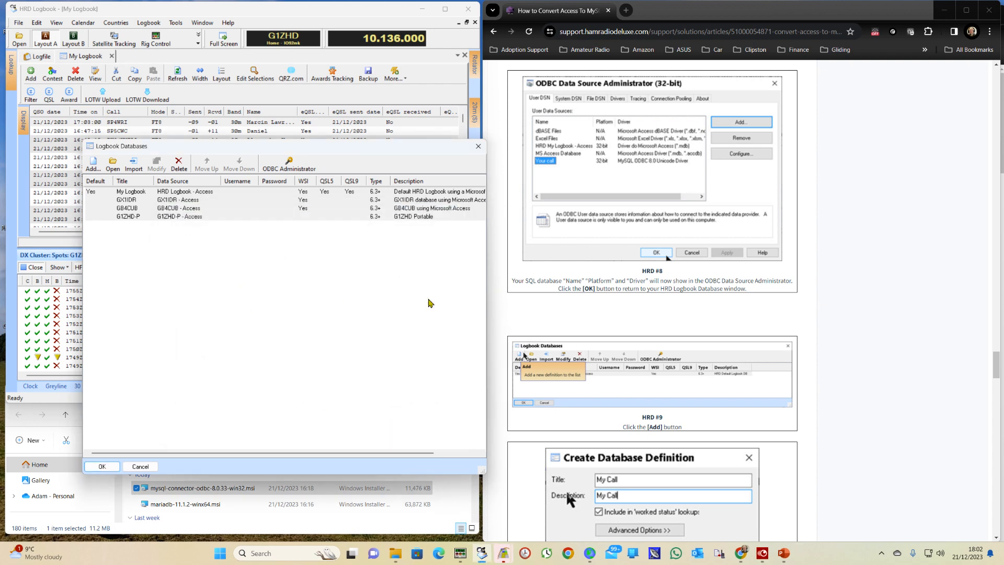
pyautogui.scroll(-3)
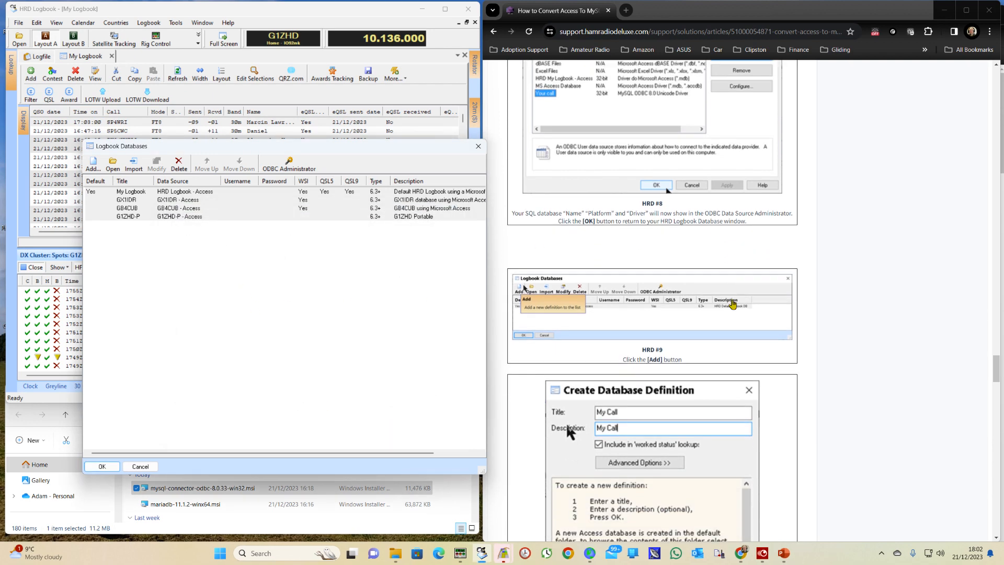
pyautogui.scroll(-3)
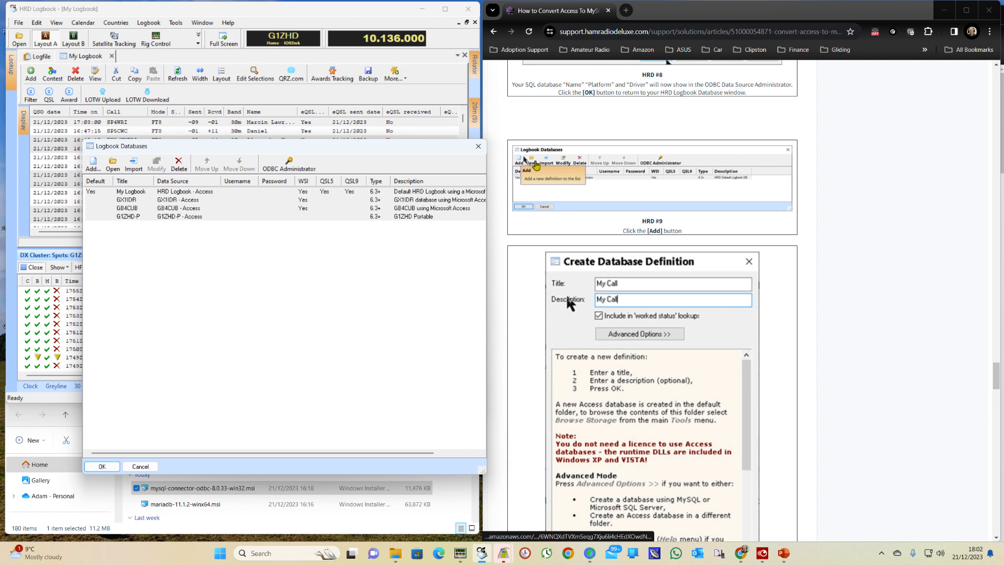
pyautogui.moveTo(327, 250)
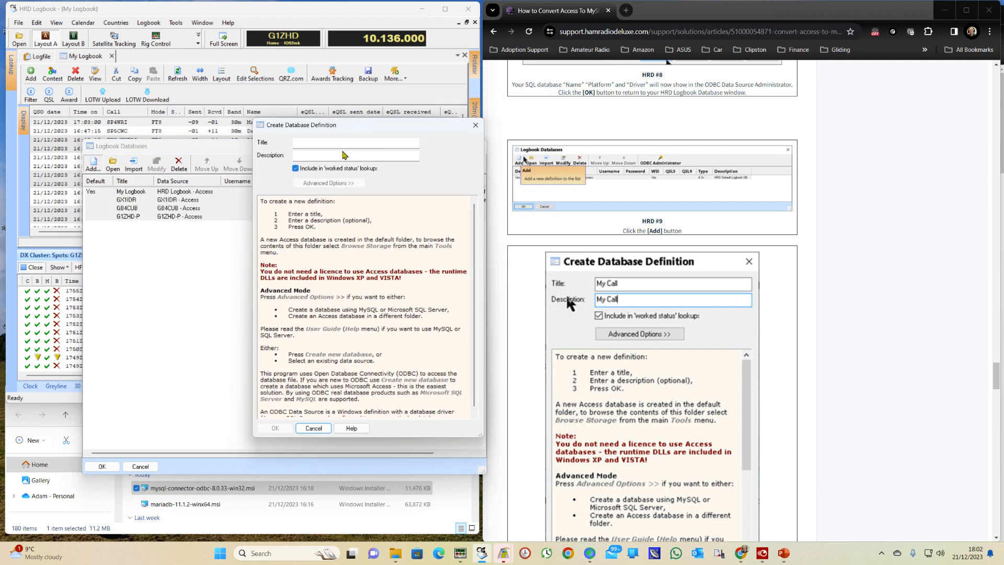
# Create a logbook definition with title and description 'My Call'
pyautogui.click(355, 142)
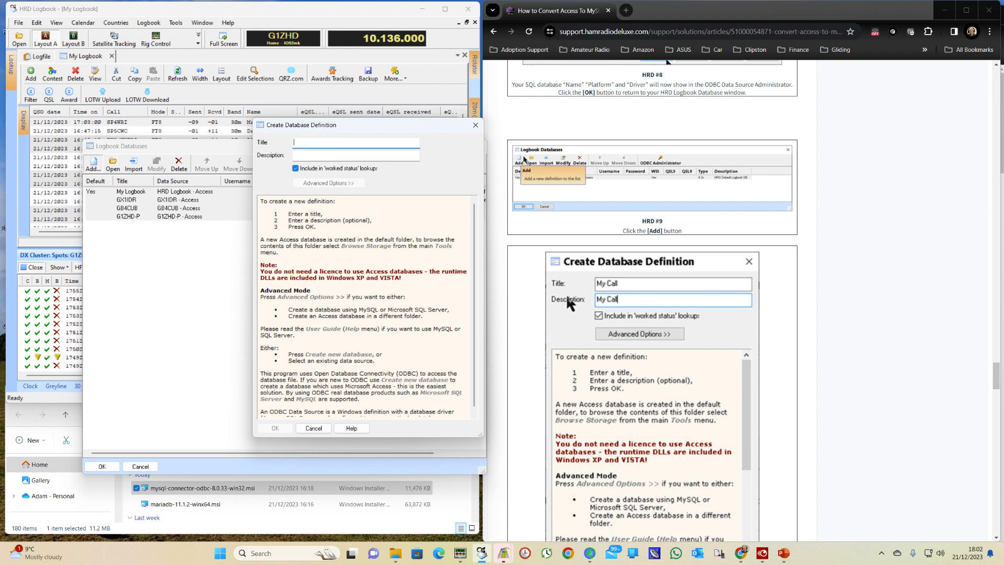
pyautogui.write('My Call')
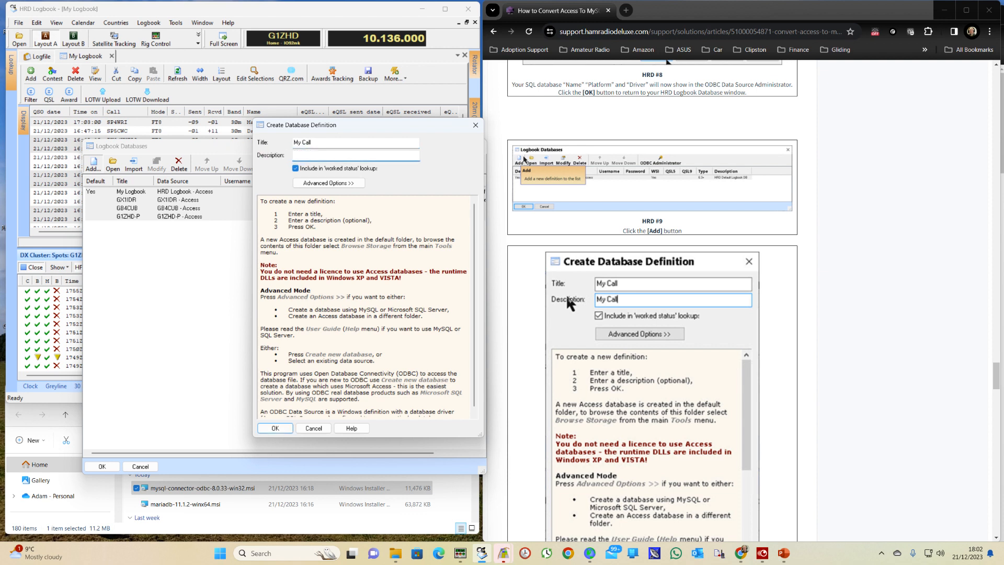
pyautogui.write('My Call')
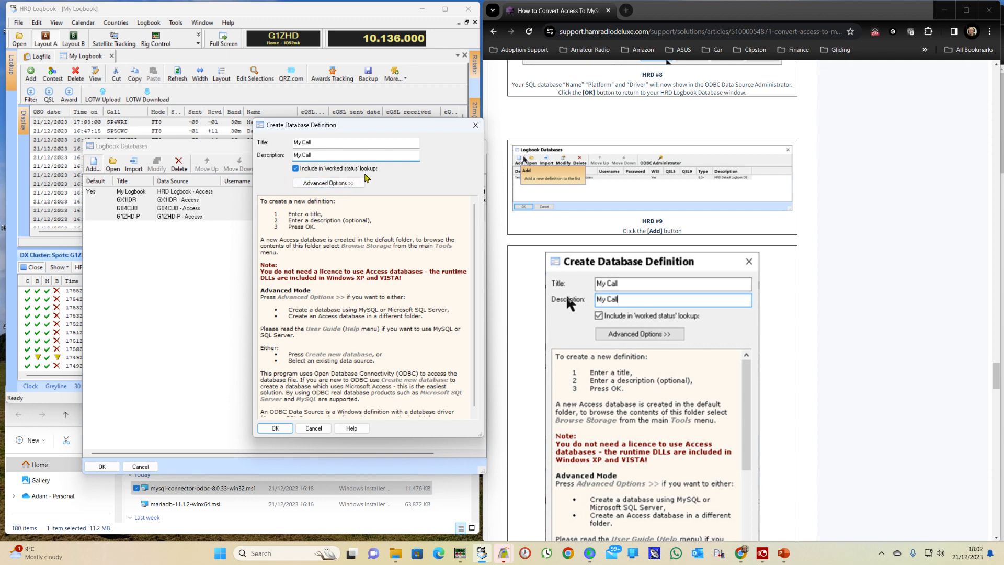
pyautogui.scroll(-3)
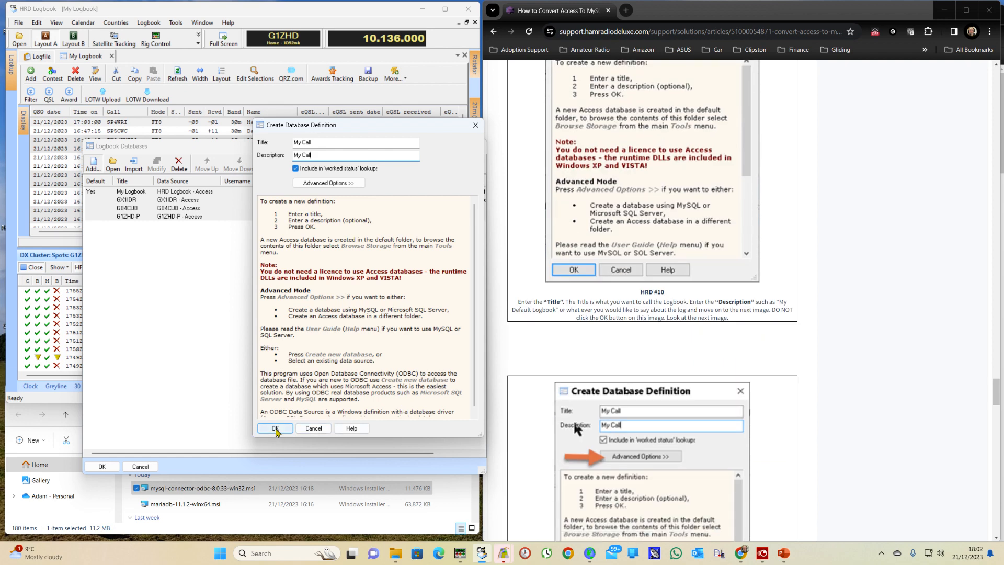
pyautogui.click(275, 427)
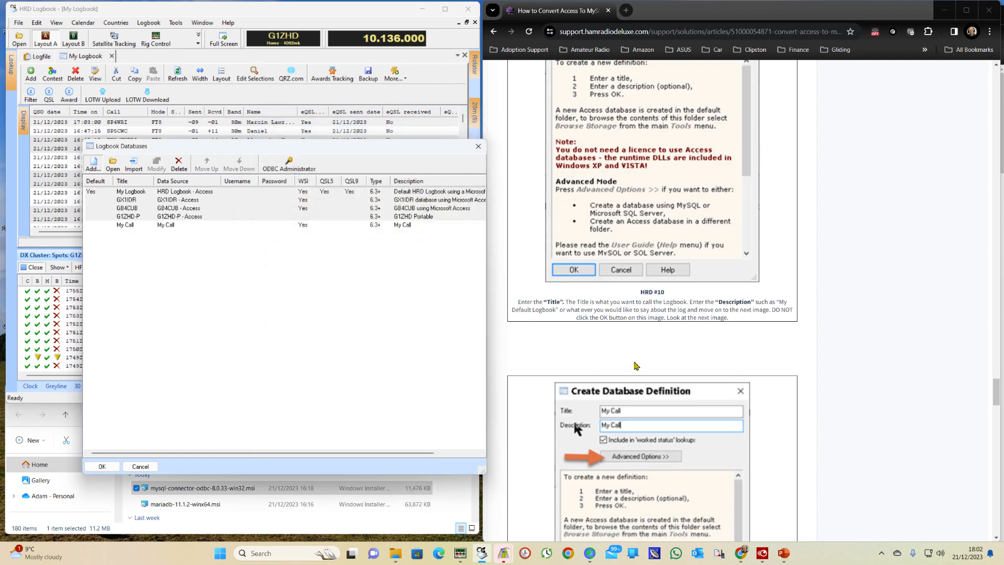
pyautogui.scroll(-3)
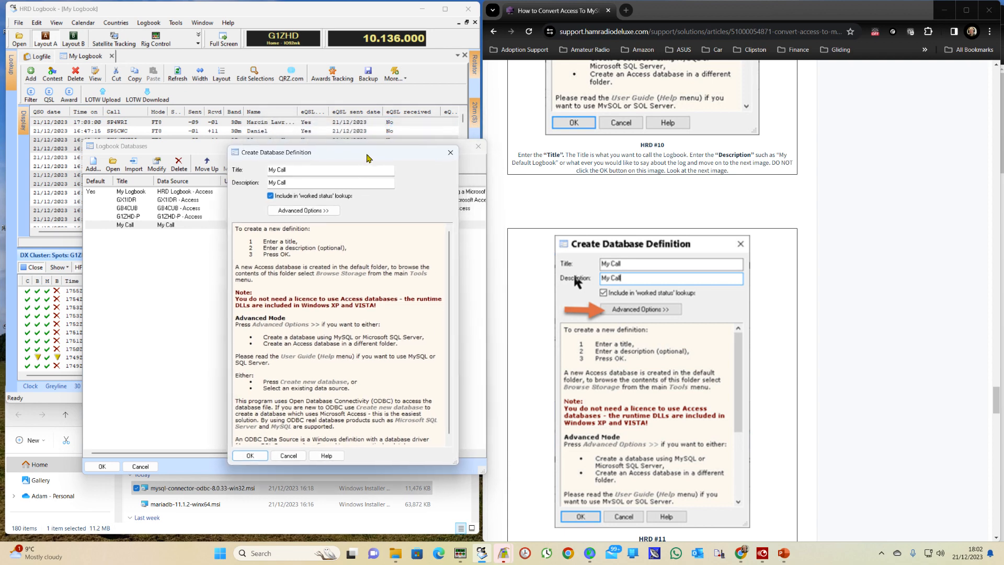
# Under Advanced Options, select G1ZHD as My Call's data source and confirm
pyautogui.click(303, 210)
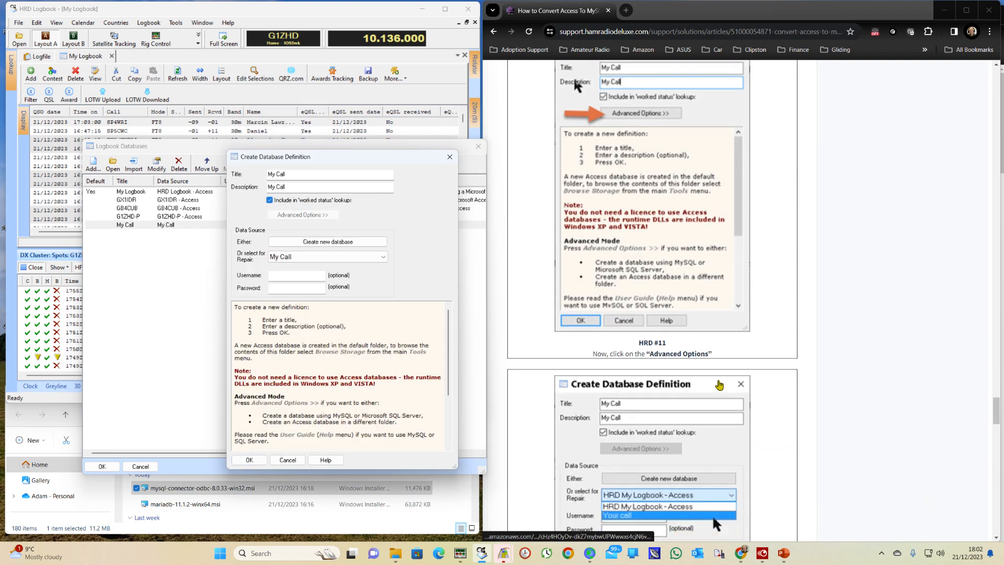
pyautogui.scroll(-3)
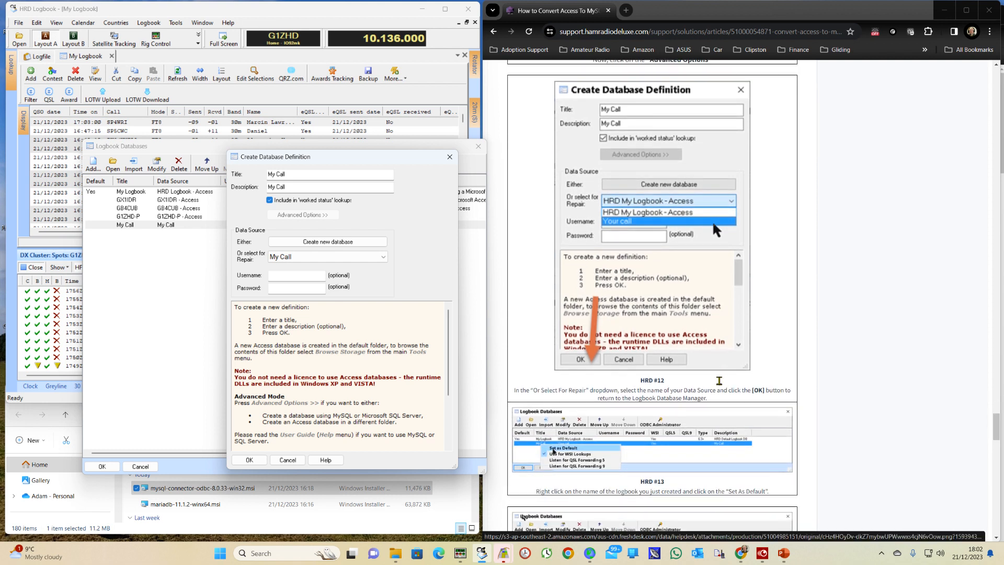
pyautogui.moveTo(389, 232)
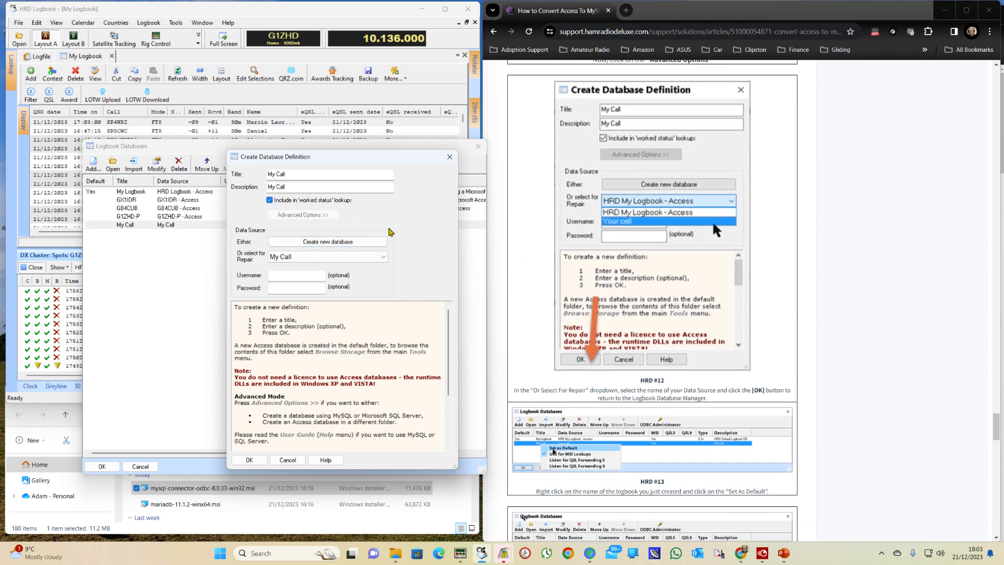
pyautogui.moveTo(257, 250)
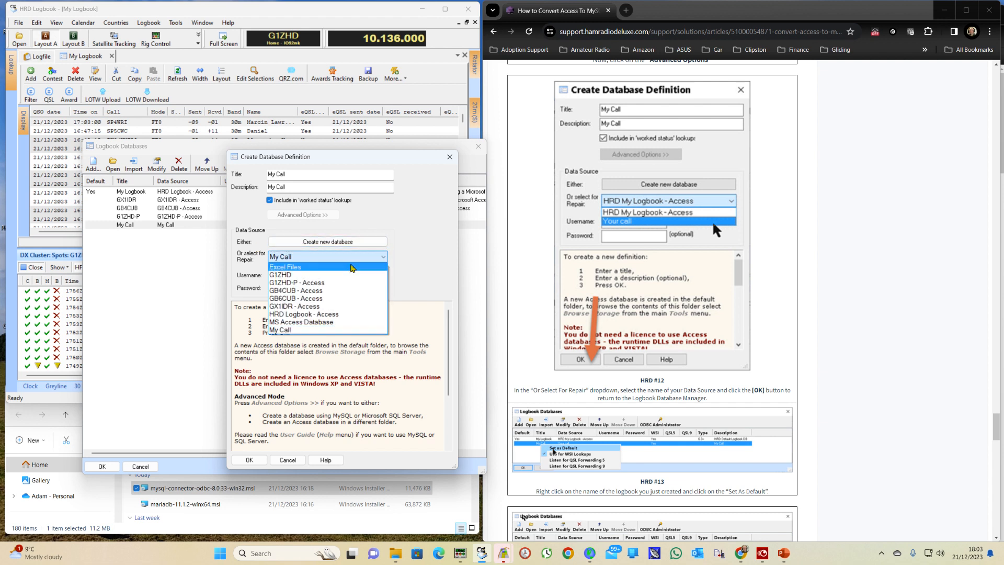
pyautogui.click(279, 275)
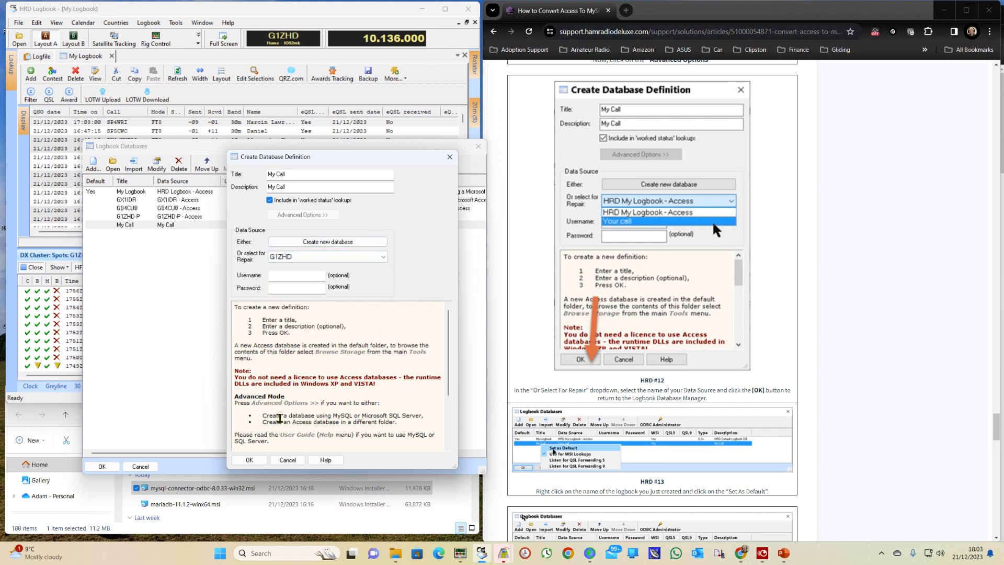
pyautogui.click(249, 460)
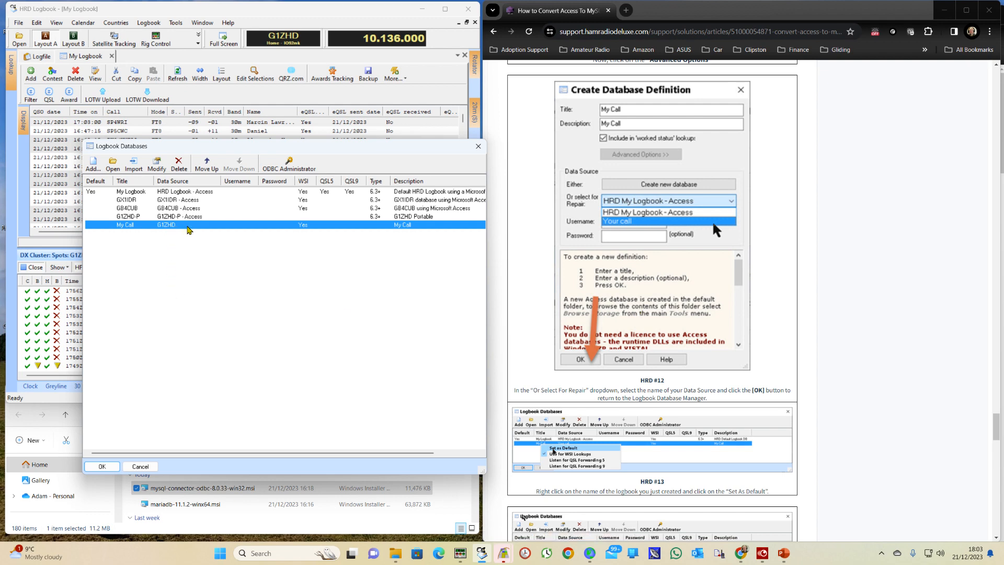
# Set My Call as the default logbook from its right-click menu
pyautogui.scroll(-3)
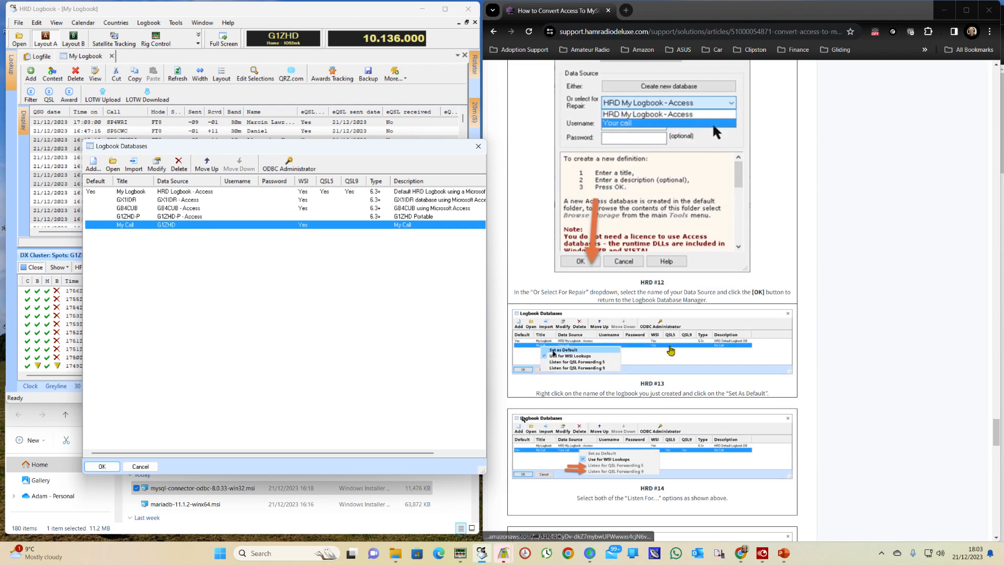
pyautogui.scroll(-3)
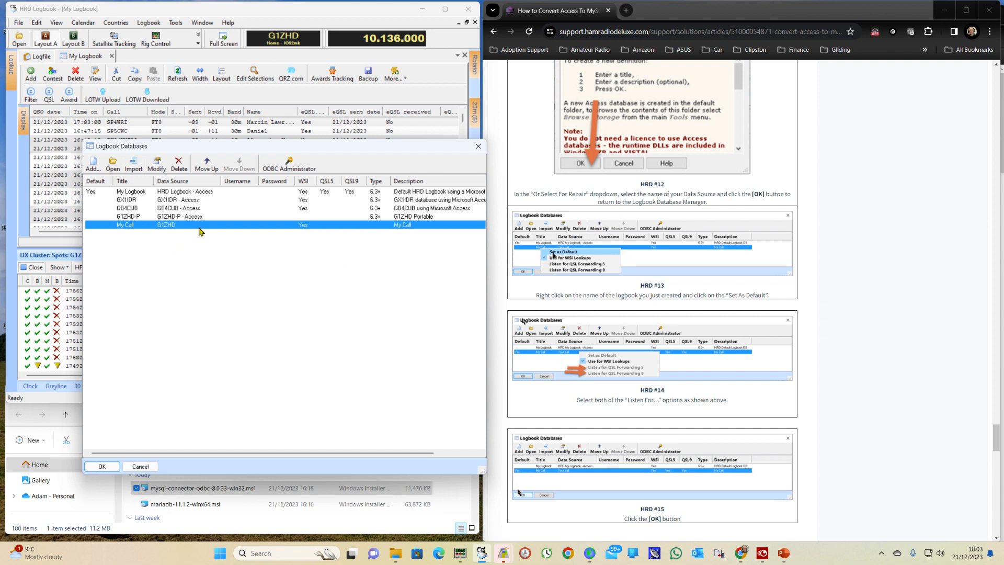
pyautogui.rightClick(199, 224)
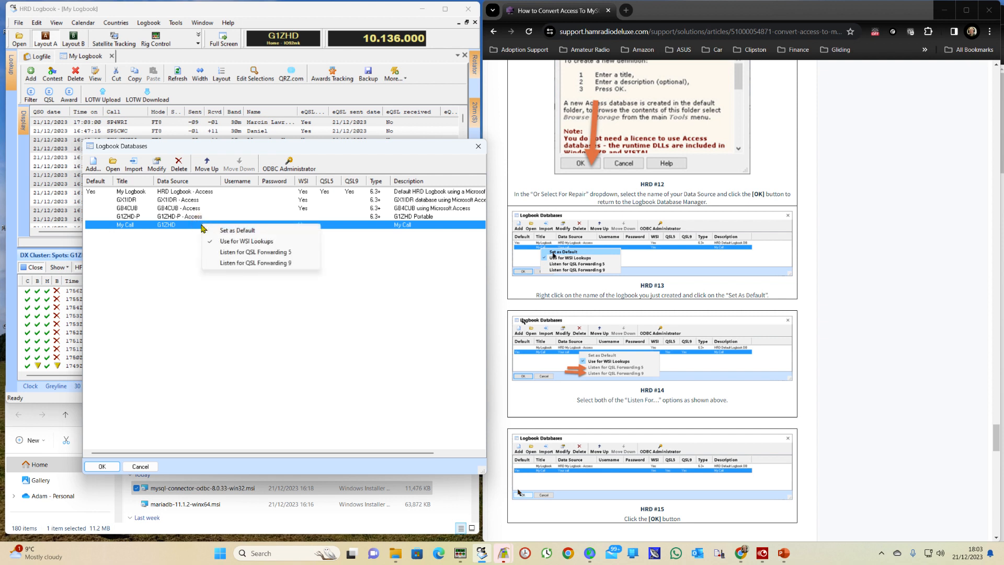
pyautogui.click(237, 230)
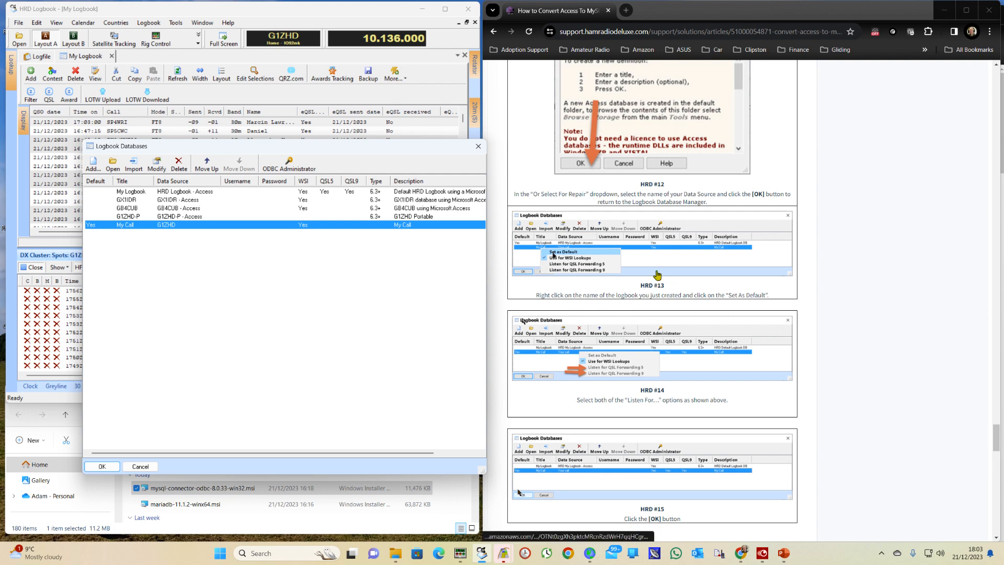
pyautogui.scroll(-3)
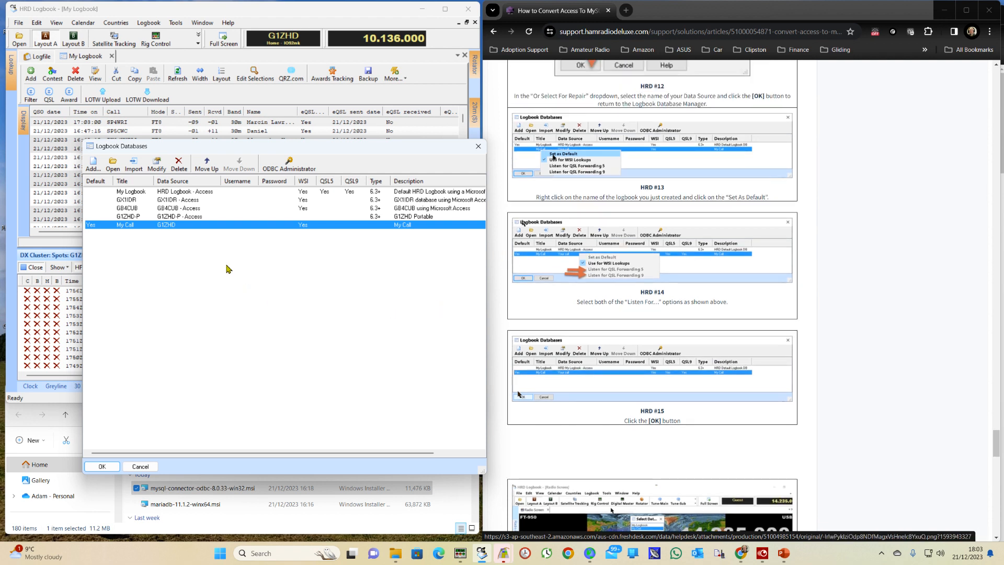
# Enable both Listen for QSL Forwarding options and close the databases list
pyautogui.rightClick(125, 225)
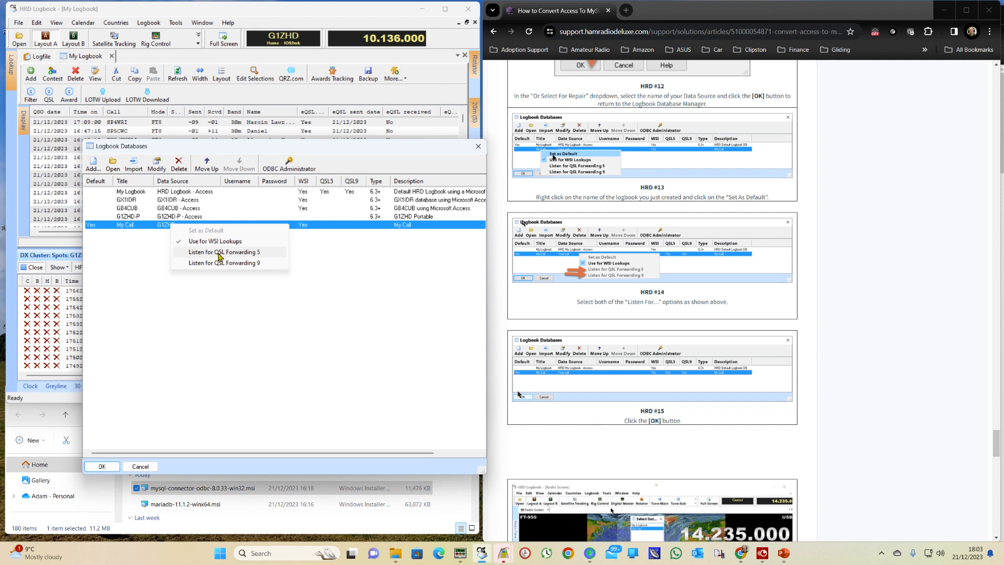
pyautogui.moveTo(235, 257)
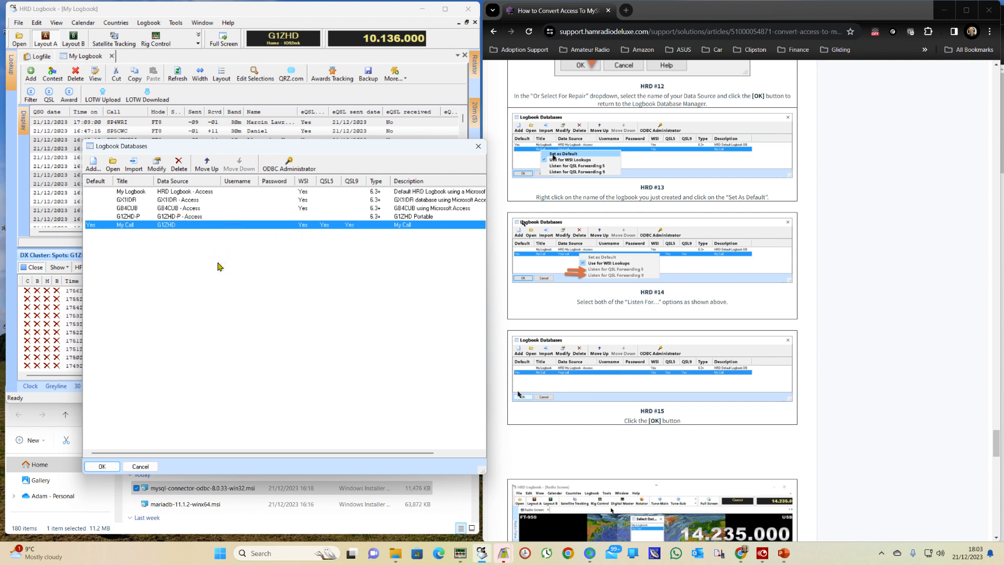
pyautogui.moveTo(714, 295)
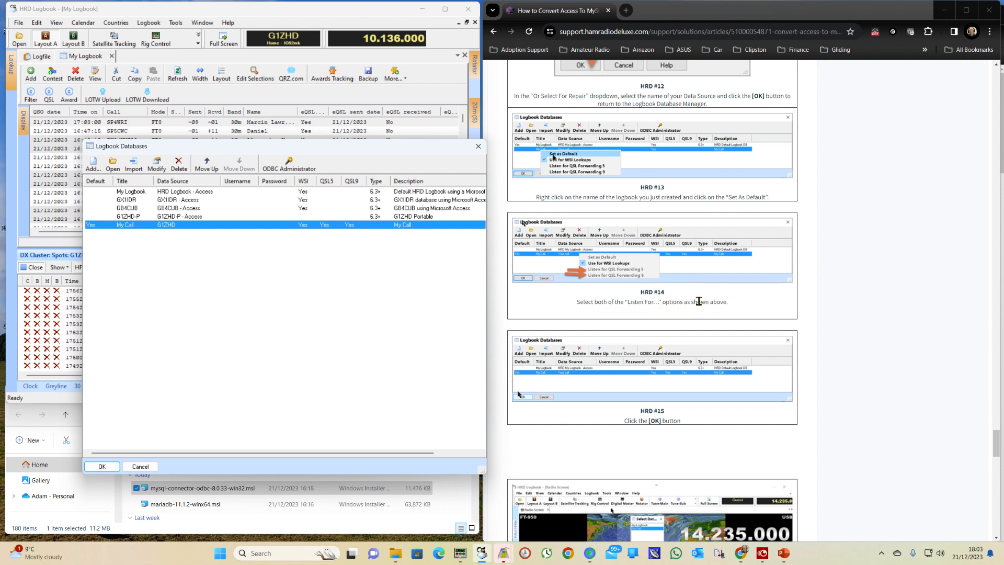
pyautogui.moveTo(703, 328)
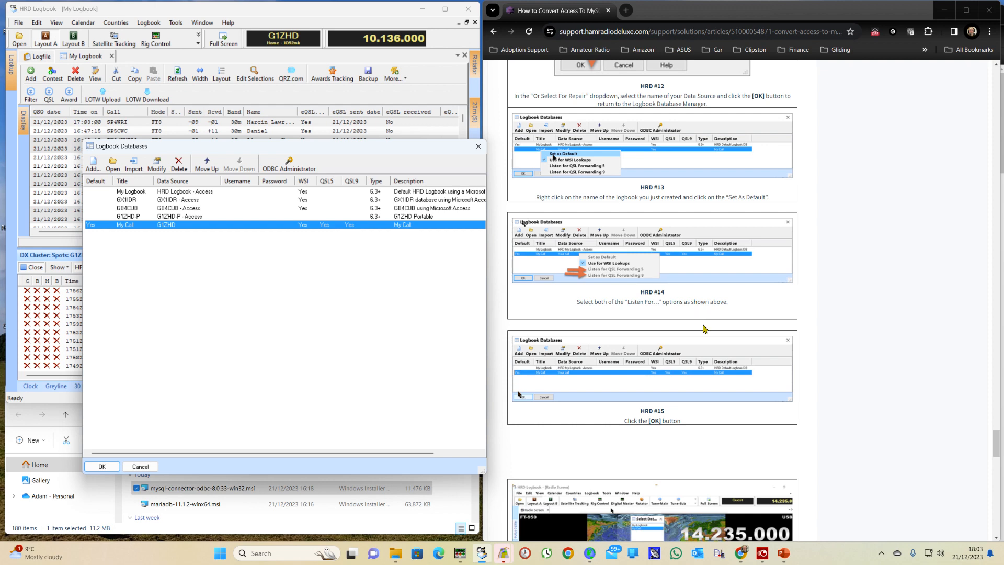
pyautogui.scroll(-3)
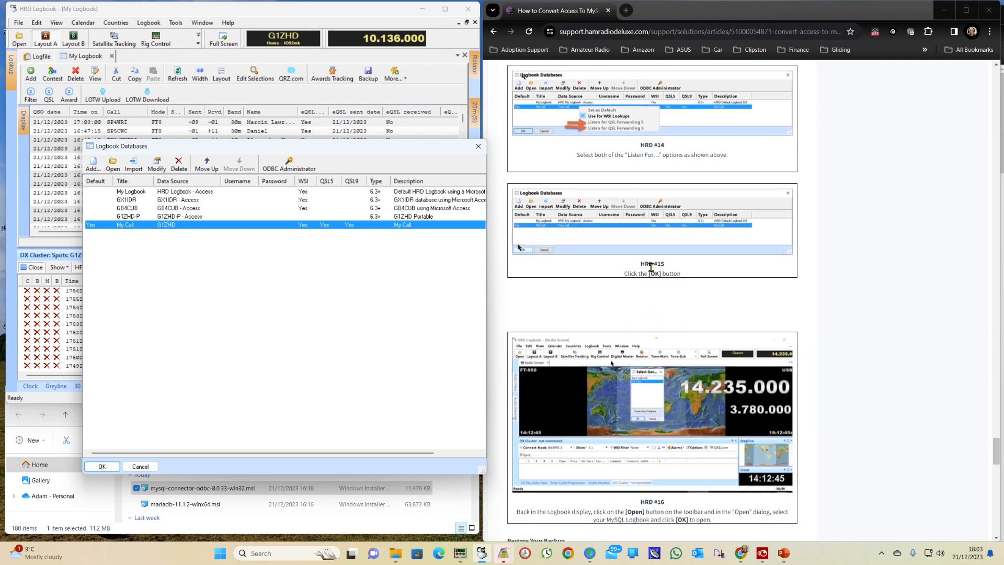
pyautogui.click(101, 466)
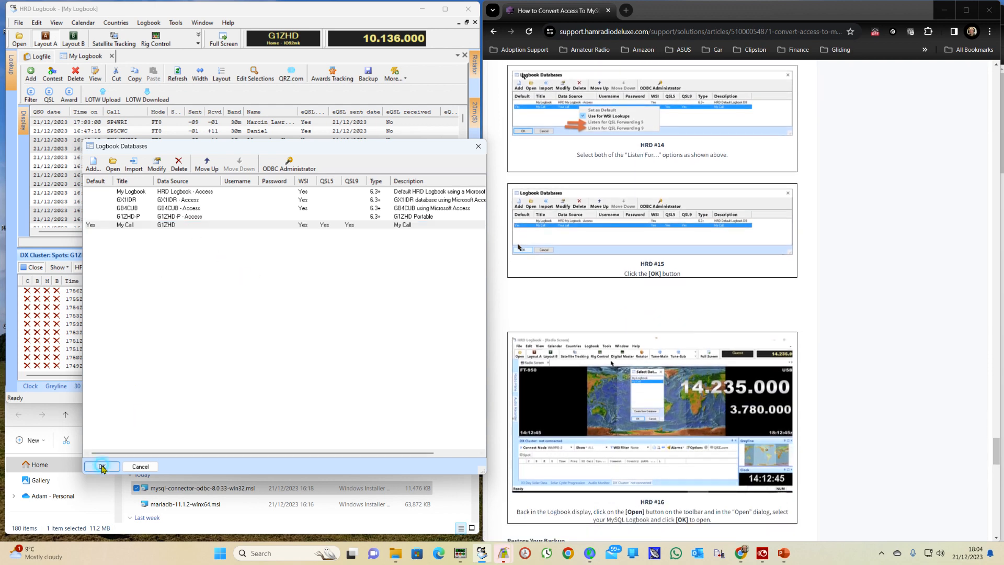
pyautogui.click(101, 466)
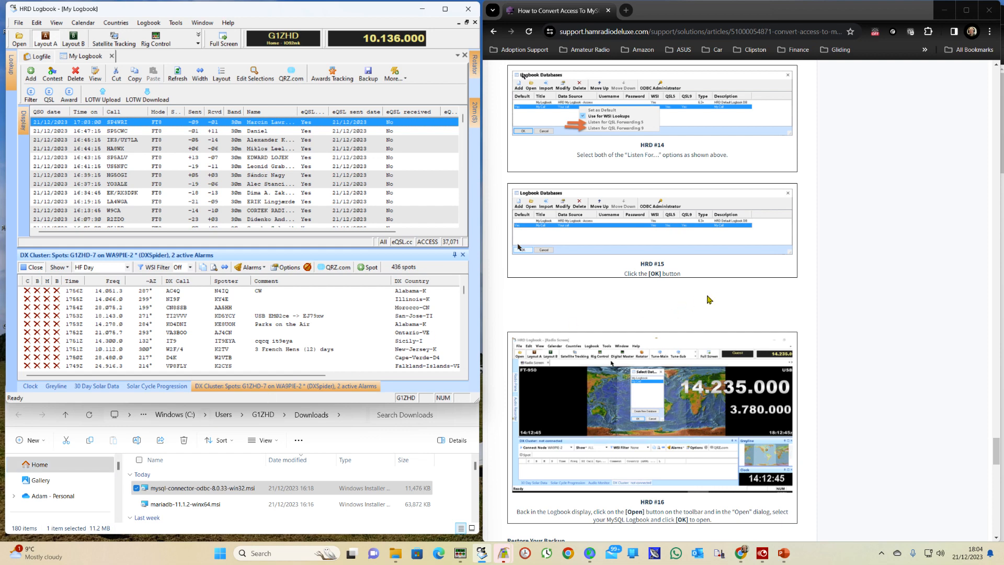
# Open the empty My Call database via File > Open Logbook
pyautogui.scroll(-3)
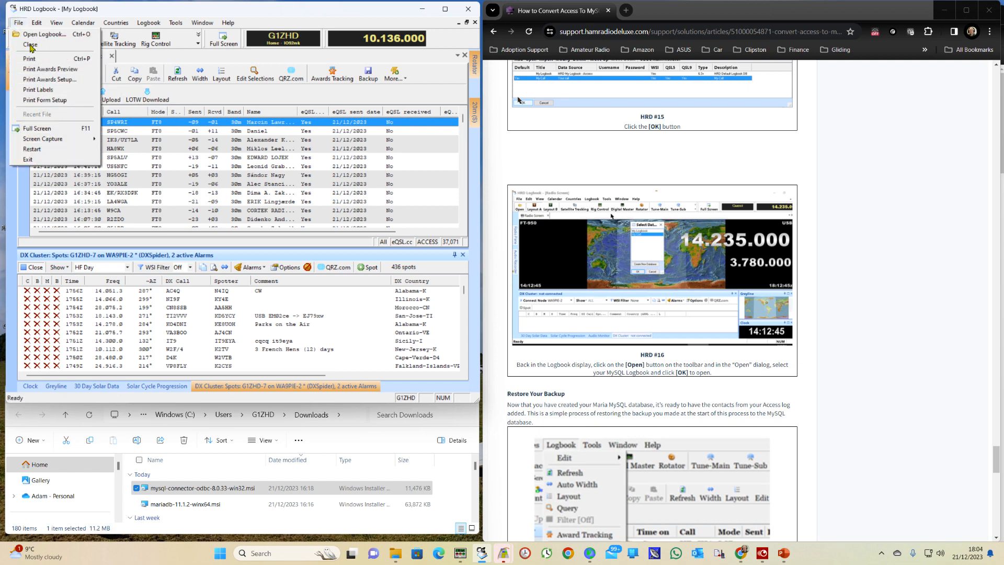
pyautogui.click(44, 34)
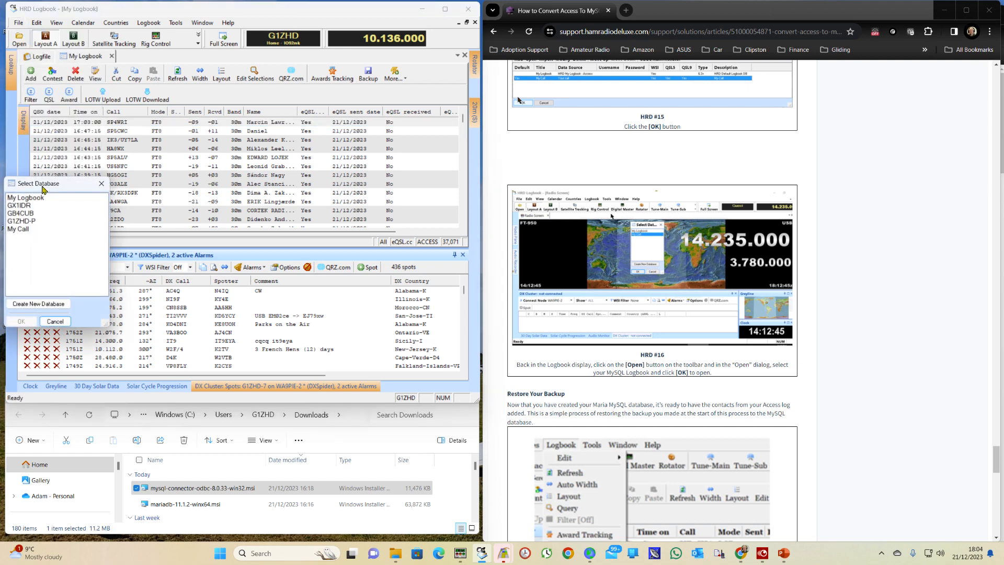
pyautogui.moveTo(39, 184); pyautogui.dragTo(115, 169)
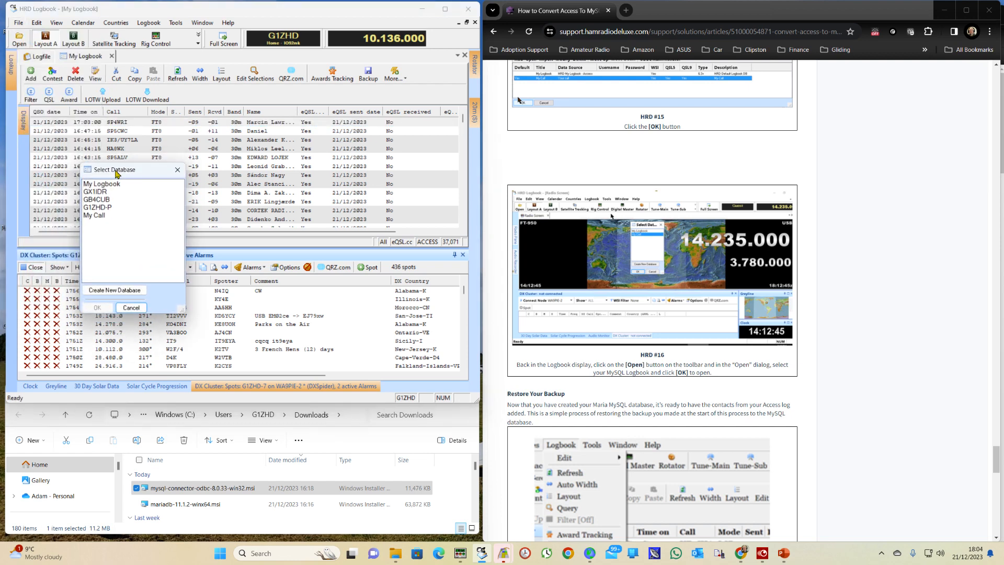
pyautogui.moveTo(100, 160)
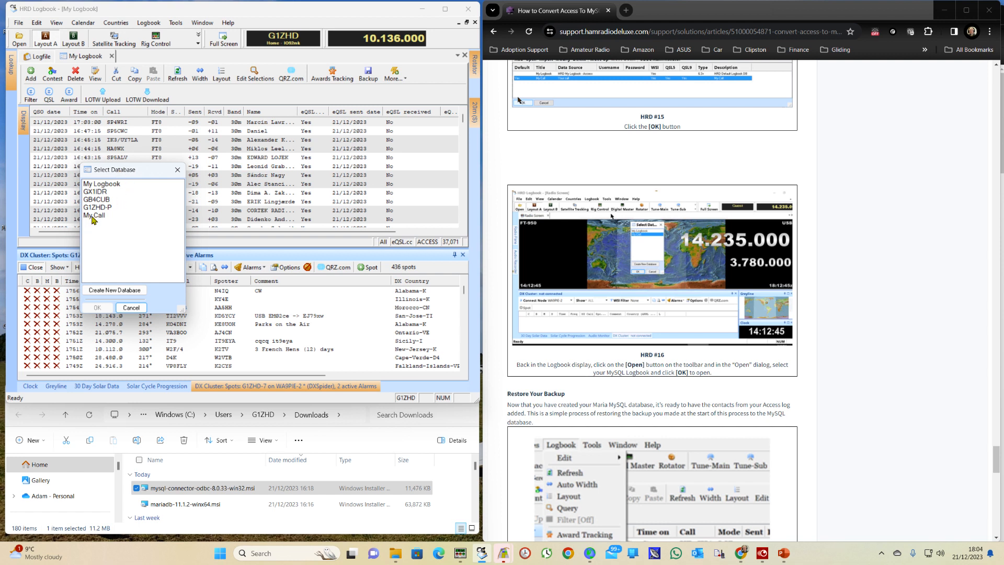
pyautogui.click(95, 214)
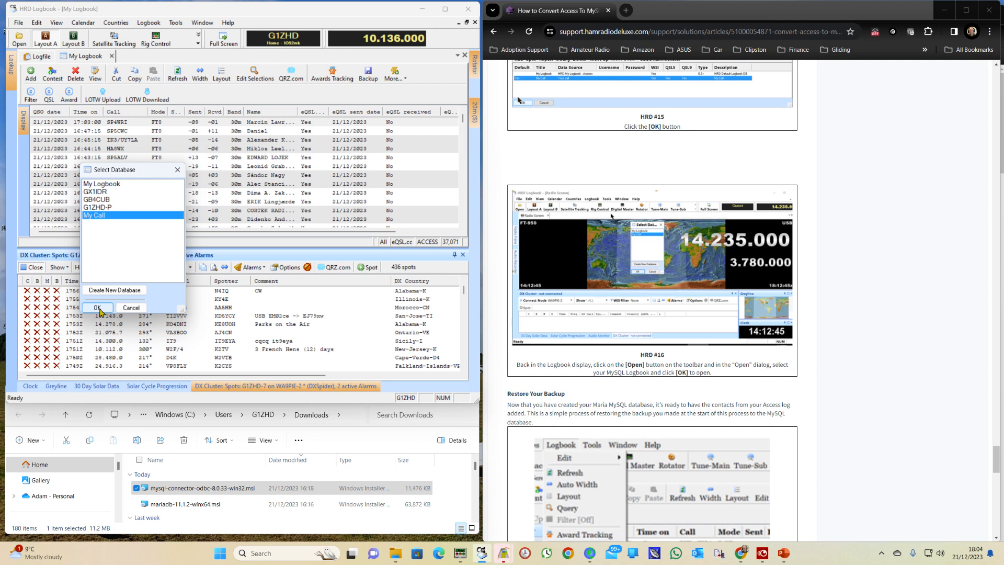
pyautogui.click(97, 307)
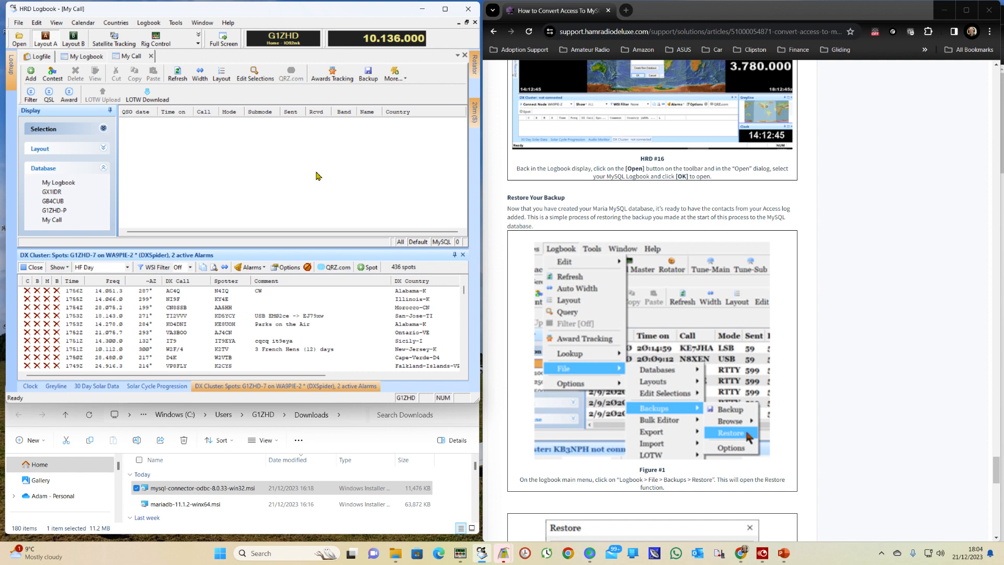
pyautogui.moveTo(210, 167)
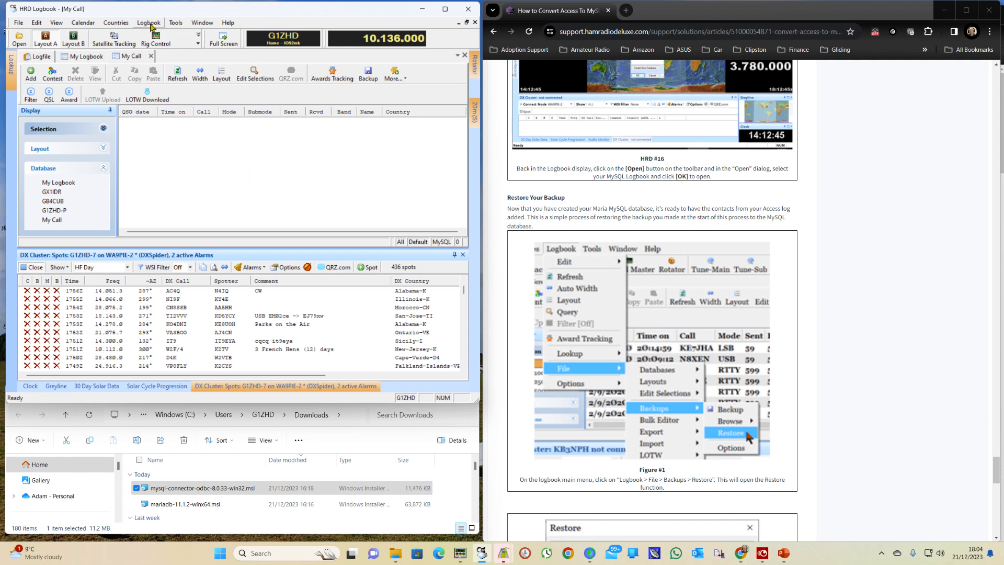
pyautogui.click(147, 22)
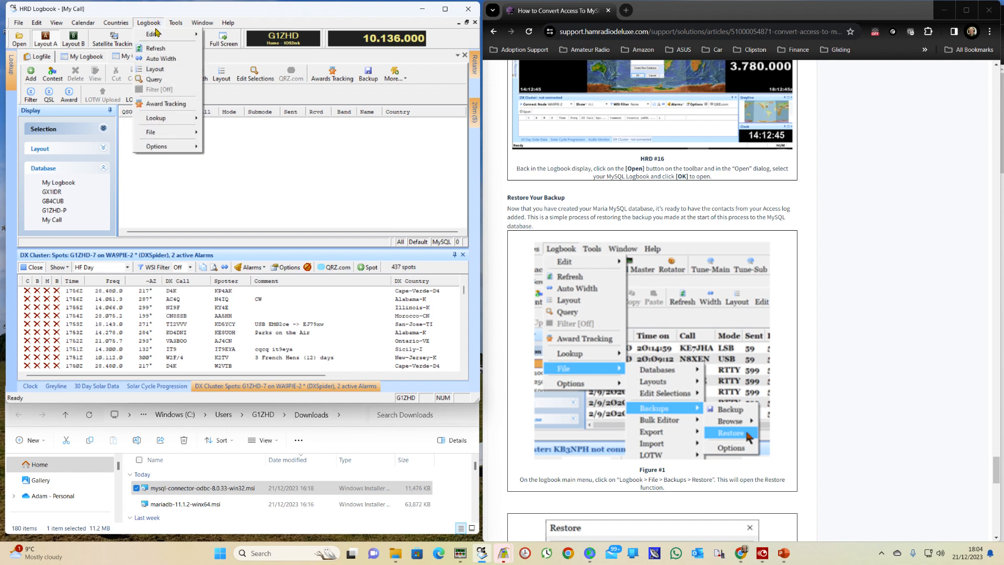
# Start Backups > Restore and browse toward S:\MySyncFolder\HRD for the XML backups
pyautogui.click(151, 132)
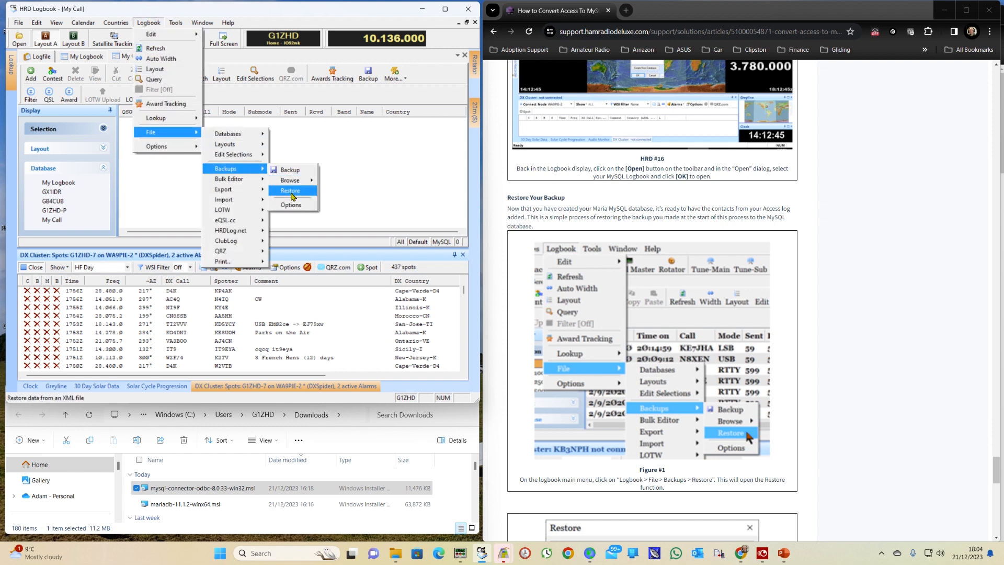
pyautogui.click(290, 190)
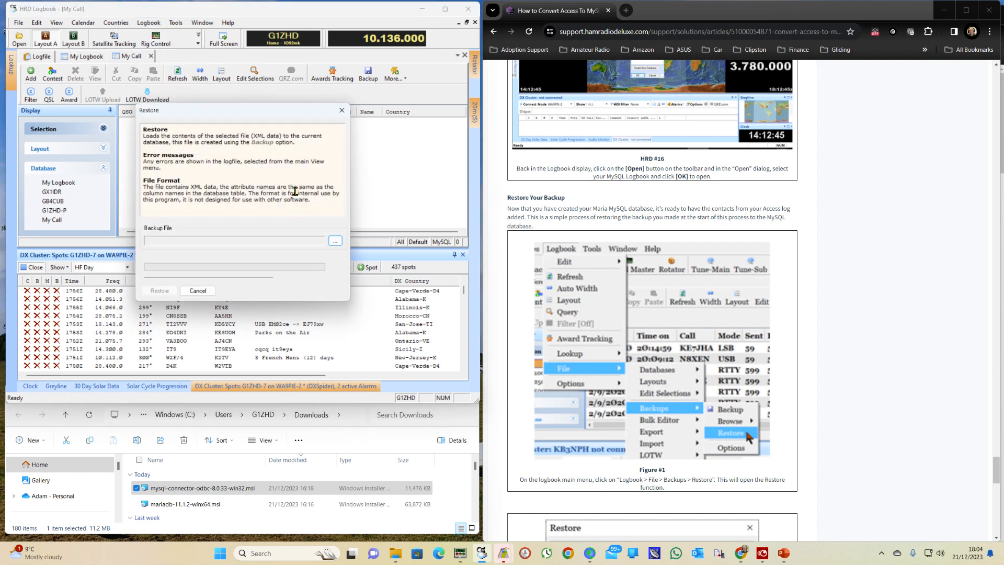
pyautogui.click(334, 241)
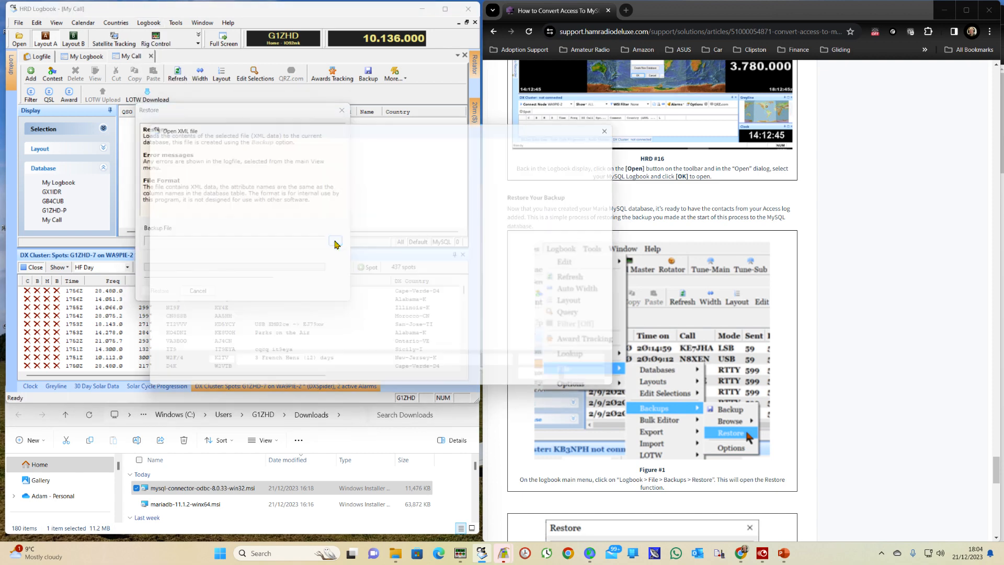
pyautogui.click(335, 244)
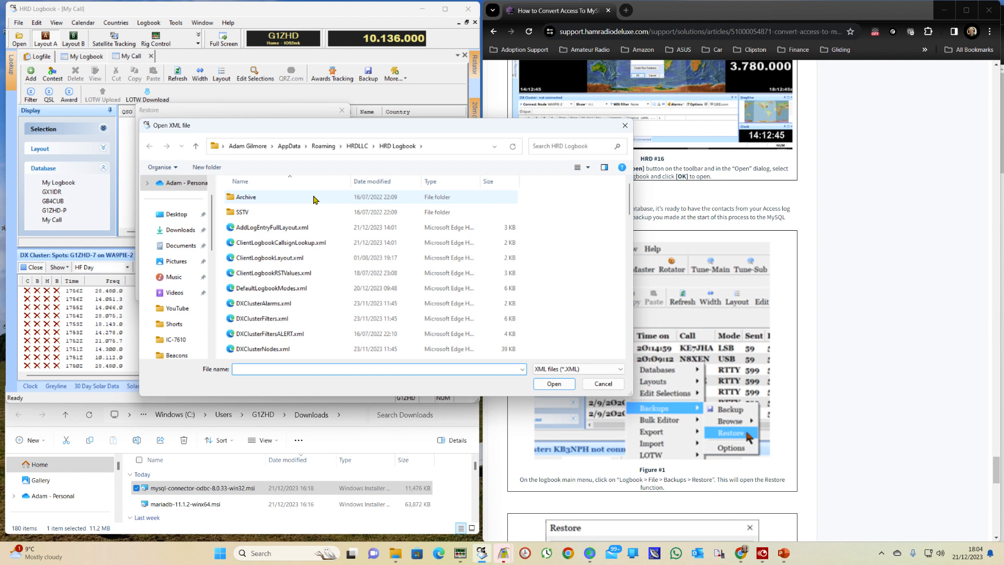
pyautogui.moveTo(277, 199)
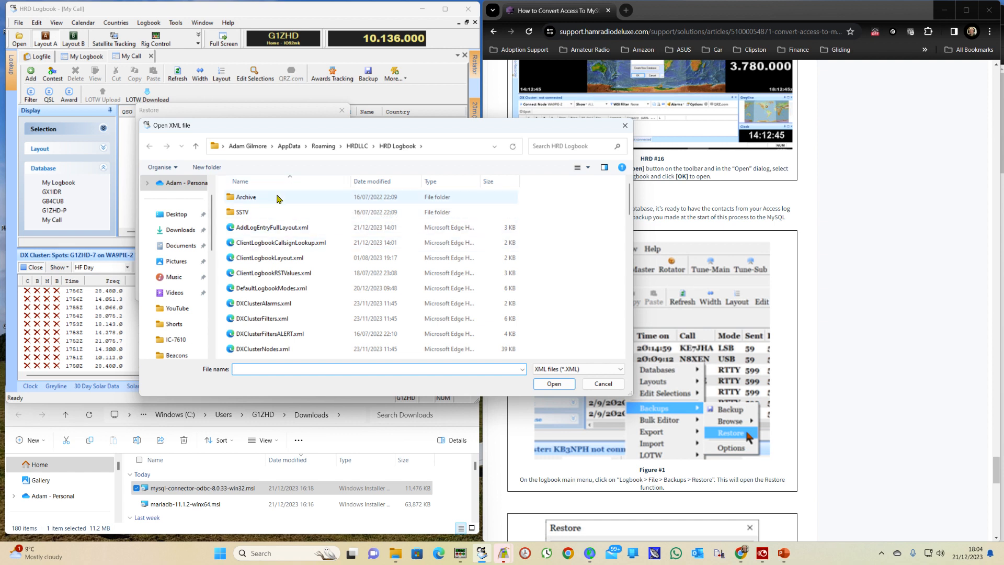
pyautogui.doubleClick(247, 197)
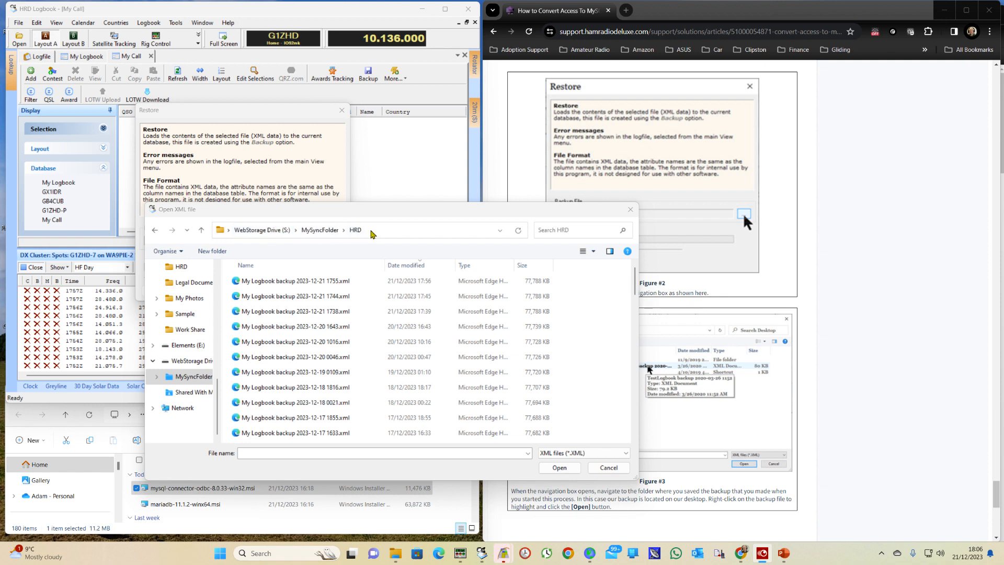
pyautogui.moveTo(293, 260)
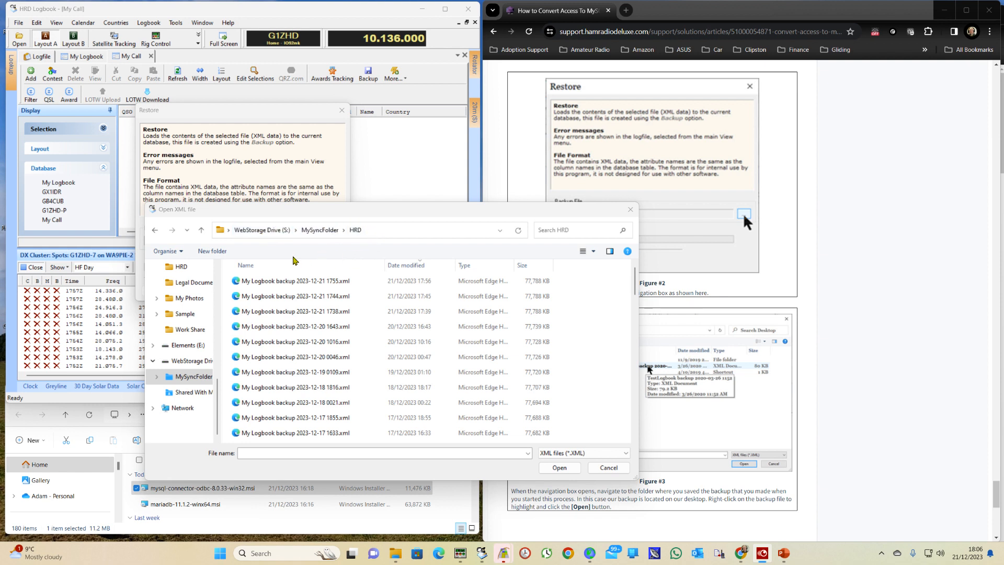
pyautogui.moveTo(408, 210)
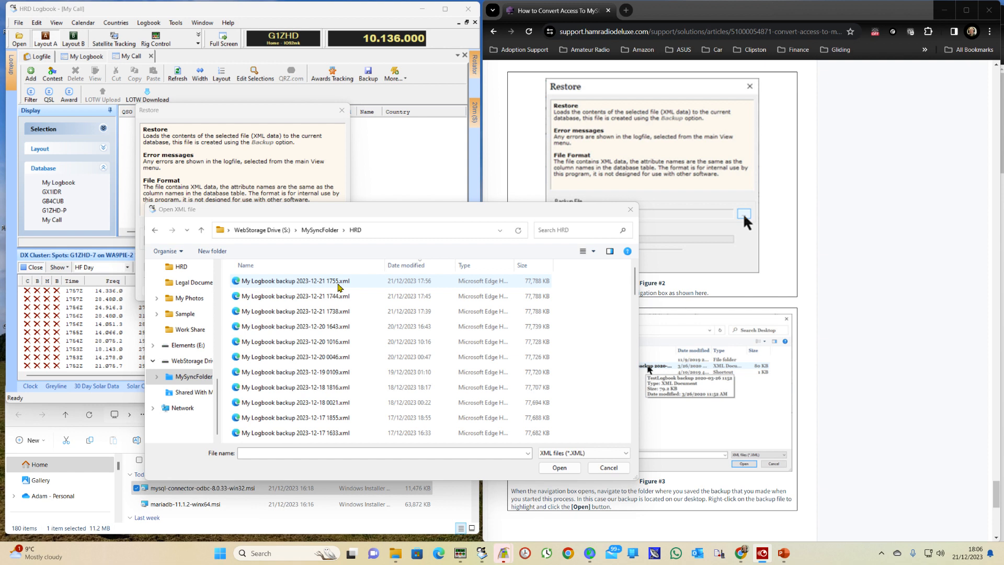
pyautogui.moveTo(328, 283)
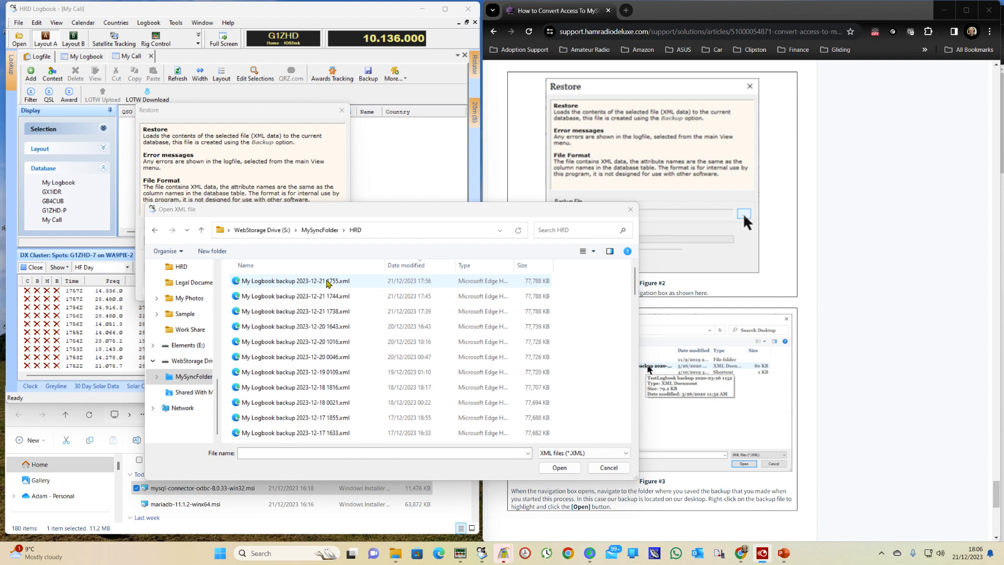
# Restore 'My Logbook backup 2023-12-21 1755.xml' into My Call, confirming 37,071 records
pyautogui.click(292, 280)
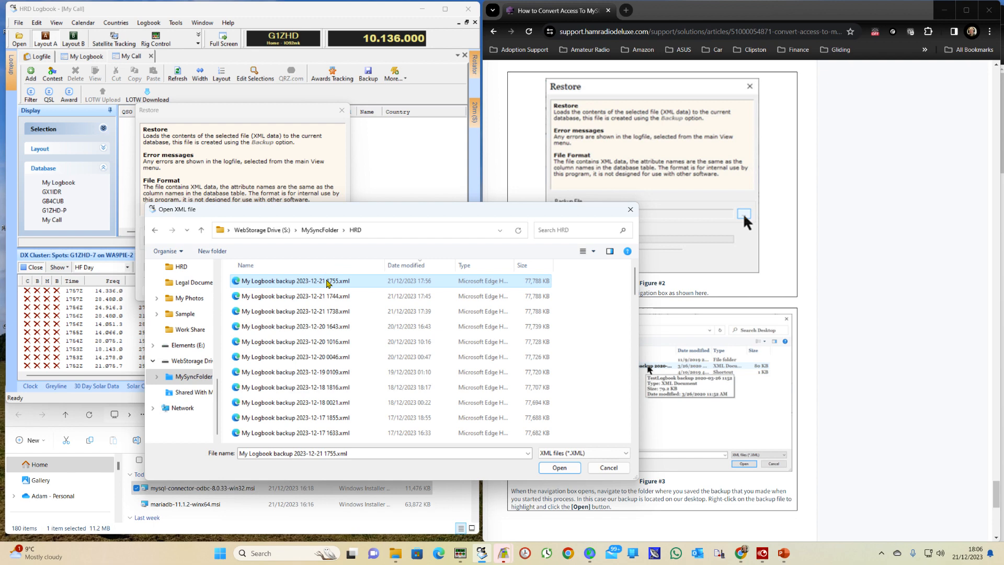
pyautogui.click(557, 466)
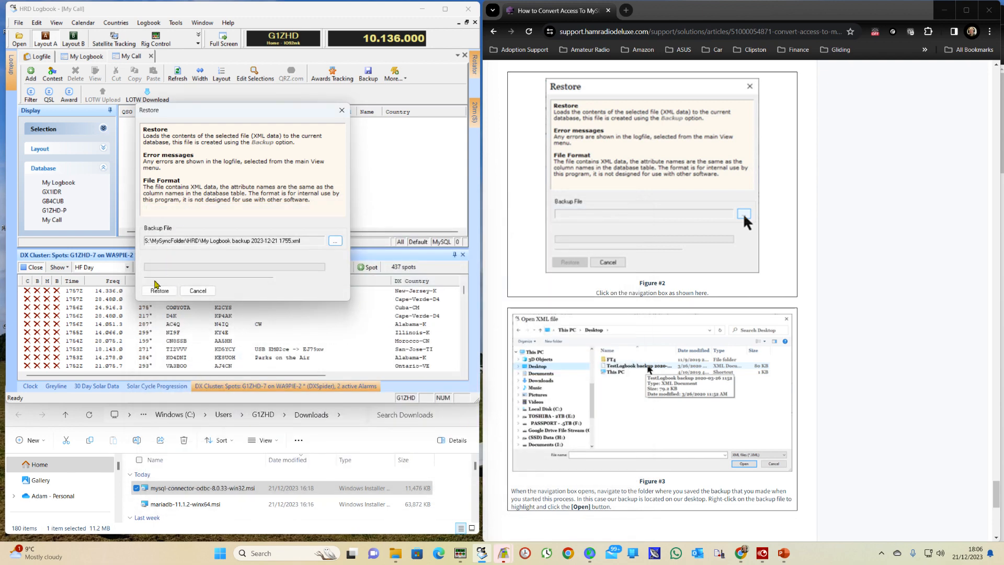
pyautogui.click(159, 291)
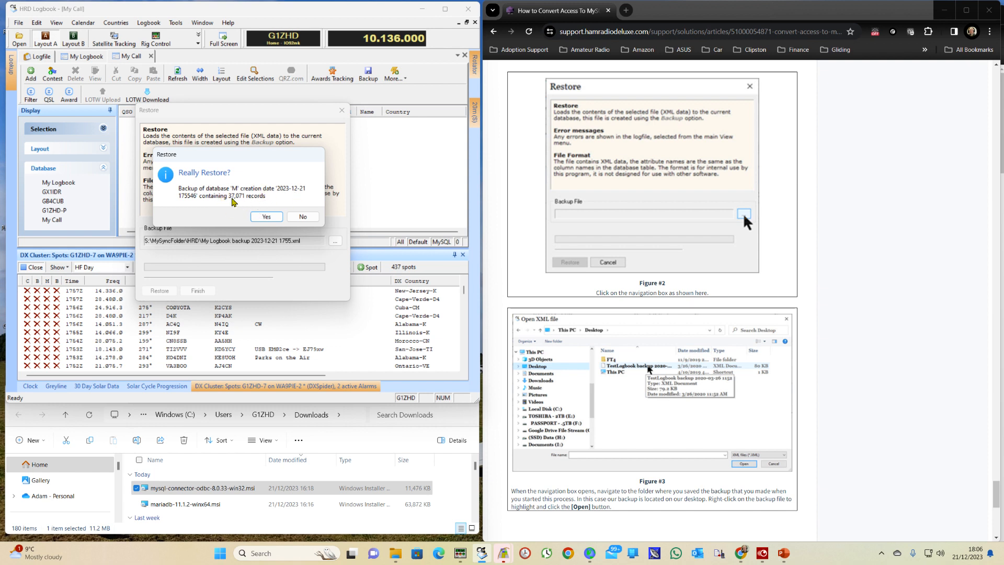
pyautogui.click(266, 217)
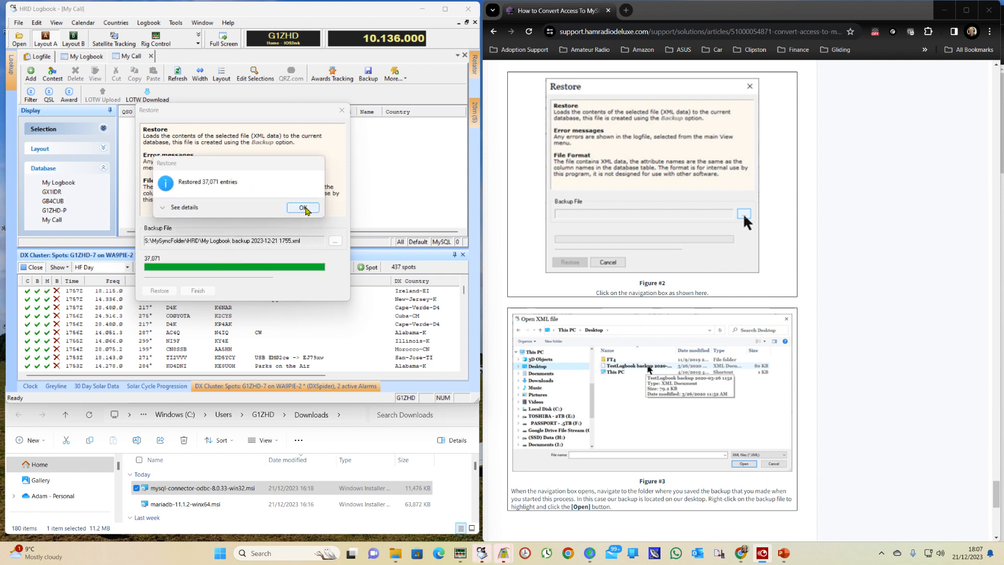
# Acknowledge the 37,071 restored entries and finish the restore
pyautogui.click(303, 207)
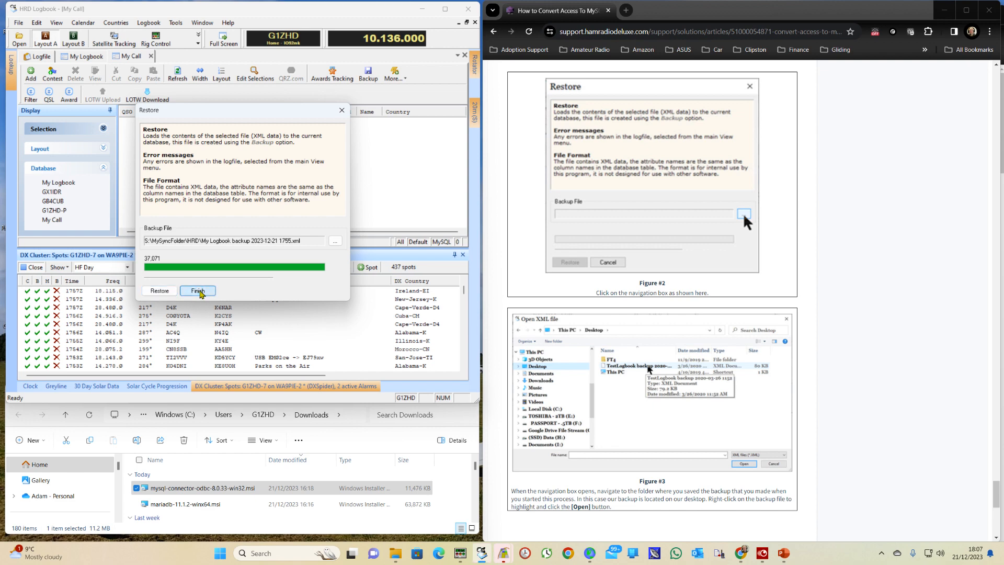
pyautogui.click(198, 290)
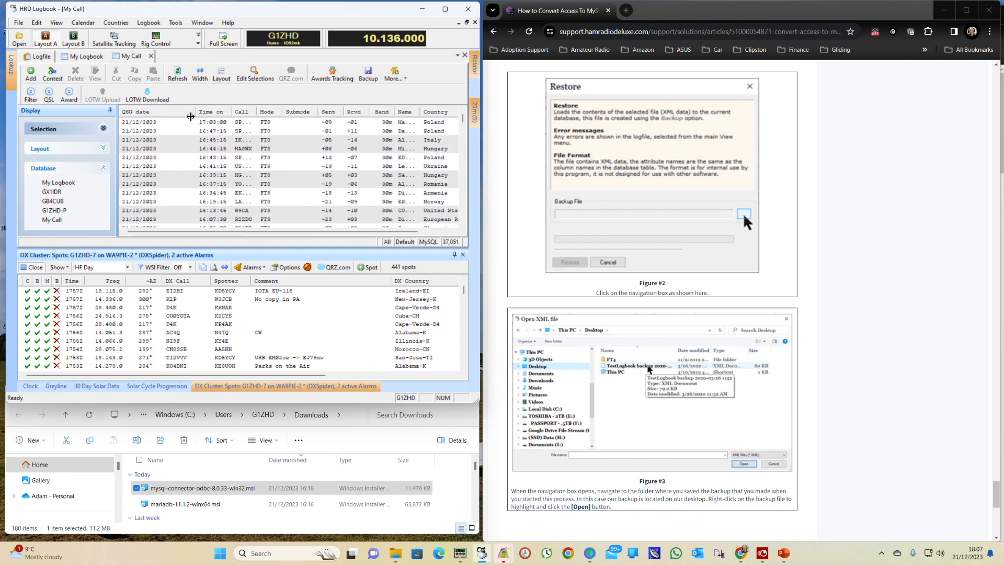
pyautogui.scroll(-3)
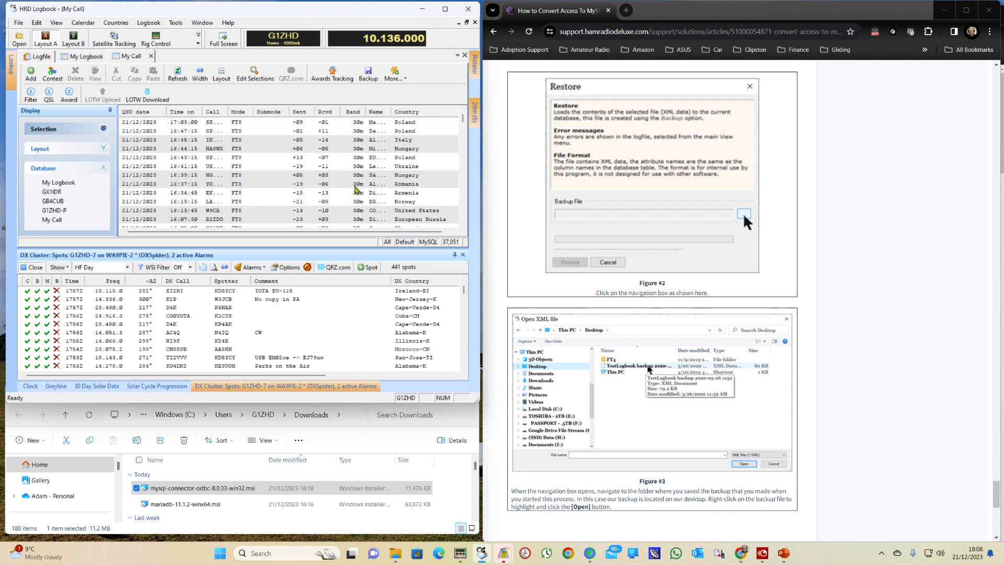
pyautogui.moveTo(256, 182)
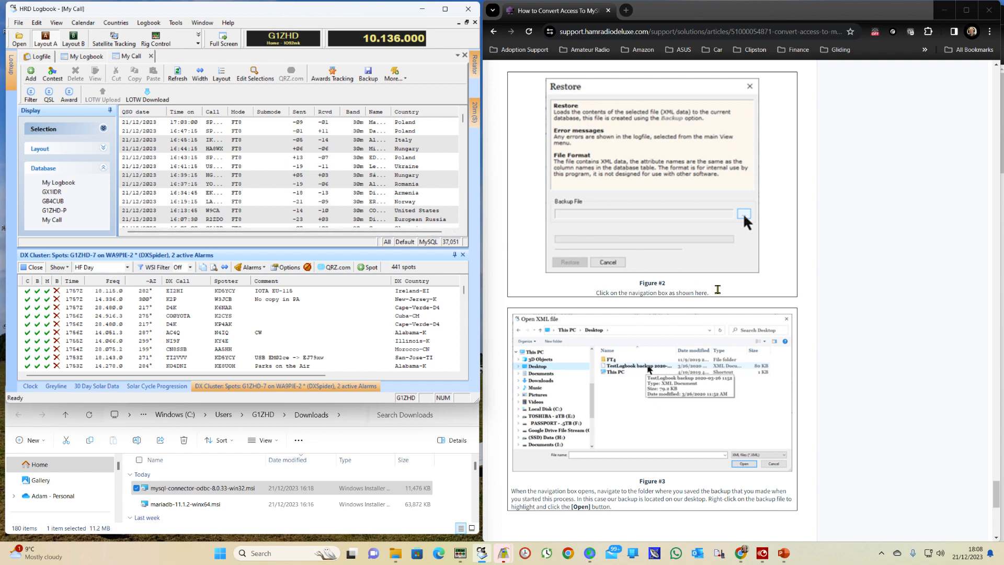
pyautogui.scroll(-3)
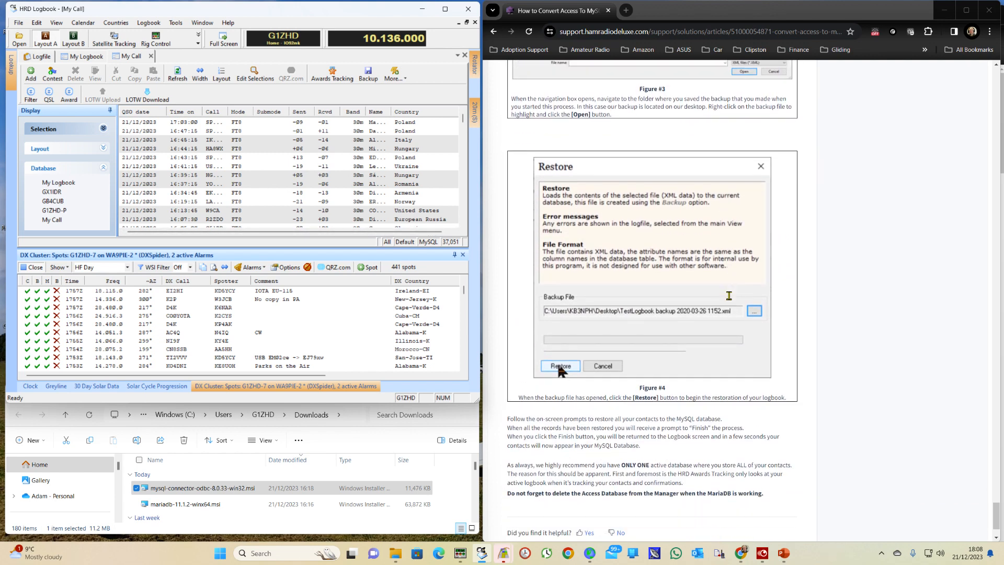
pyautogui.scroll(-3)
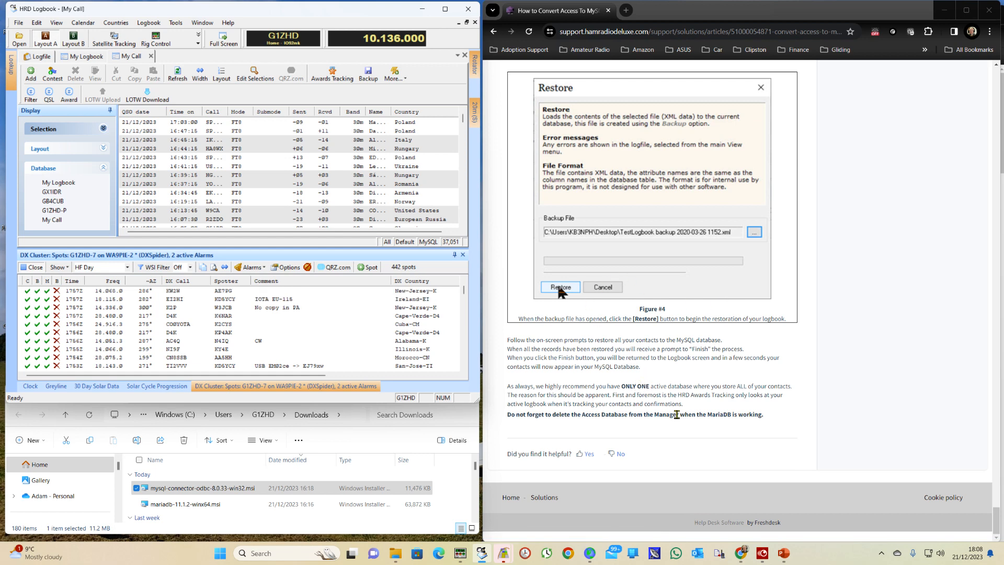